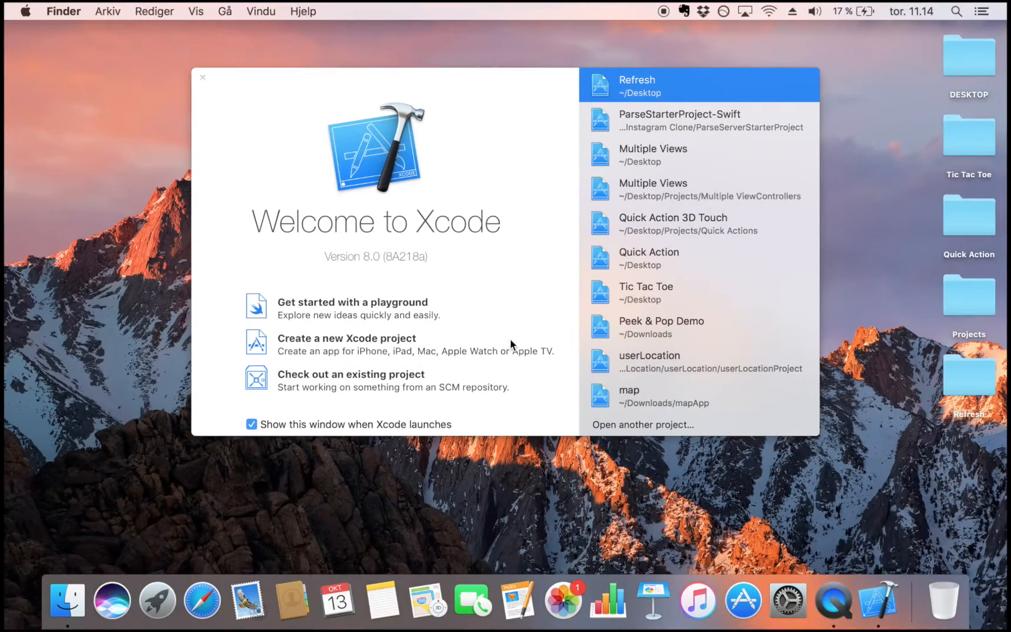
pyautogui.moveTo(352, 340)
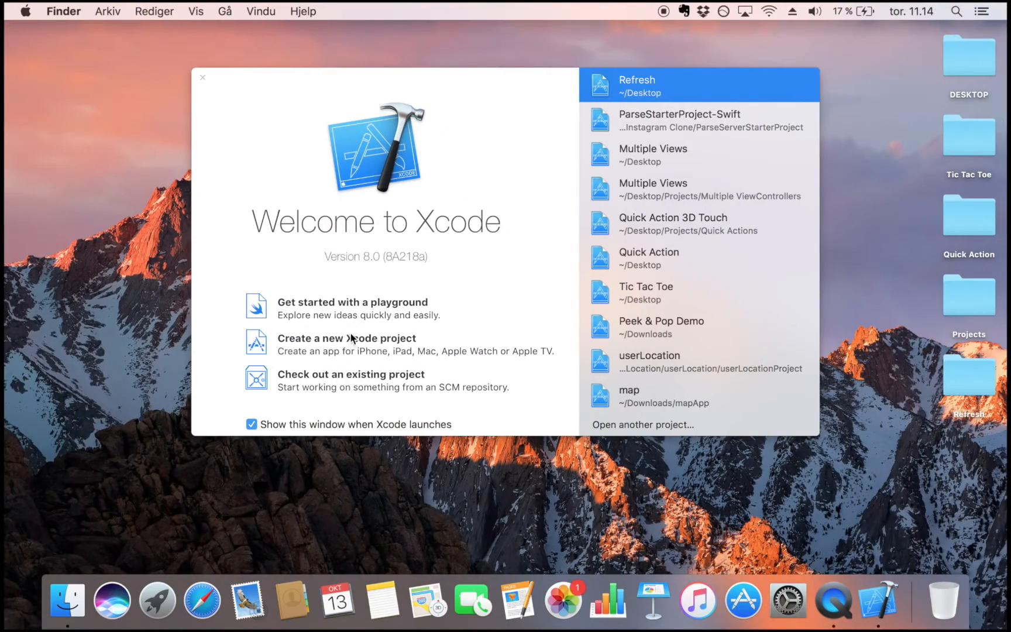
pyautogui.moveTo(365, 344)
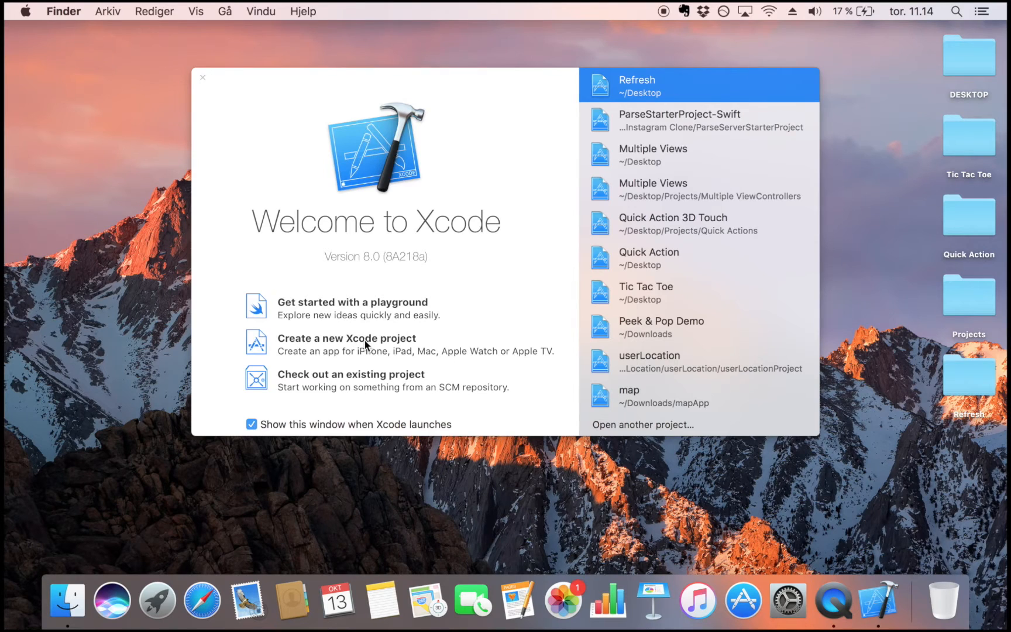
# Create a Single View Application project with product name Refresher.
pyautogui.click(346, 338)
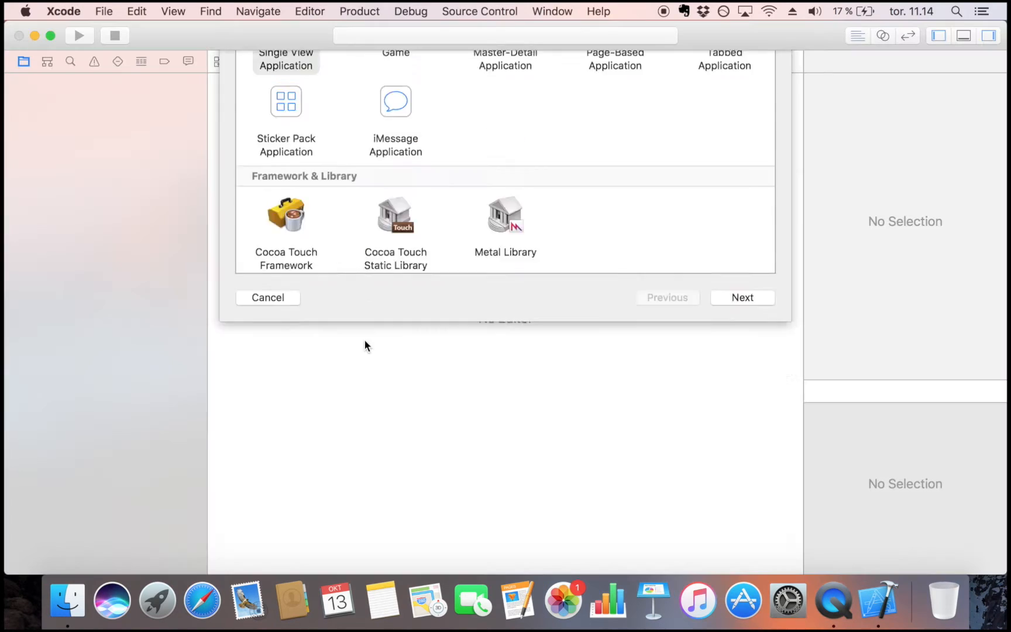
pyautogui.click(742, 297)
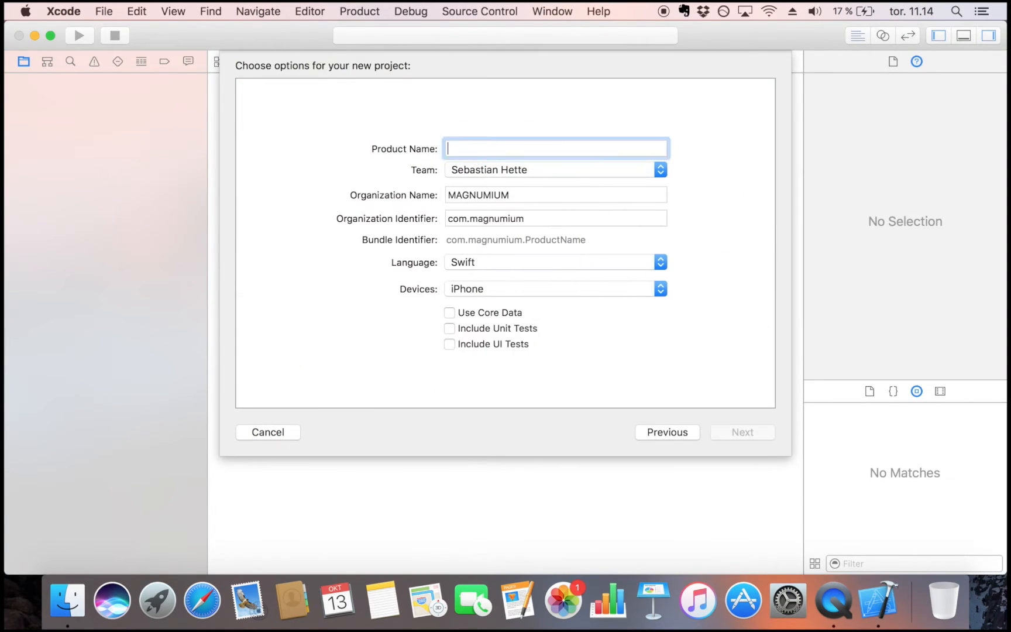
pyautogui.moveTo(487, 251)
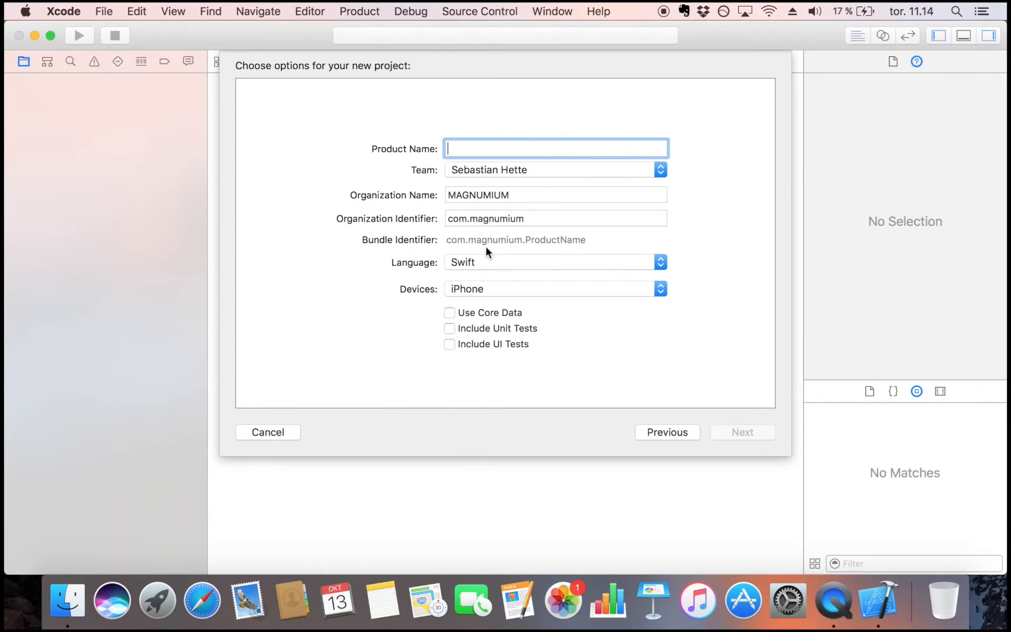
pyautogui.write('Refresh')
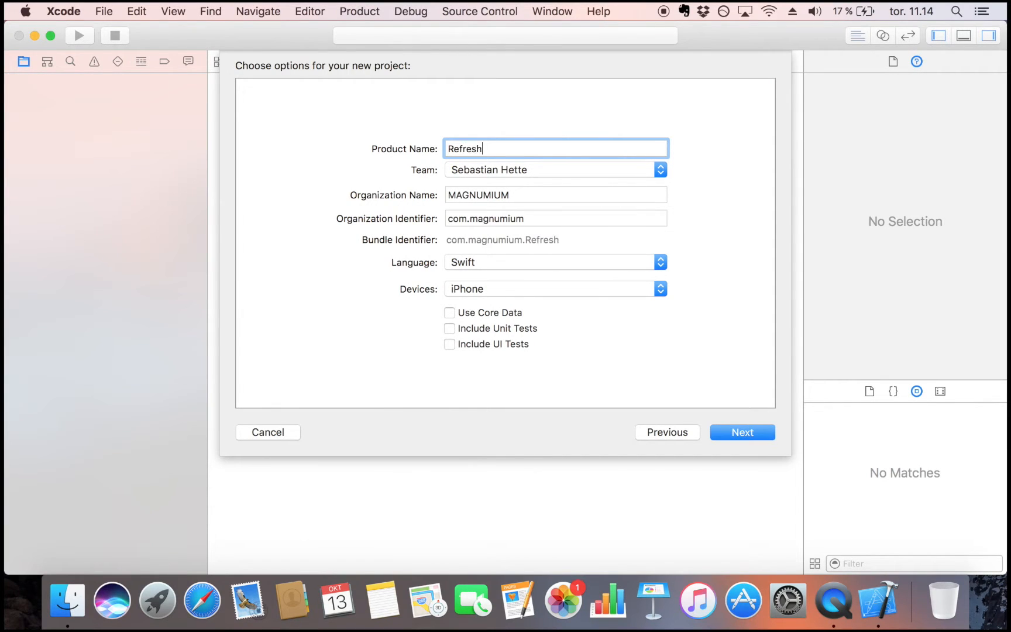
pyautogui.click(741, 431)
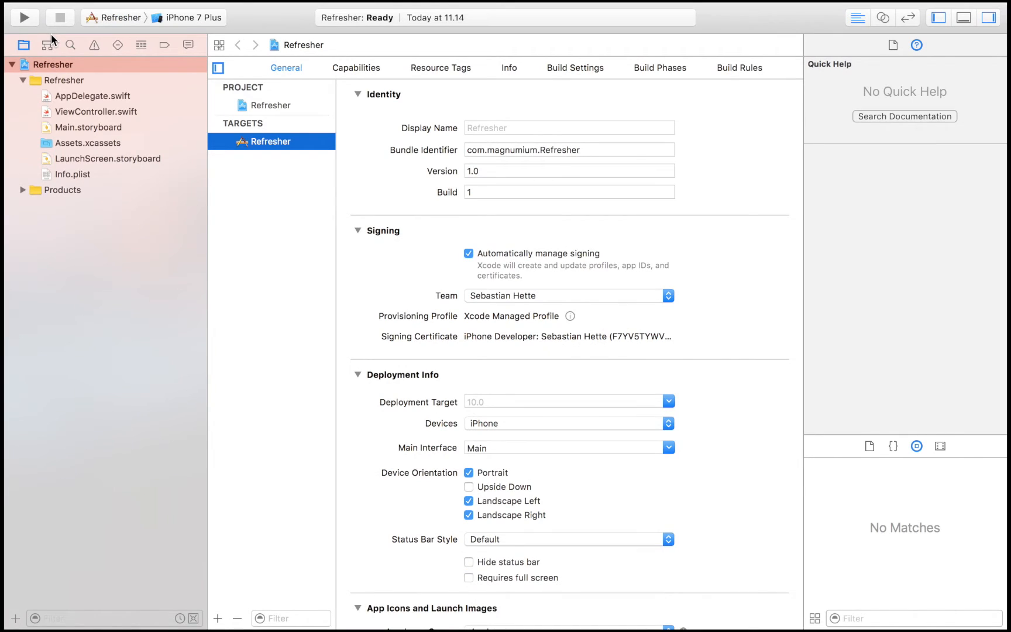
pyautogui.moveTo(47, 44)
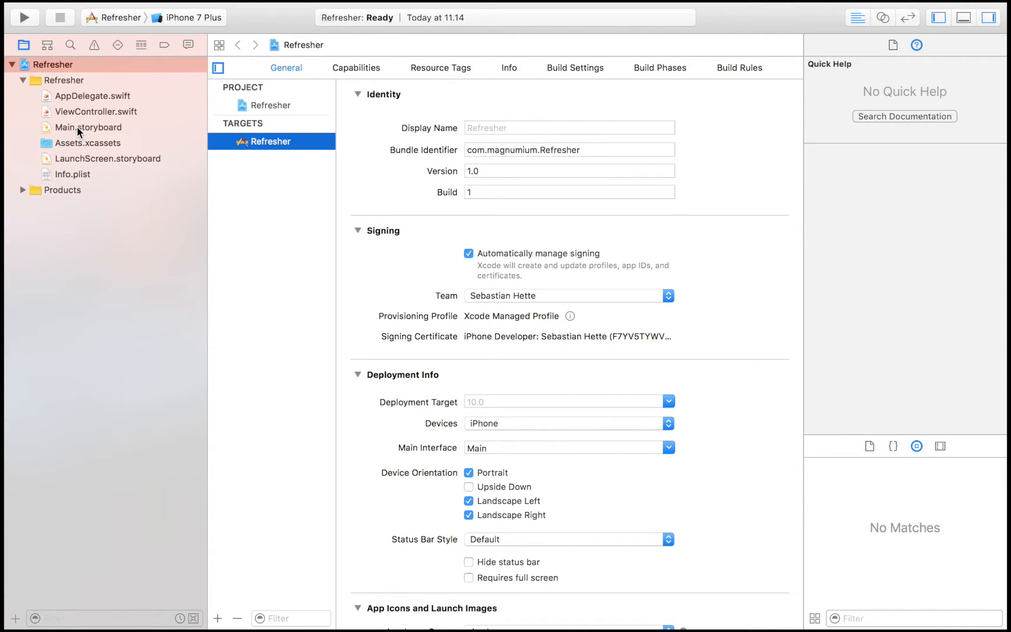
# In Main.storyboard, delete the default View Controller and drag in a Table View Controller.
pyautogui.click(88, 127)
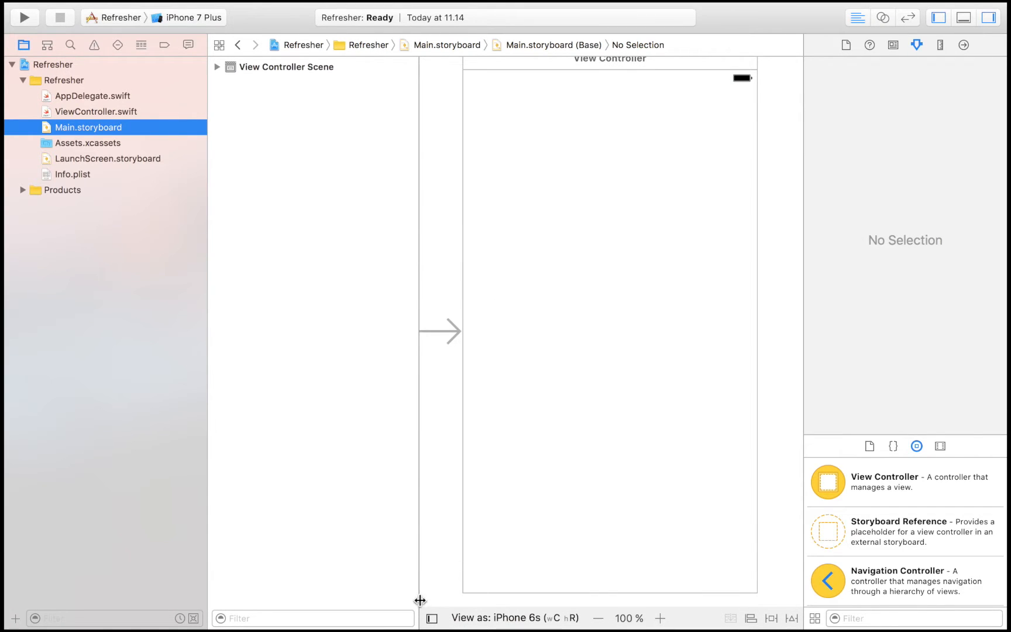
pyautogui.click(474, 617)
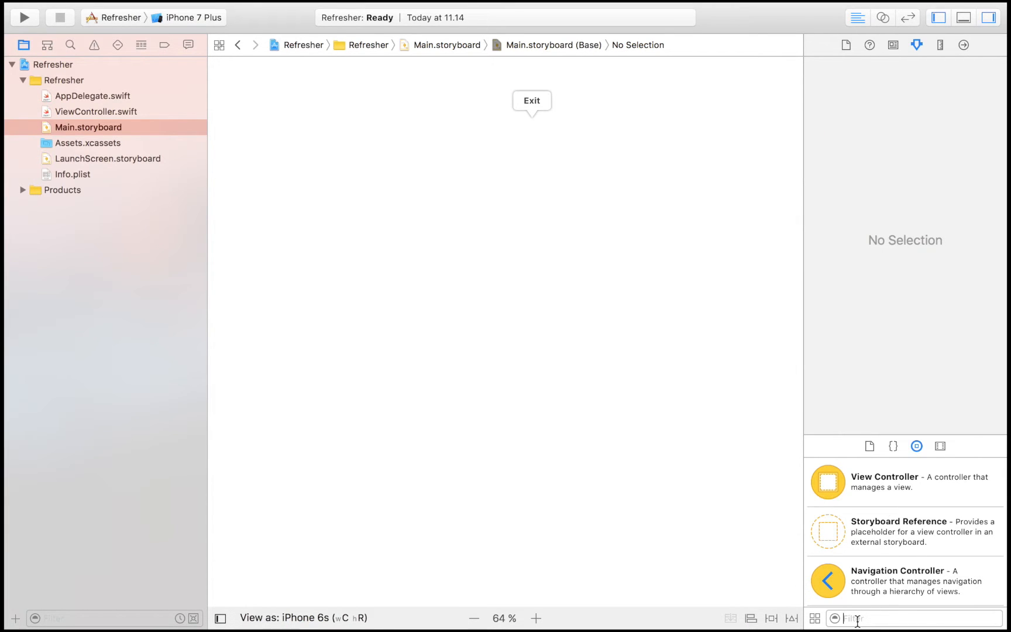
pyautogui.write('table')
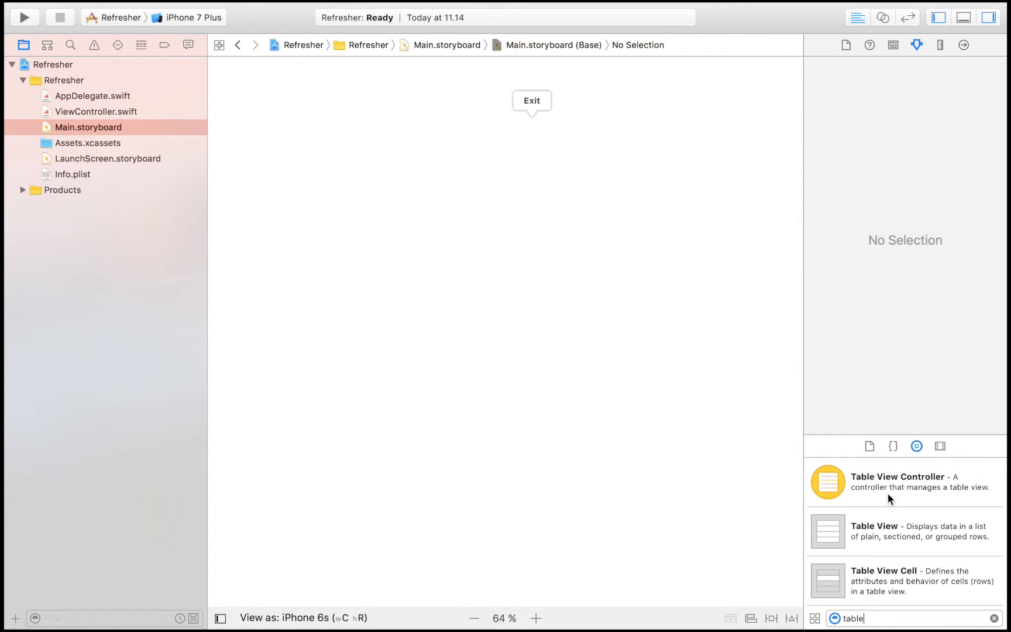
pyautogui.moveTo(827, 482); pyautogui.dragTo(539, 284)
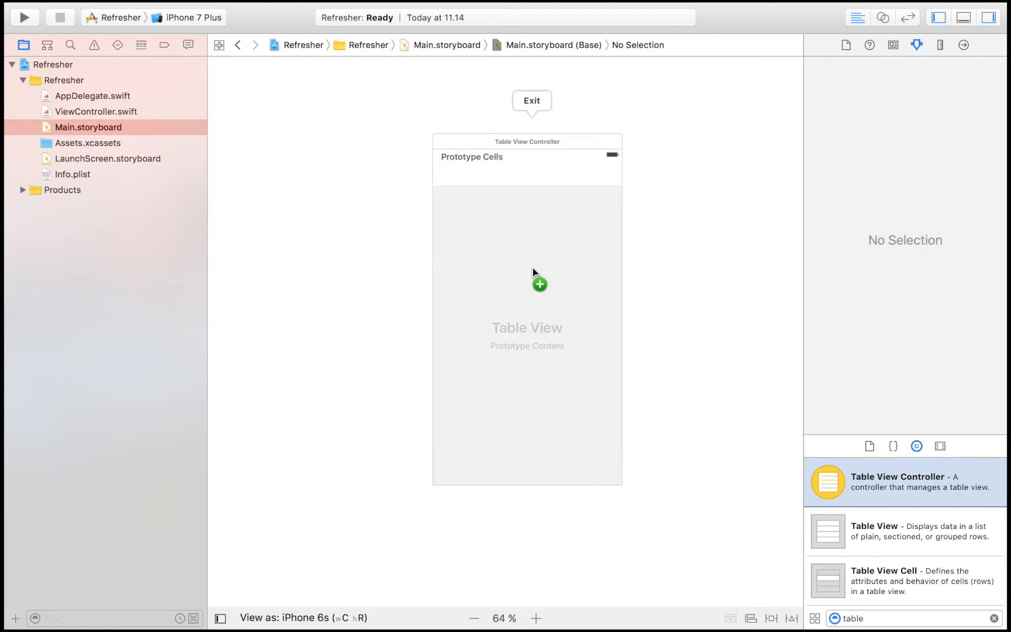
pyautogui.click(526, 170)
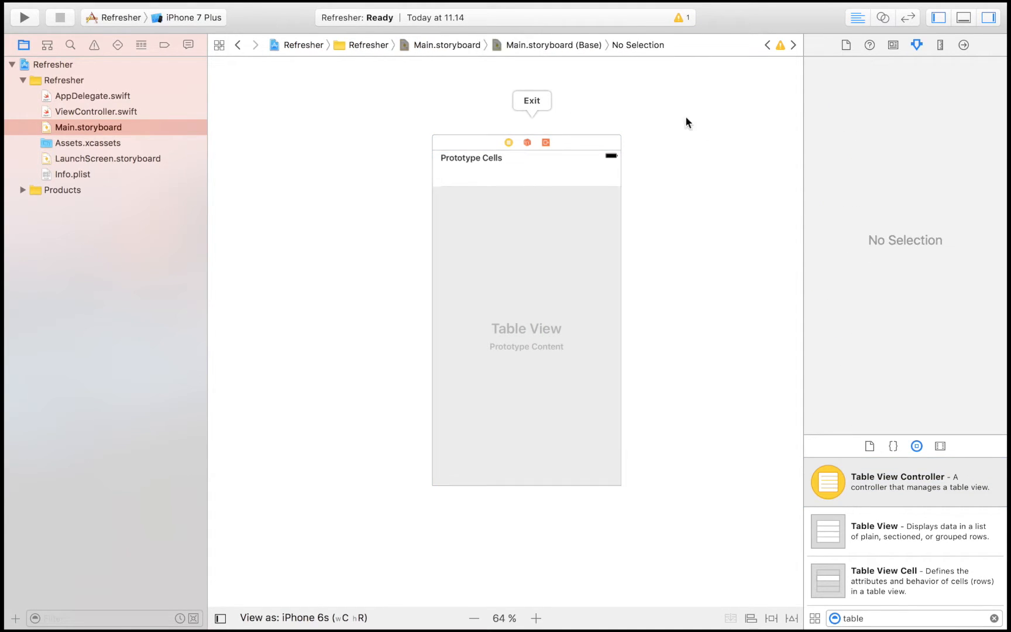
pyautogui.click(103, 11)
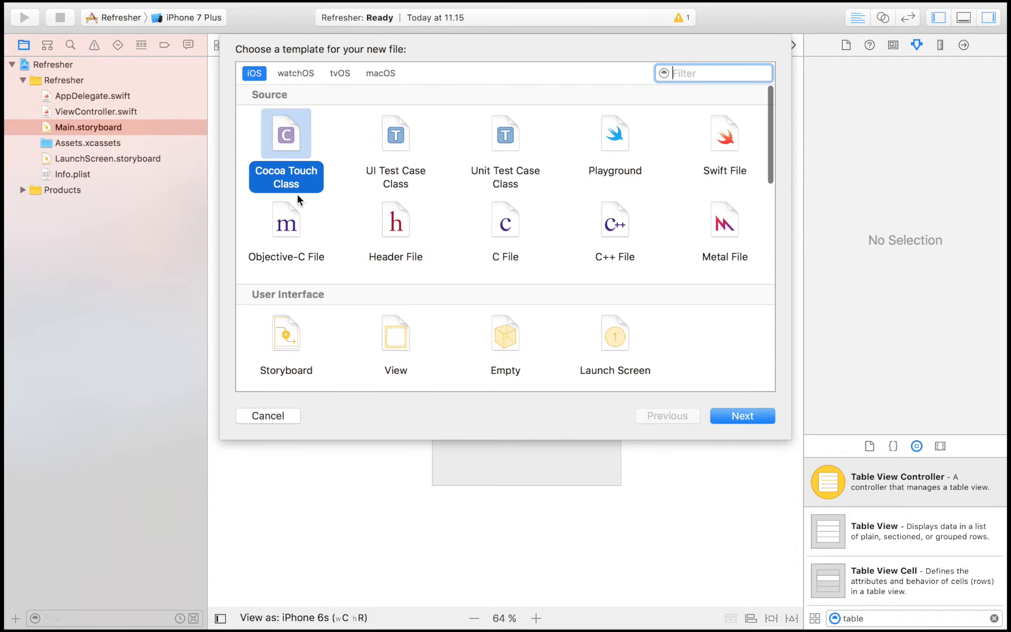
# Add a Cocoa Touch Class TableViewController subclassing UITableViewController to the project.
pyautogui.click(741, 416)
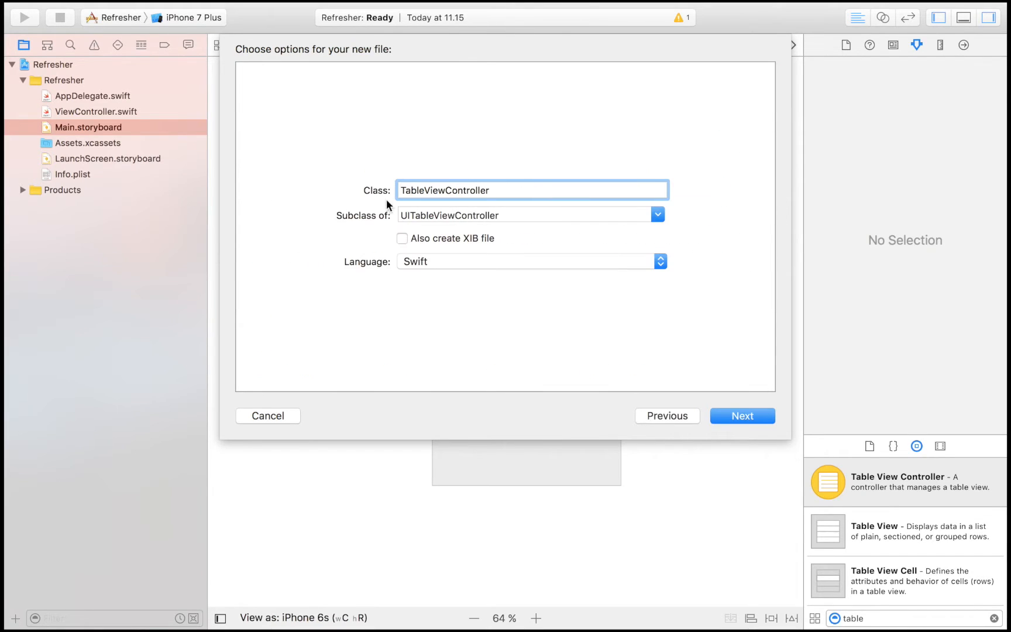
pyautogui.click(656, 214)
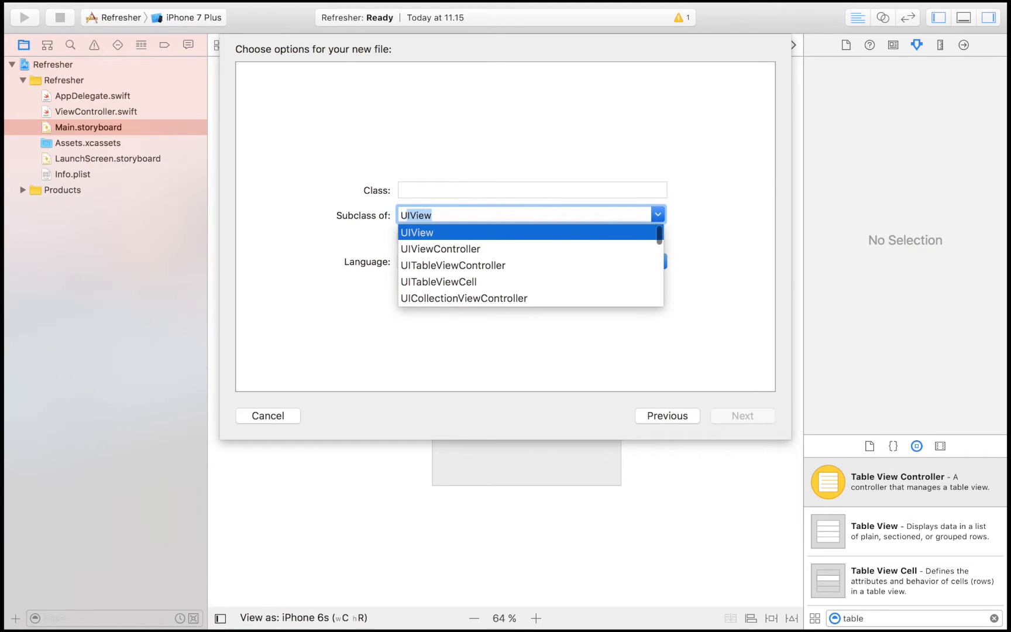
pyautogui.click(453, 265)
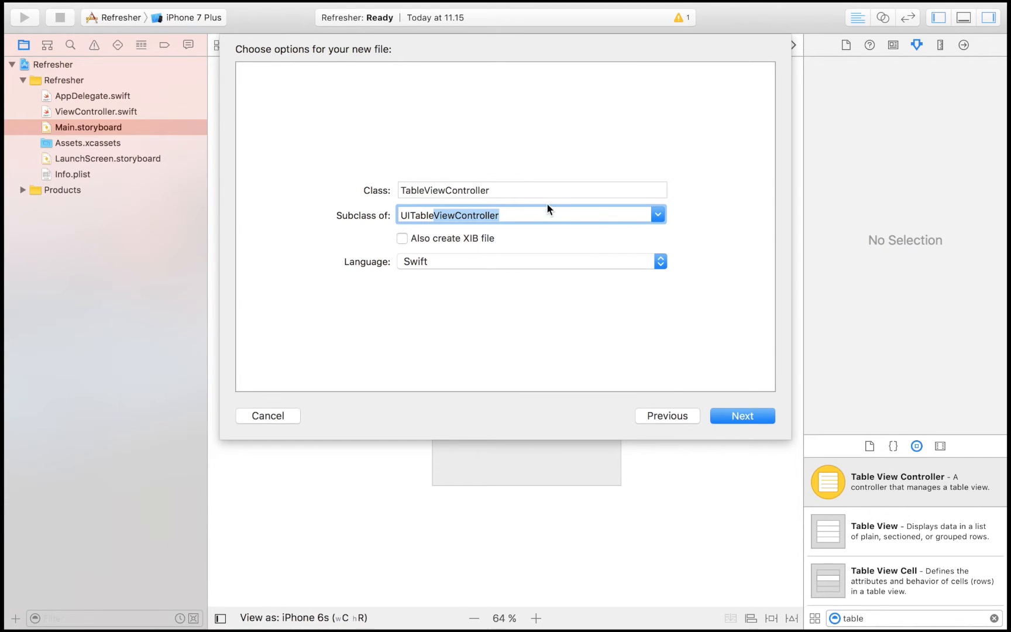
pyautogui.click(741, 415)
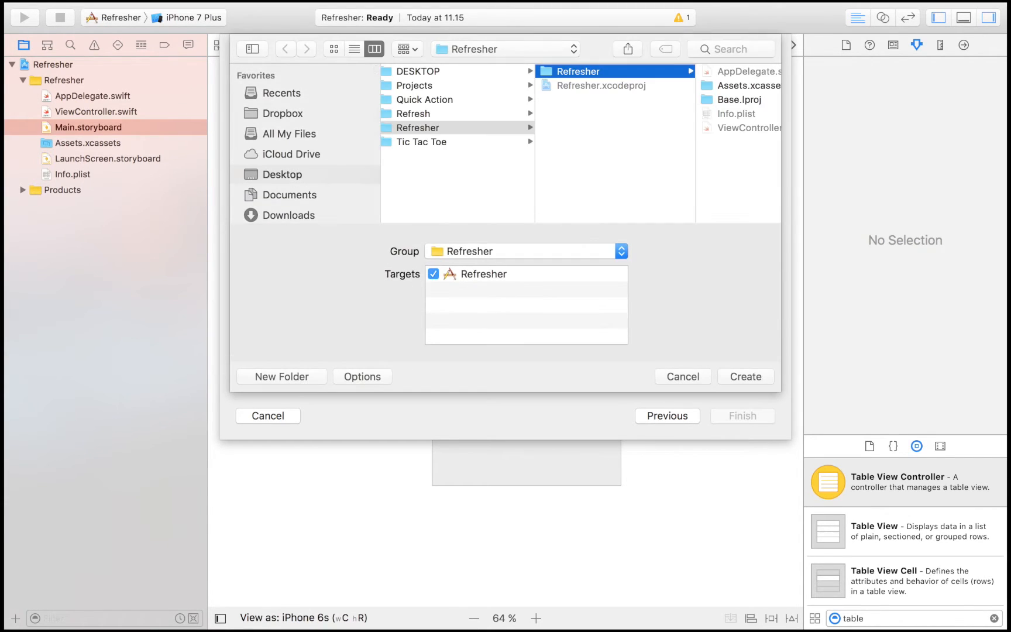
pyautogui.click(745, 376)
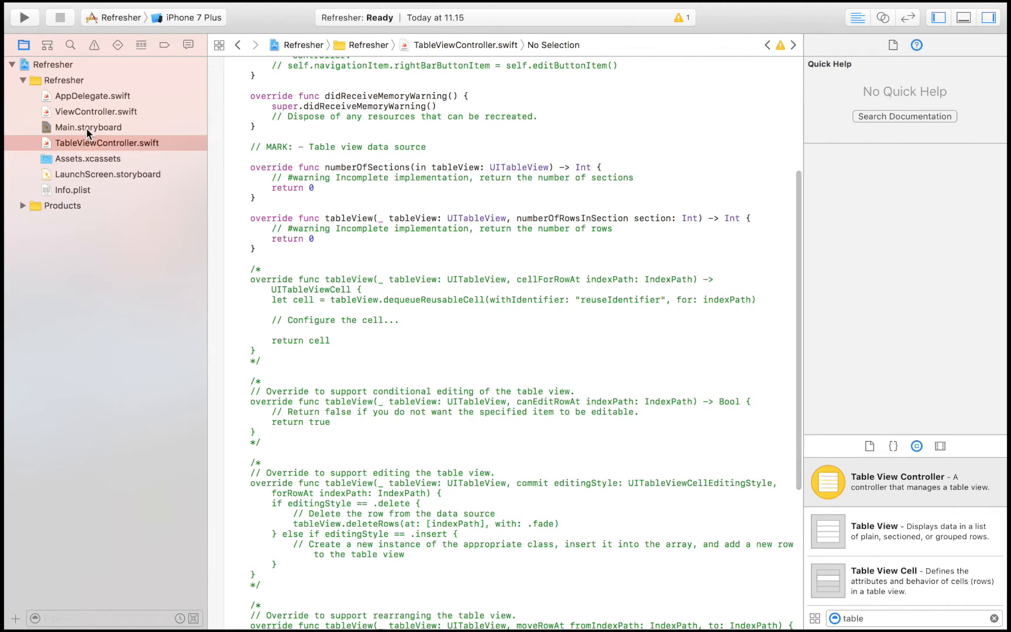
# Make the table view controller initial and set its prototype cell identifier to 'cell'.
pyautogui.click(88, 127)
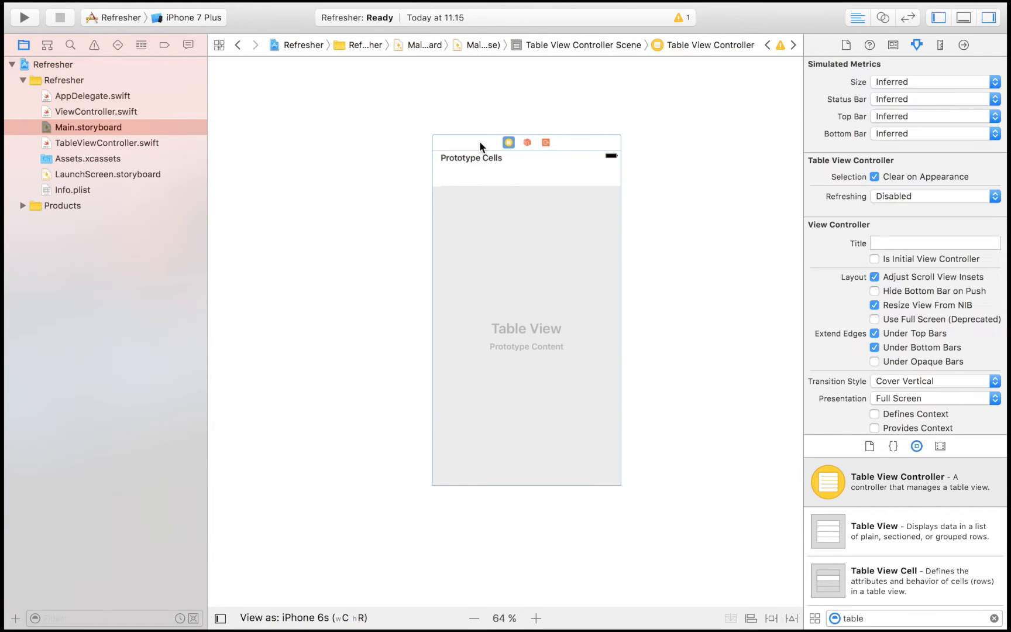
pyautogui.click(874, 259)
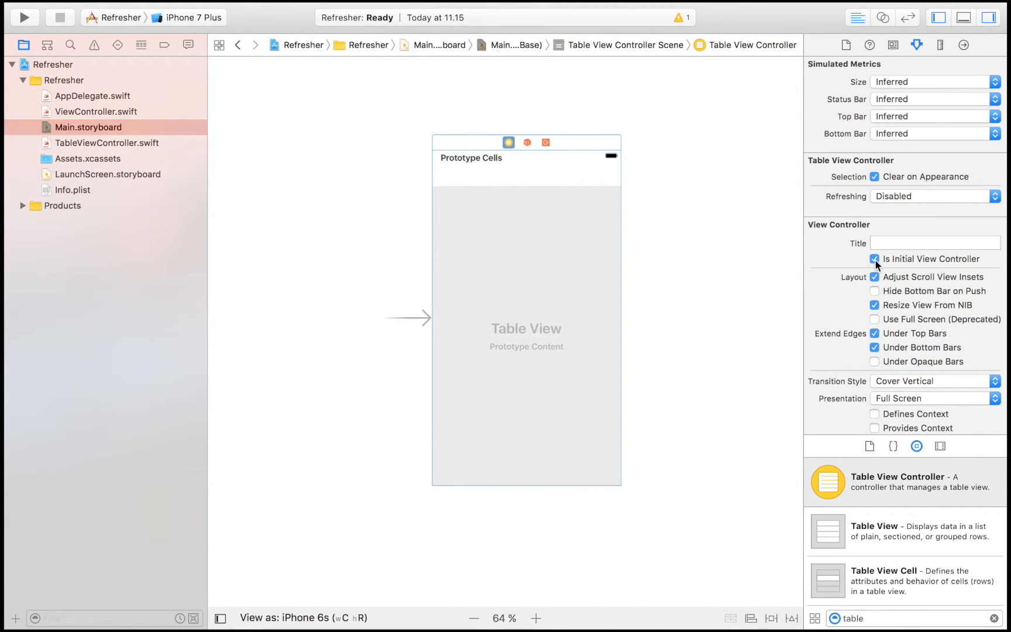
pyautogui.click(526, 186)
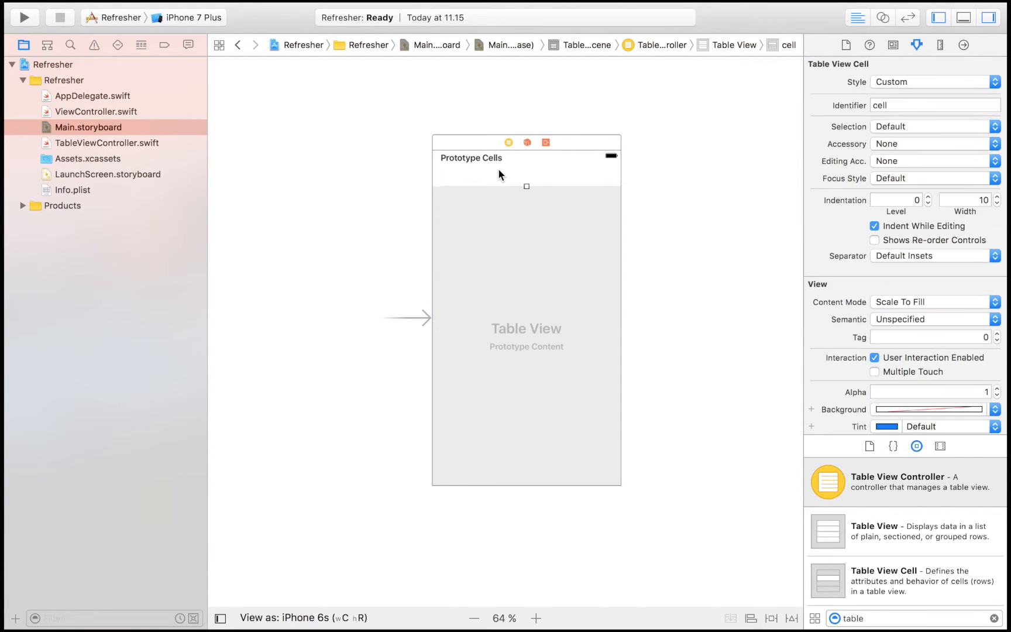
pyautogui.moveTo(605, 257)
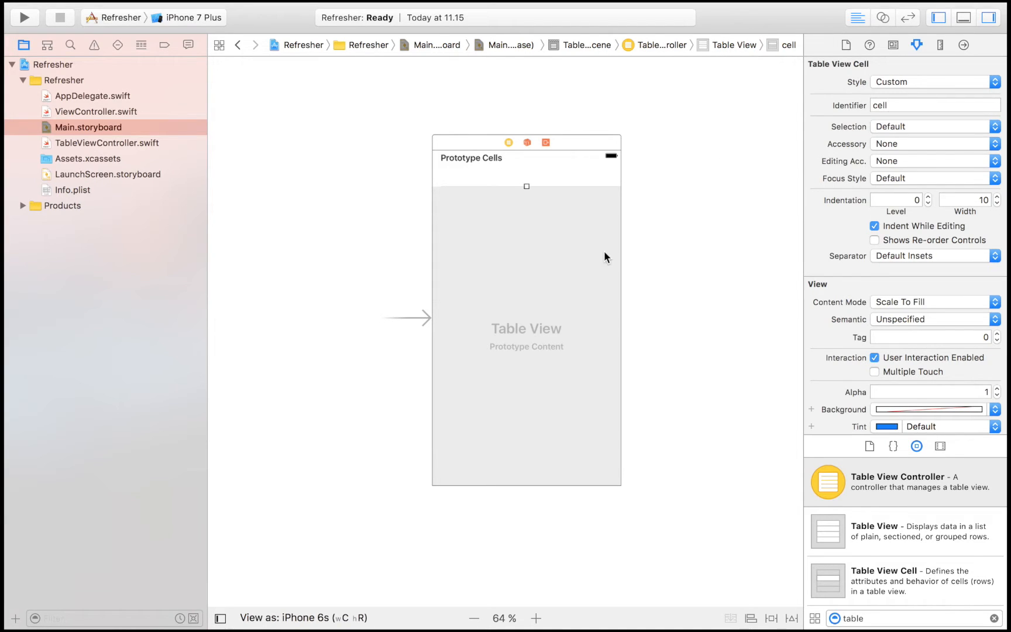
pyautogui.click(107, 143)
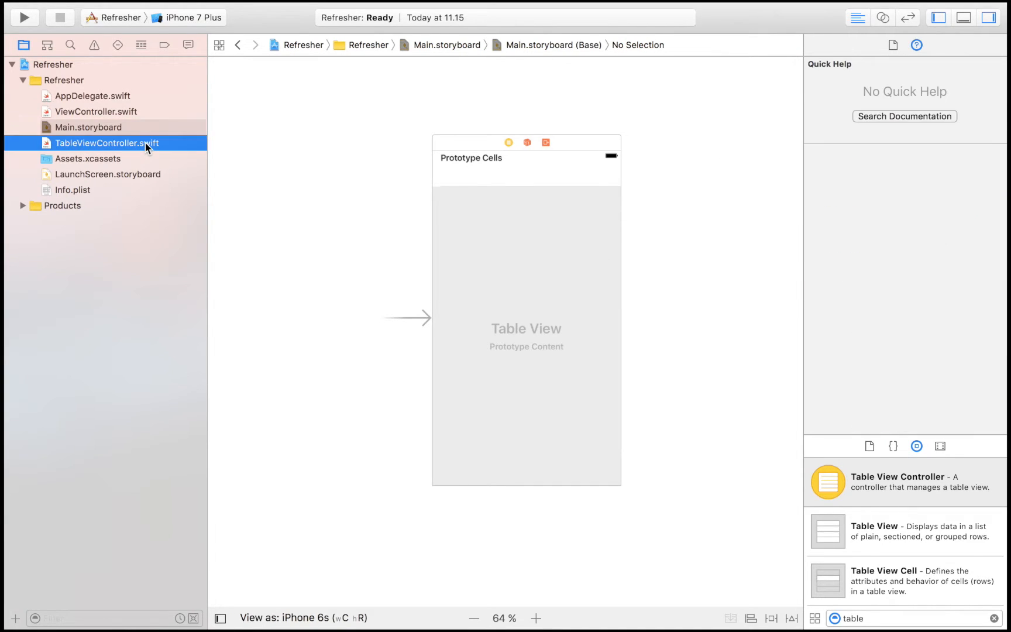
pyautogui.click(89, 127)
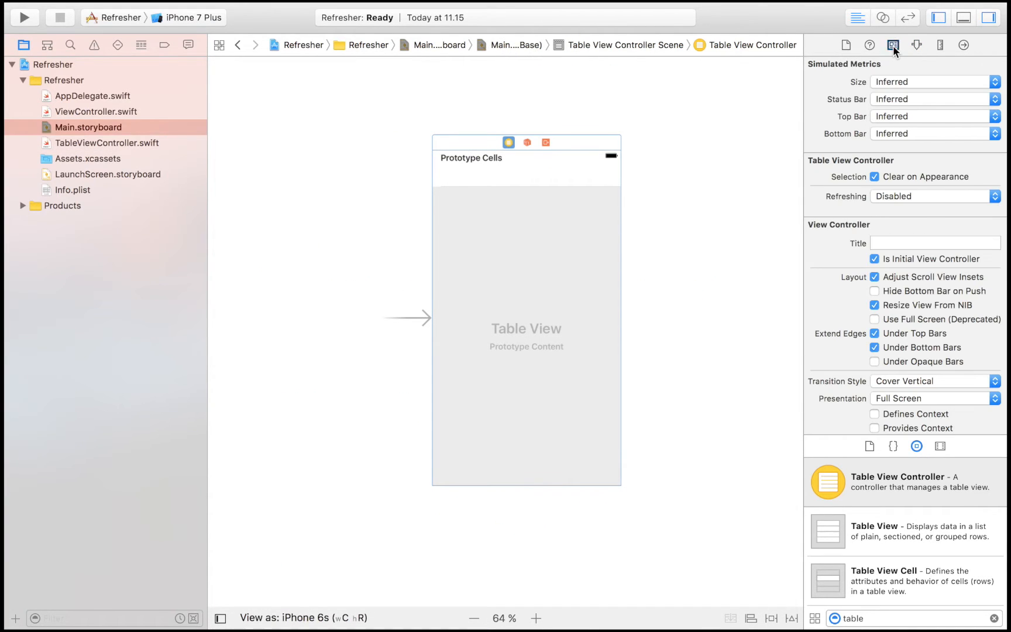
pyautogui.click(893, 45)
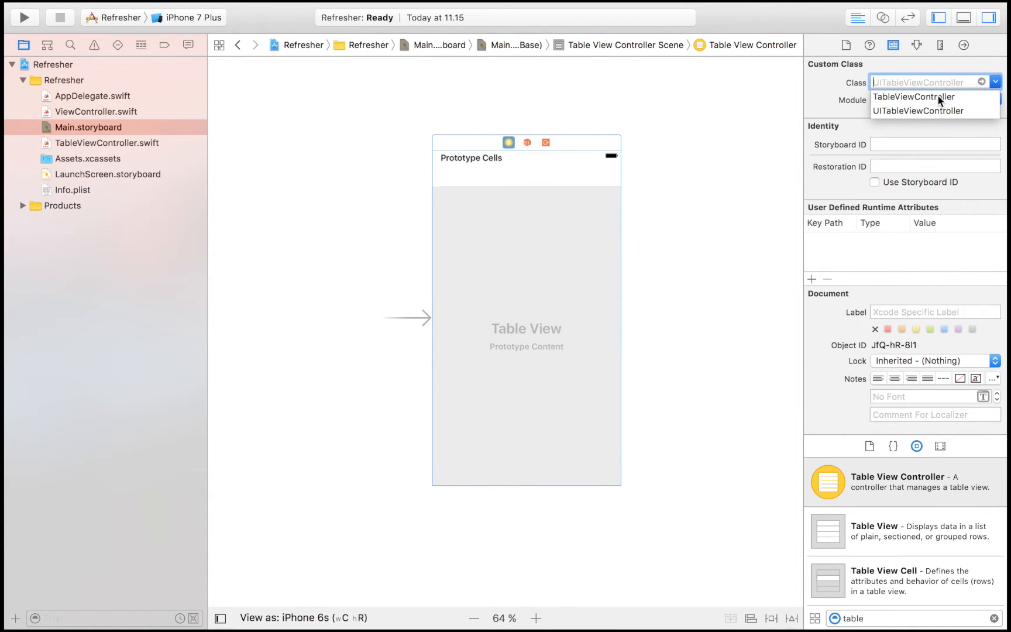
pyautogui.moveTo(936, 111)
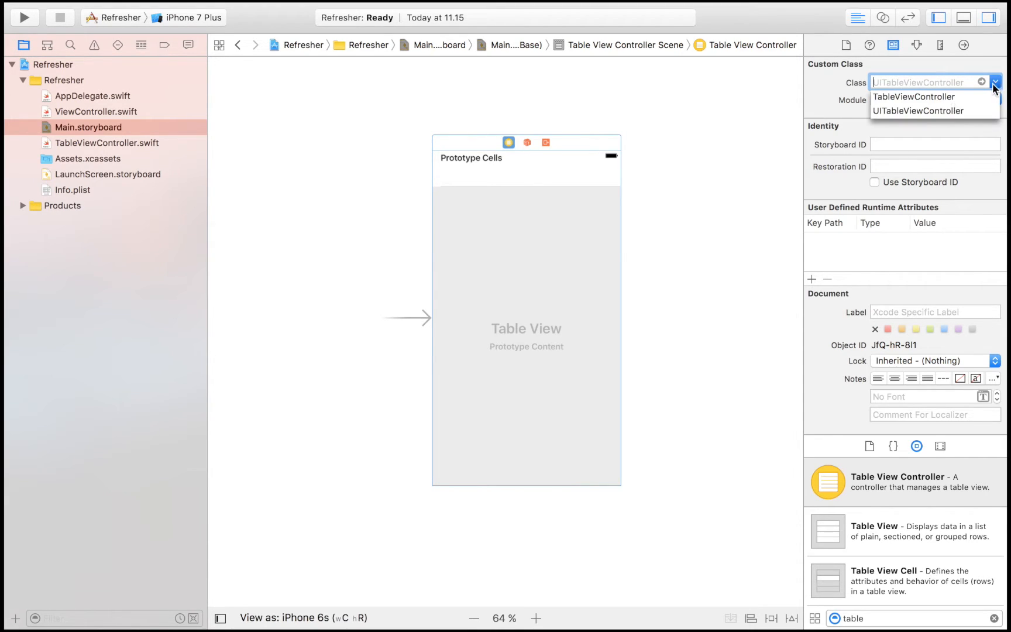
pyautogui.moveTo(938, 111)
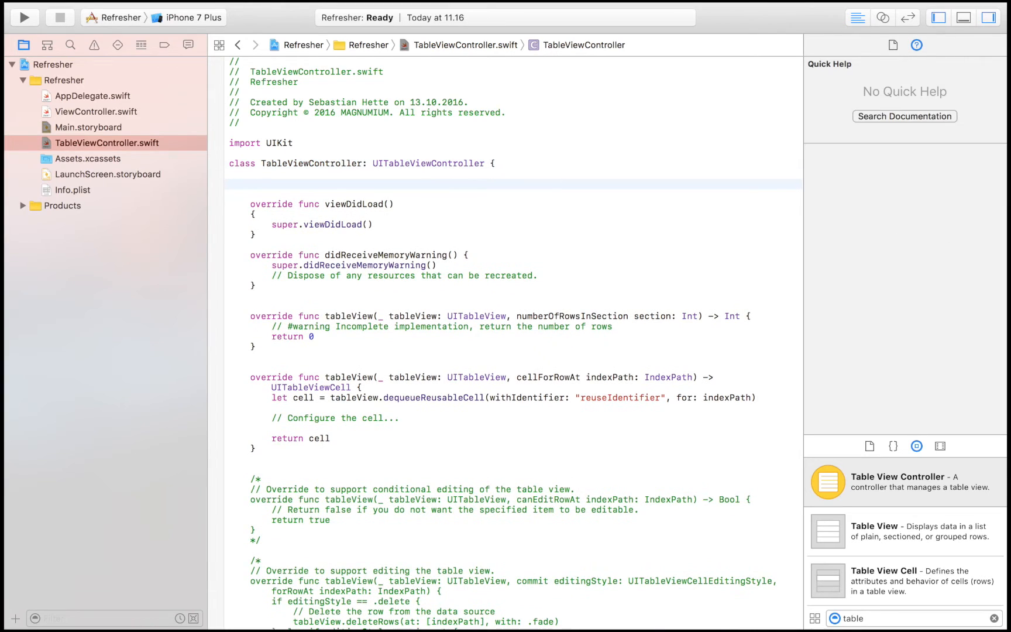
# Declare var array: [Int] = [] and return array.count in numberOfRowsInSection.
pyautogui.write('var aa')
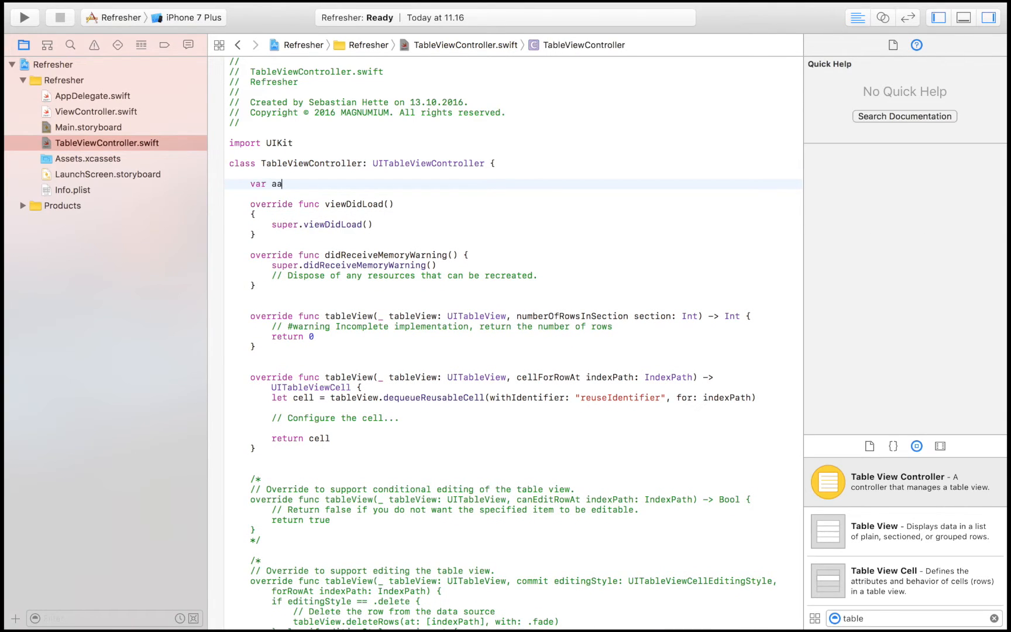
pyautogui.write('rray')
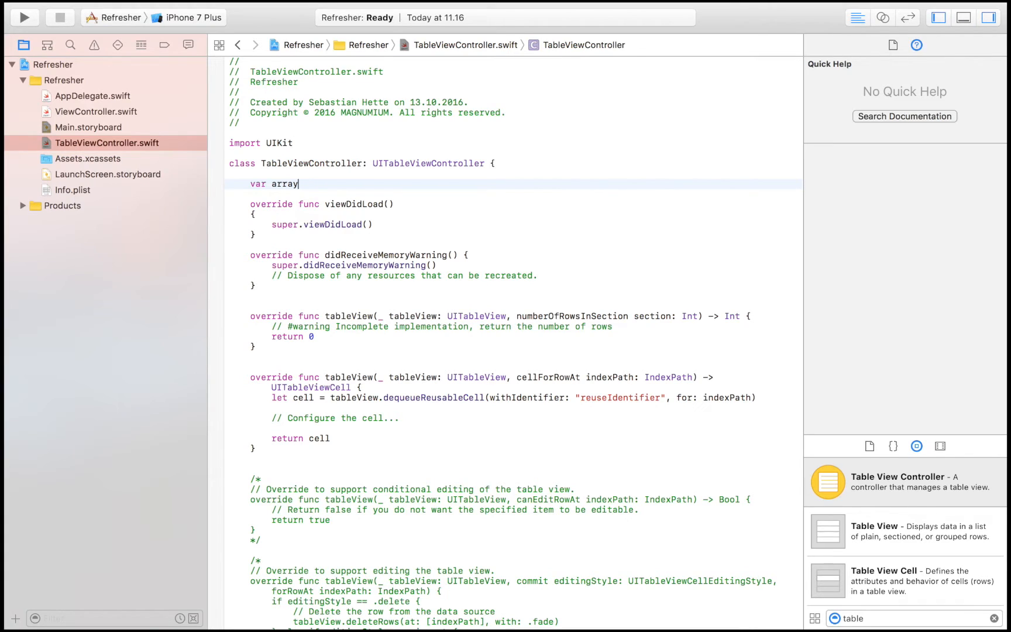
pyautogui.write('[I]')
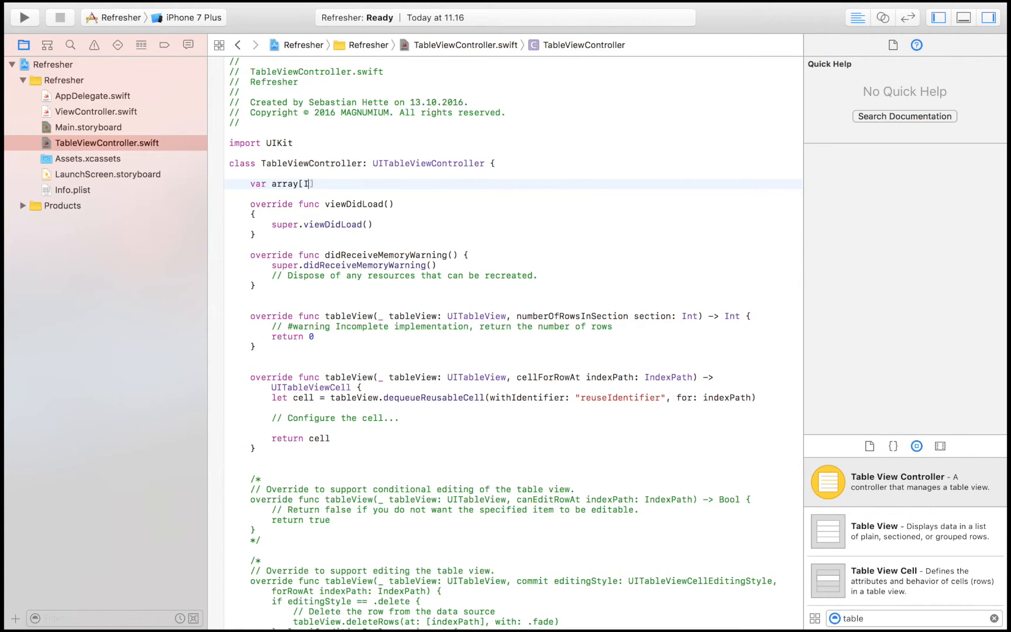
pyautogui.write('nt')
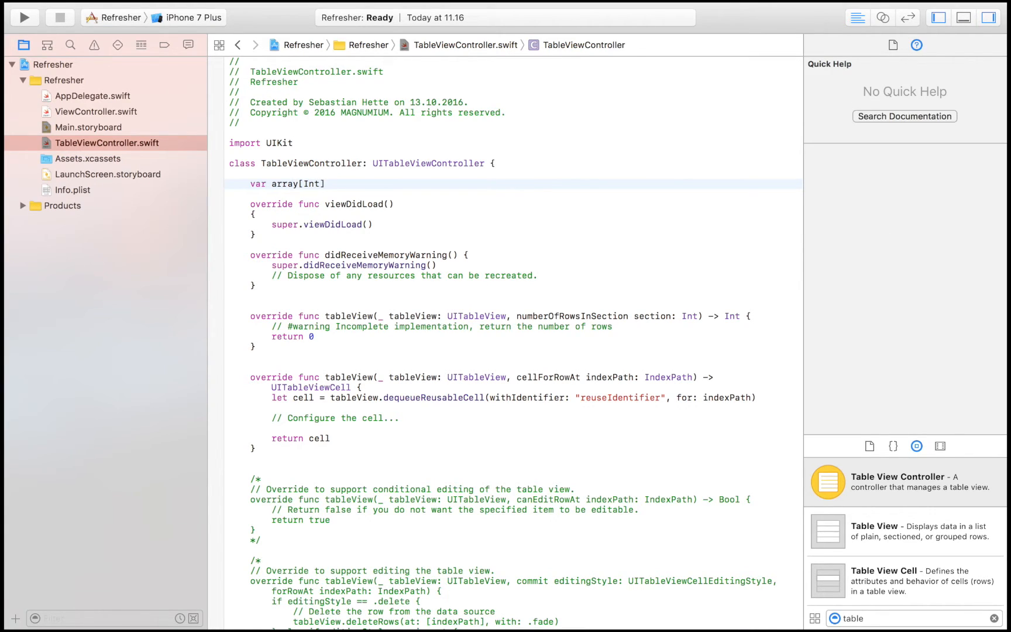
pyautogui.click(299, 184)
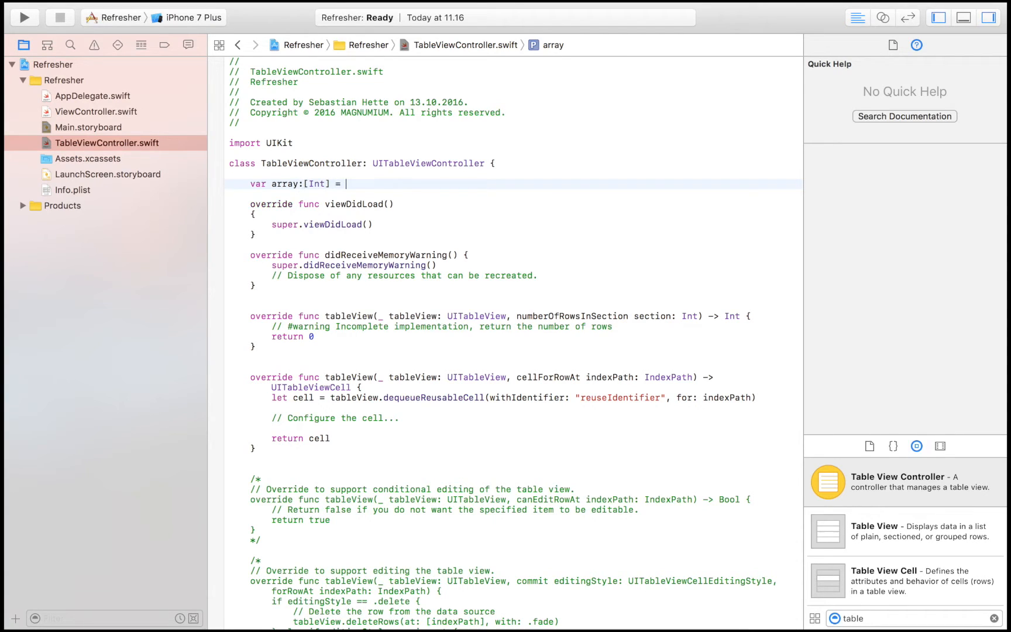
pyautogui.write('[]')
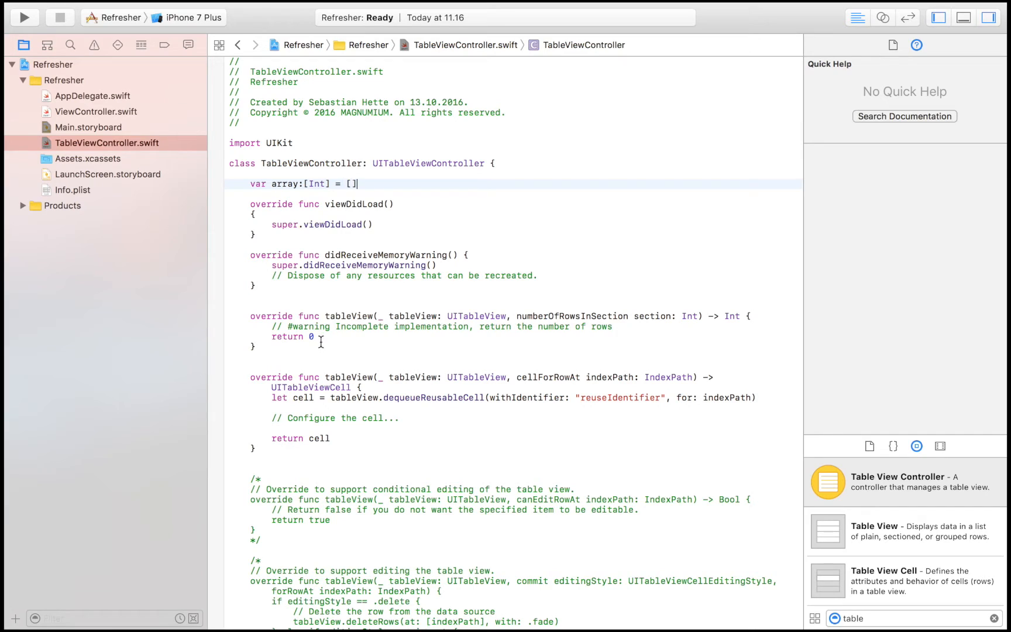
pyautogui.press('Backspace')
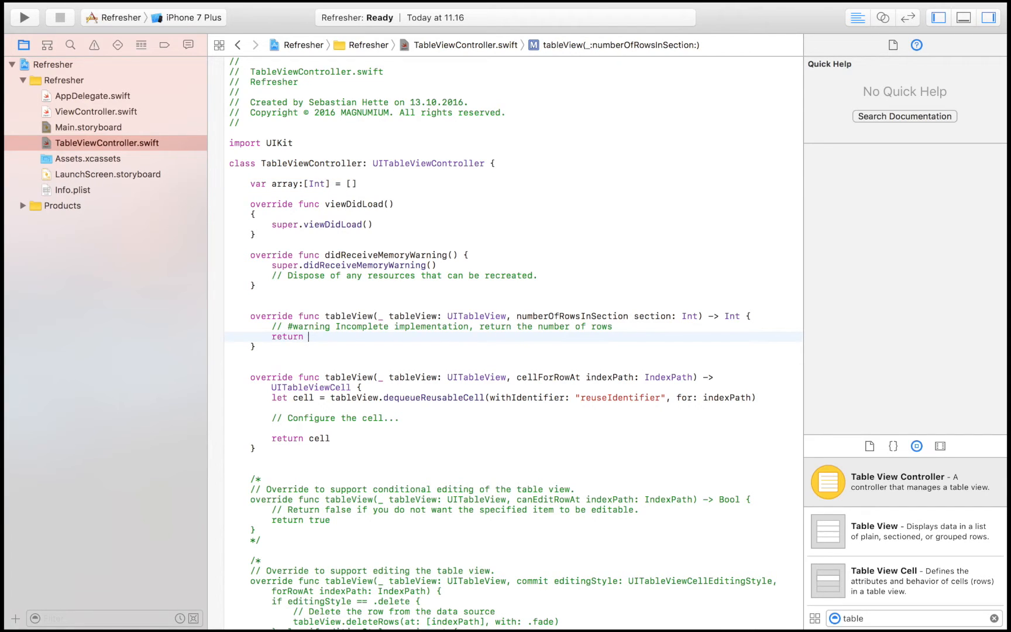
pyautogui.write('array.')
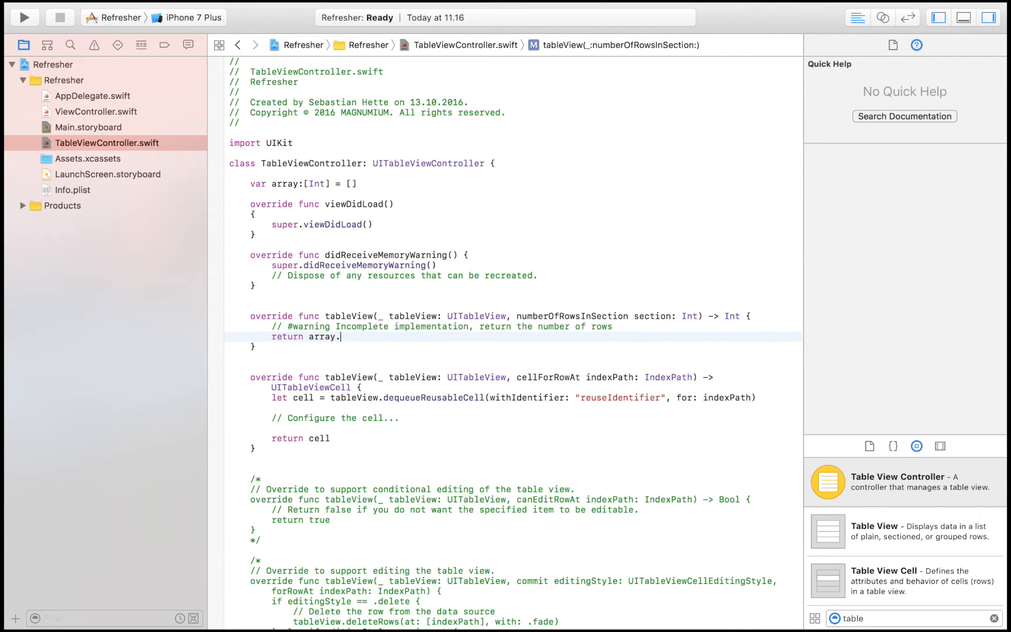
pyautogui.write('count')
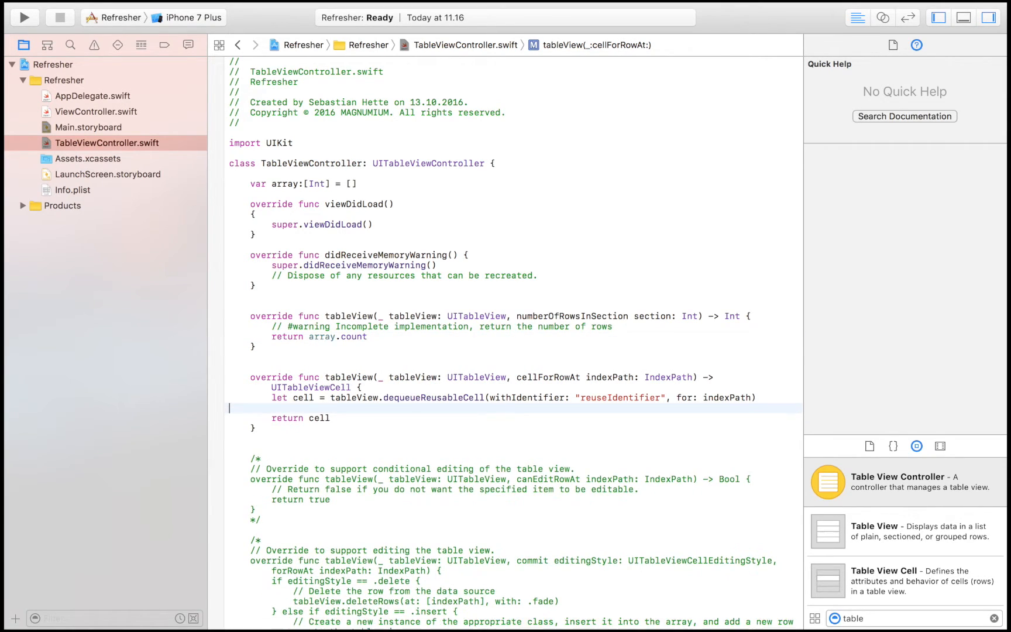
# Set cell.textLabel.text to String(array[indexPath.row]) and start filling the array with 1, 2.
pyautogui.write('cell')
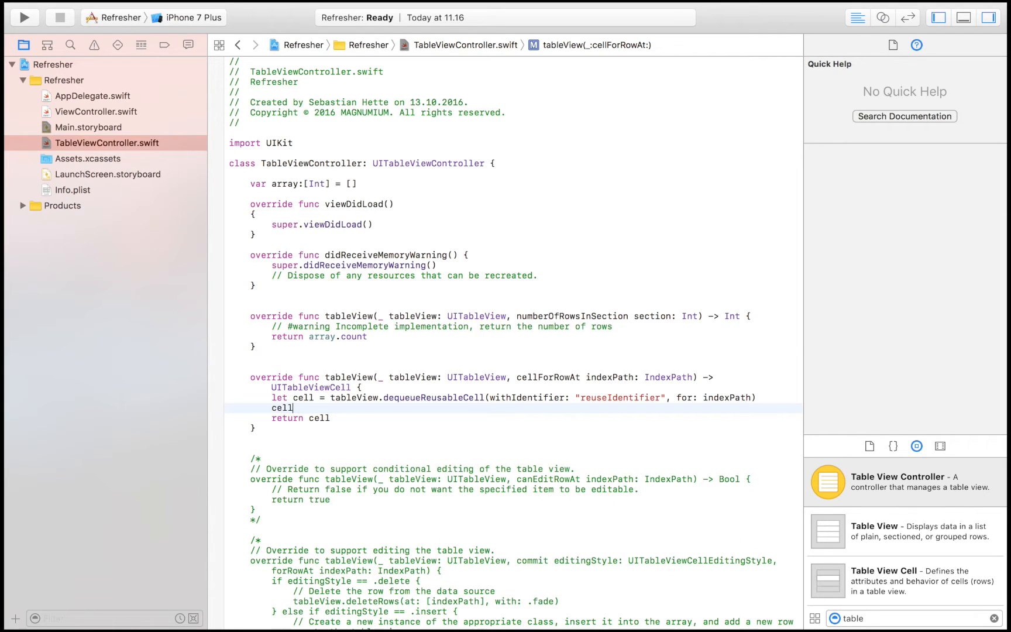
pyautogui.write('.textLabel')
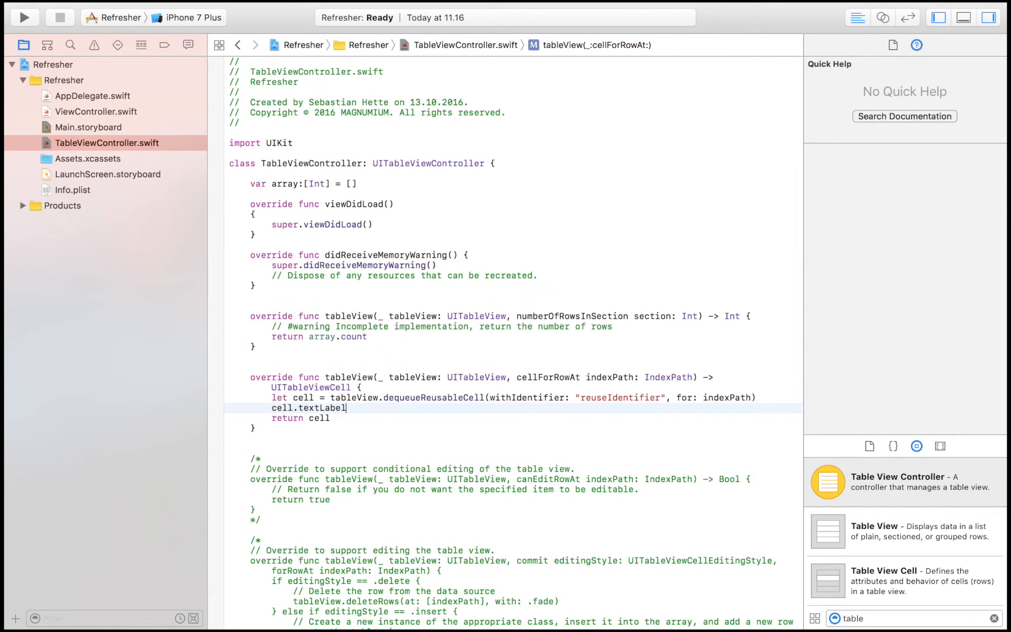
pyautogui.write('.text =')
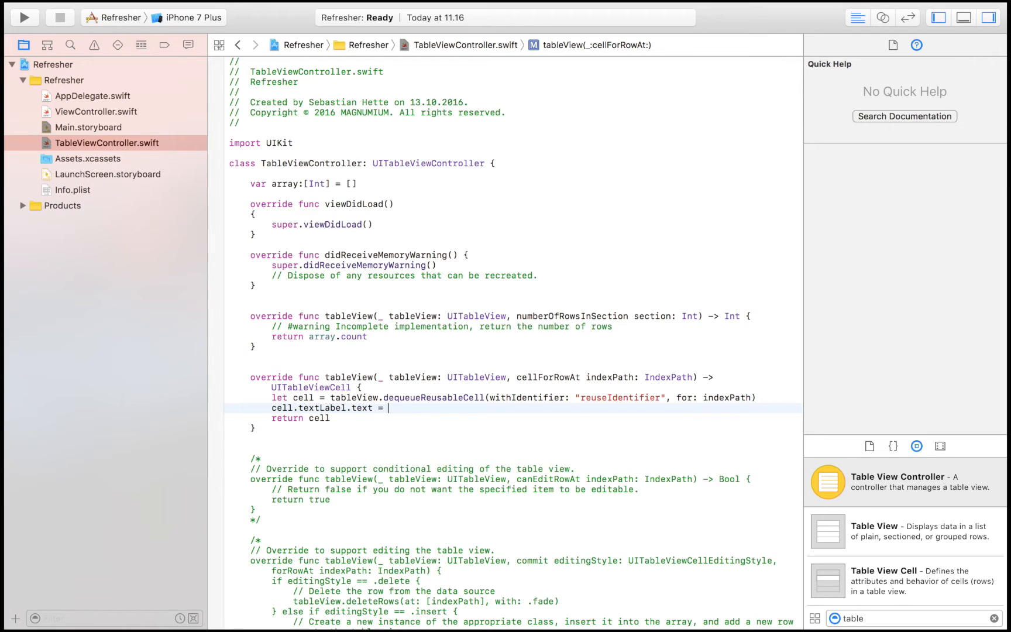
pyautogui.write('S')
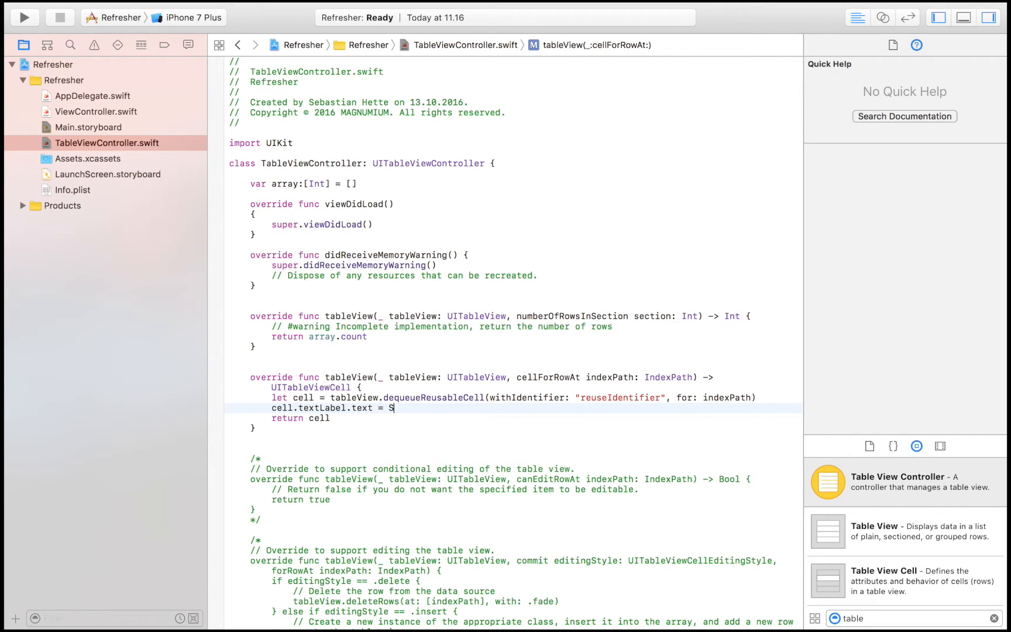
pyautogui.write('tring(')
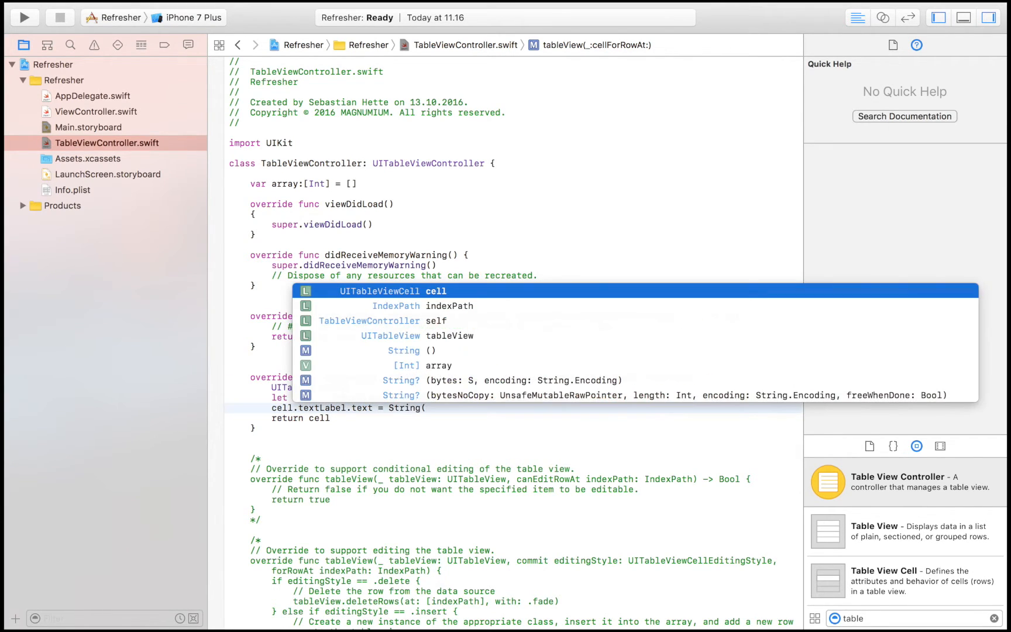
pyautogui.write('array')
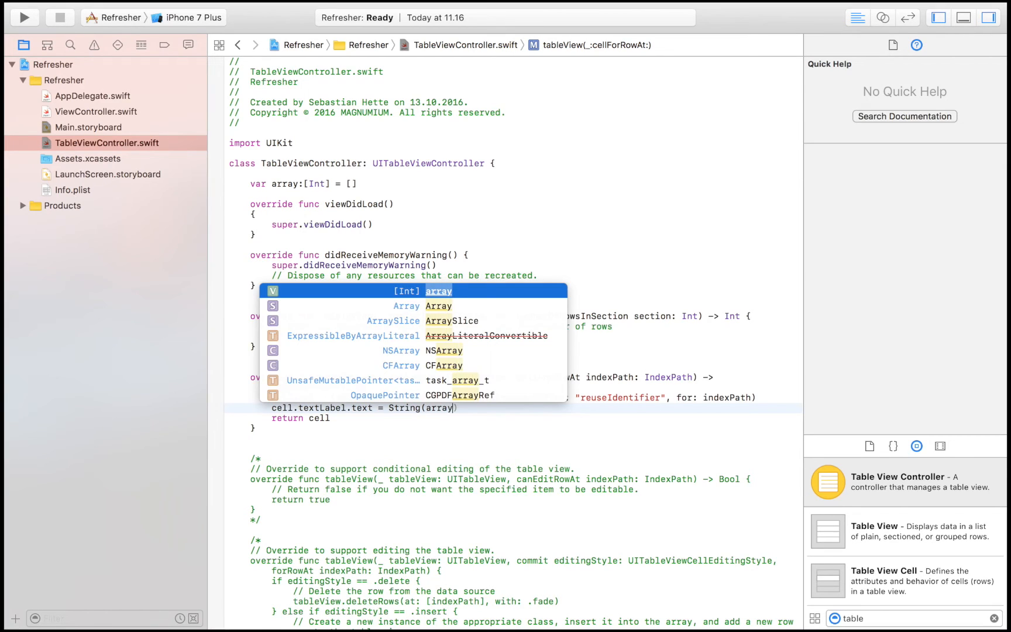
pyautogui.write('[row')
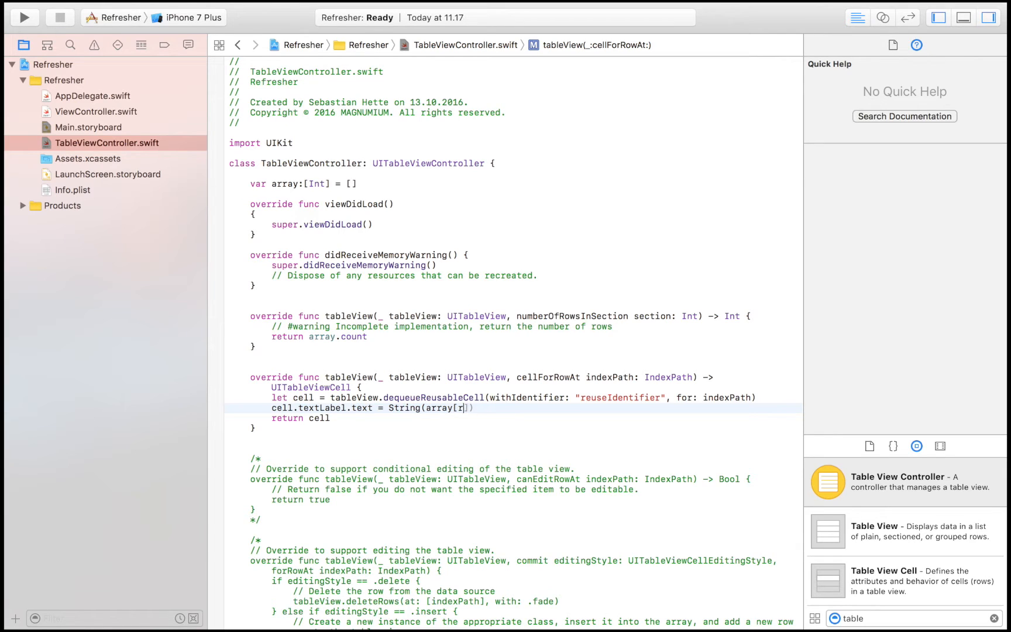
pyautogui.write('ndexPath.row')
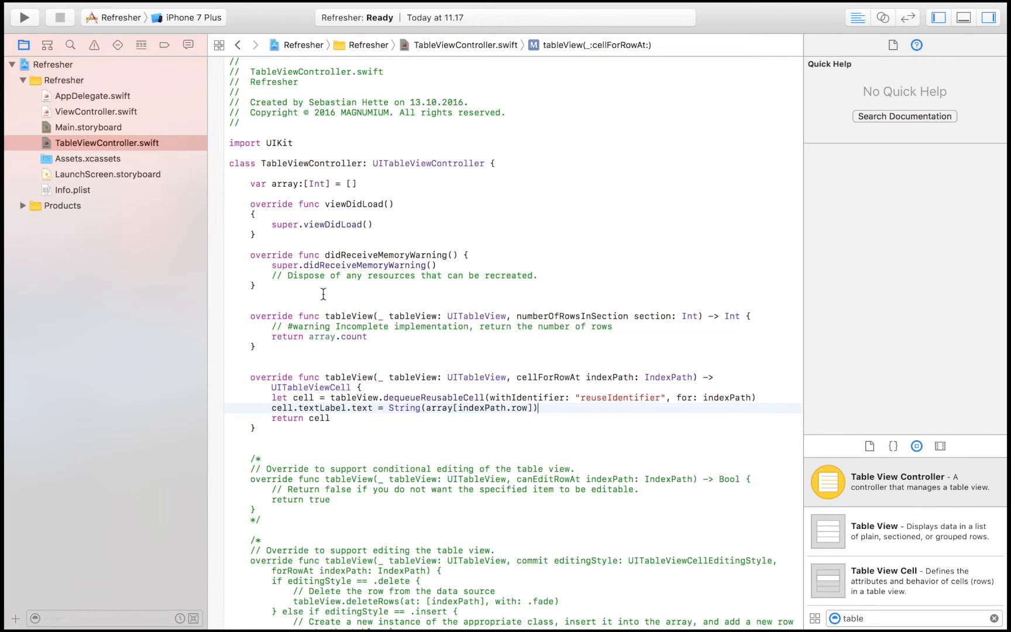
pyautogui.moveTo(352, 200)
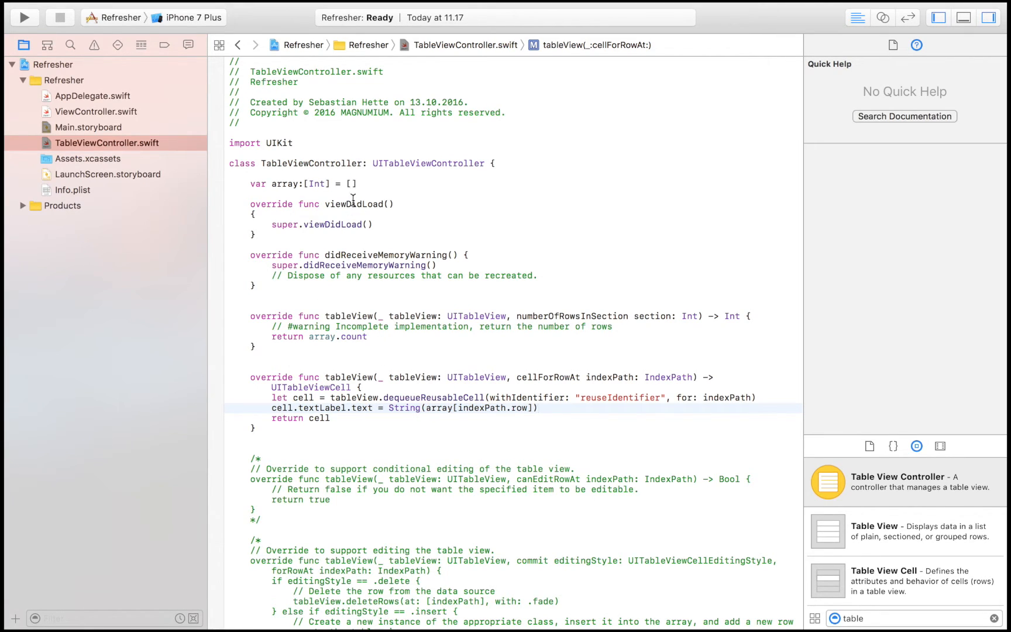
pyautogui.write('1, 2,')
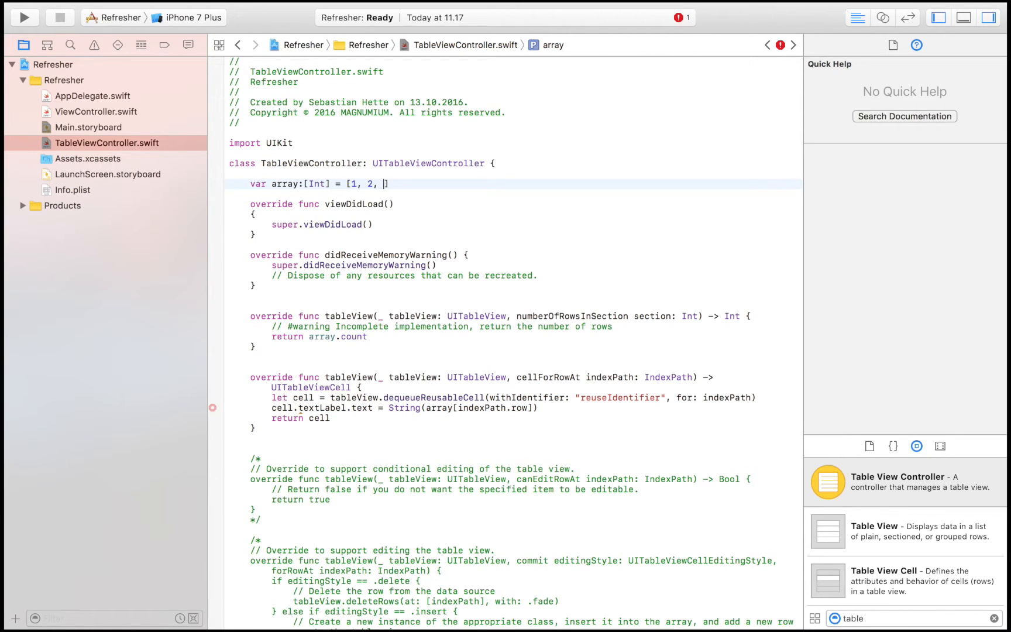
# Make the array [1, 2, 3], use textLabel?, and delete the commented template methods.
pyautogui.write('3')
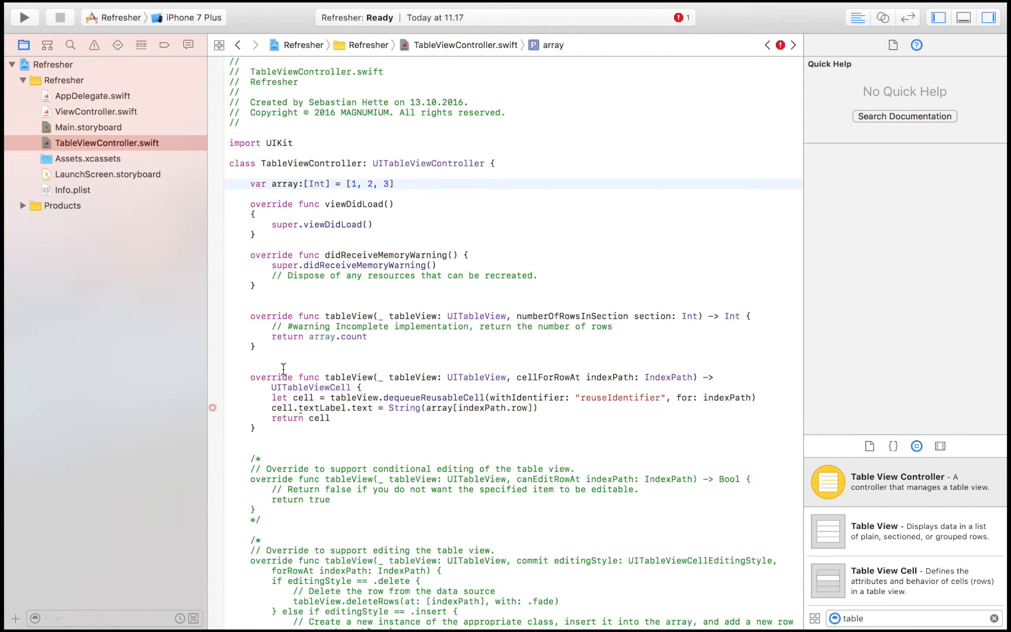
pyautogui.click(348, 407)
pyautogui.write('?')
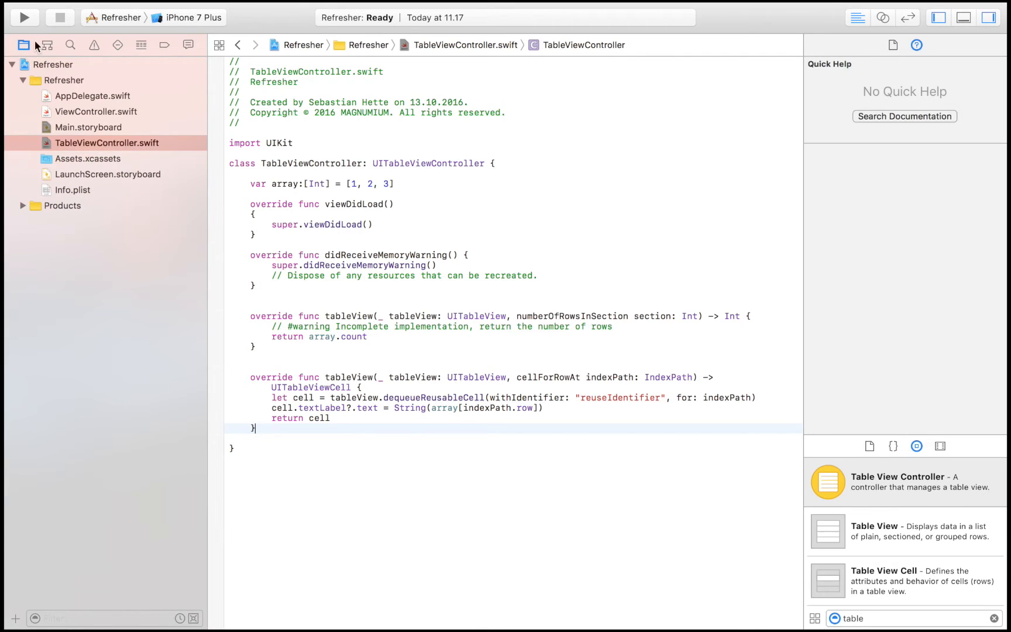
# Run the app on the iPhone 6s simulator.
pyautogui.click(188, 17)
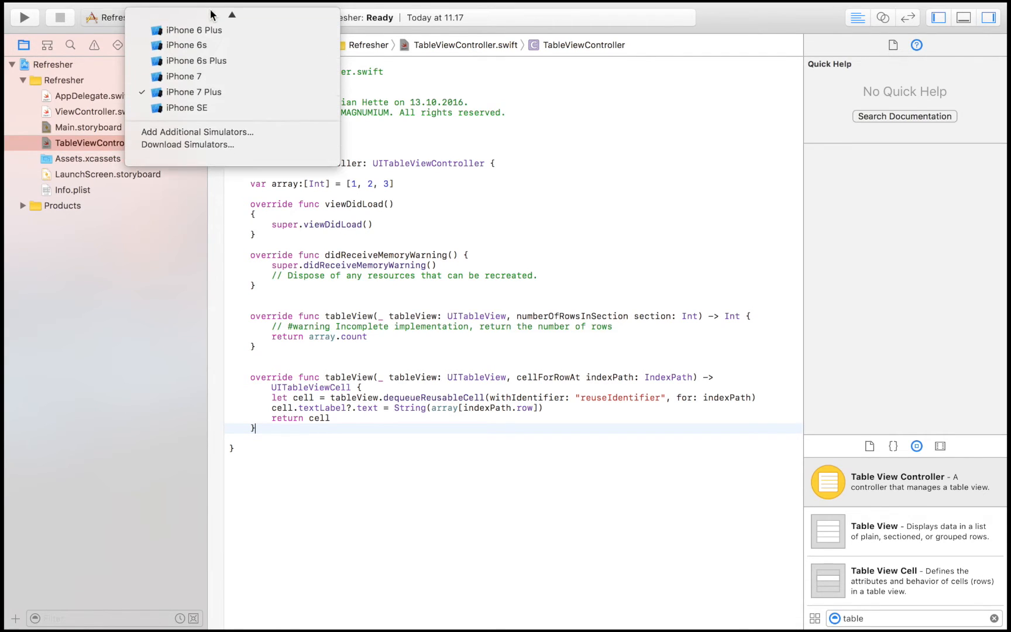
pyautogui.click(188, 45)
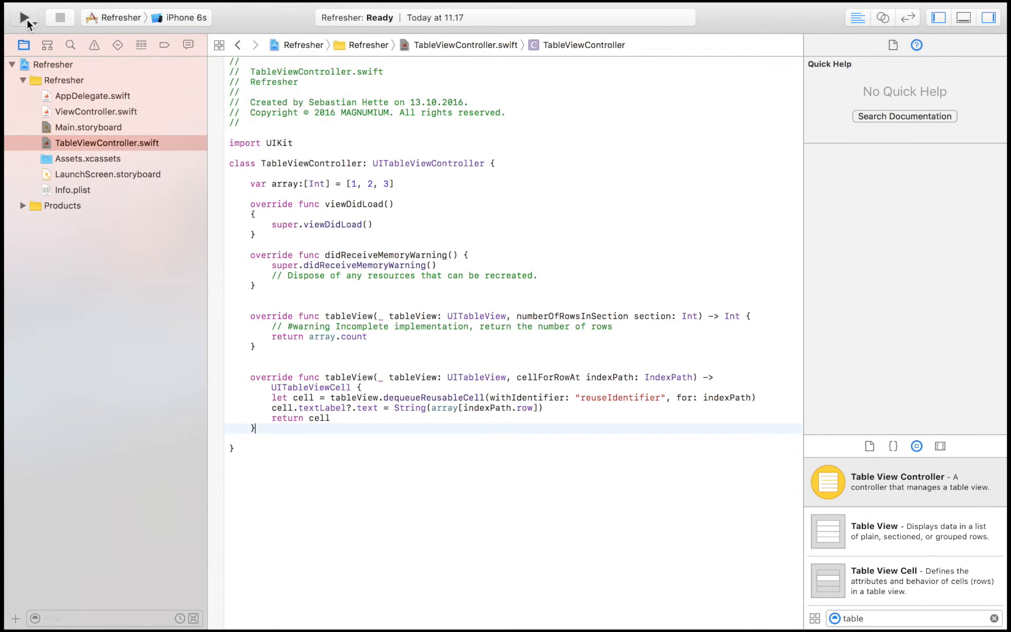
pyautogui.click(21, 18)
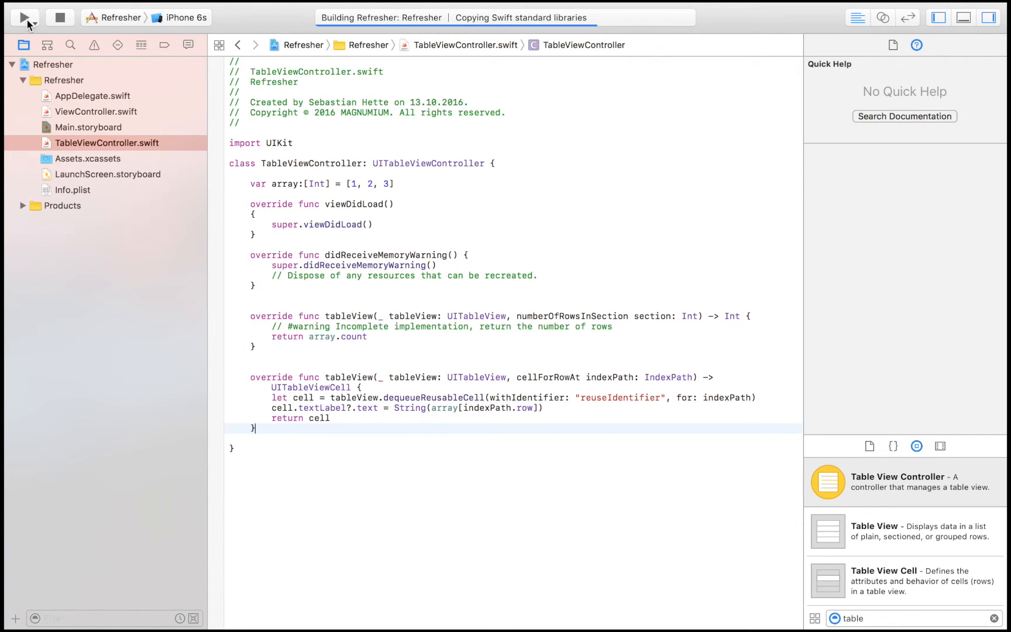
# Change the dequeue reuse identifier to 'cell' and run the app again.
pyautogui.click(25, 18)
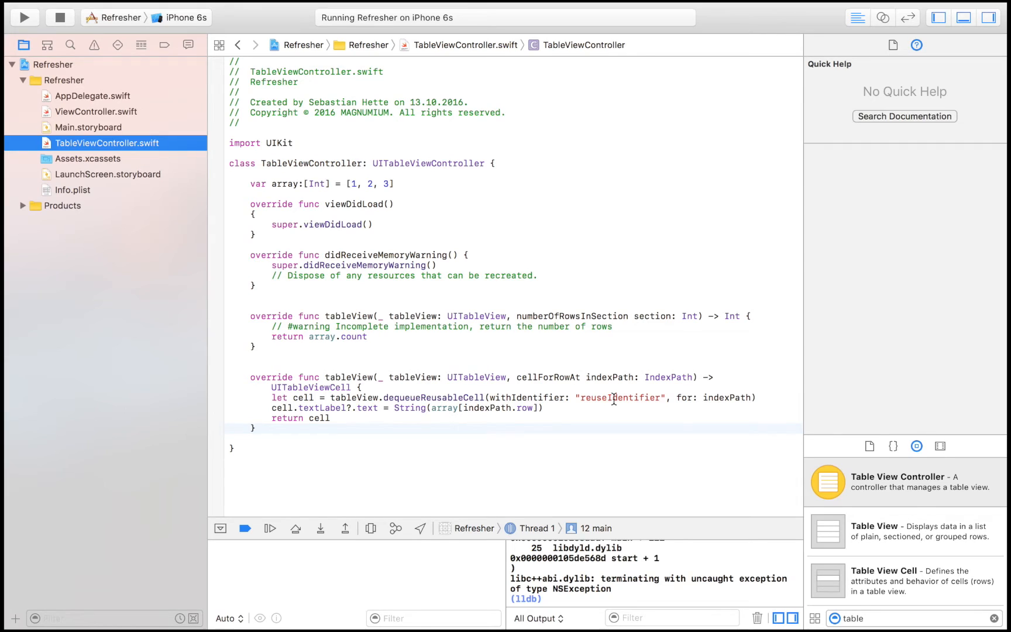
pyautogui.doubleClick(621, 398)
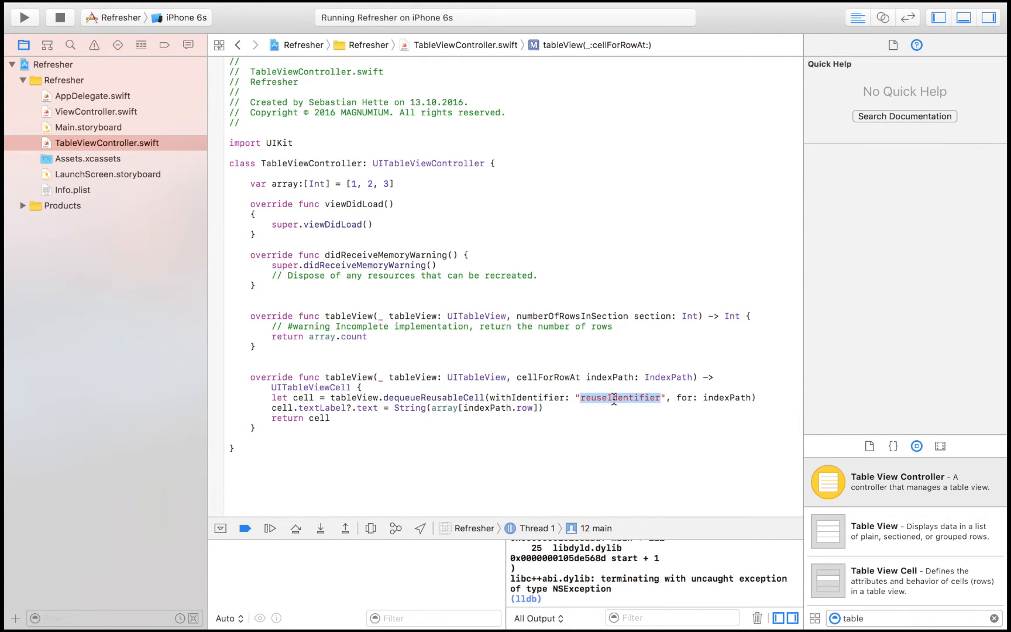
pyautogui.write('cell')
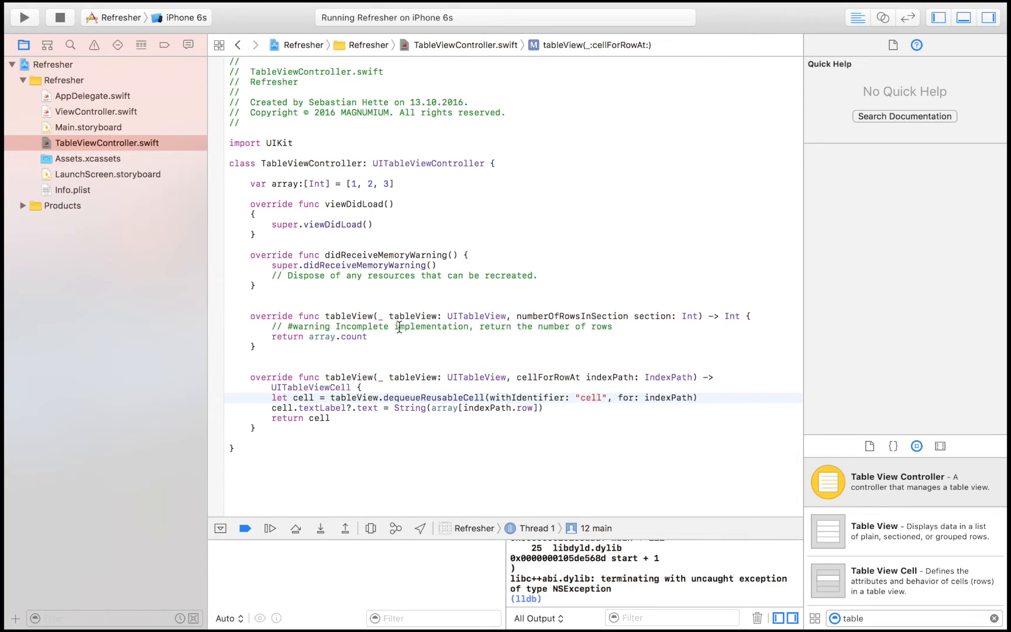
pyautogui.click(24, 17)
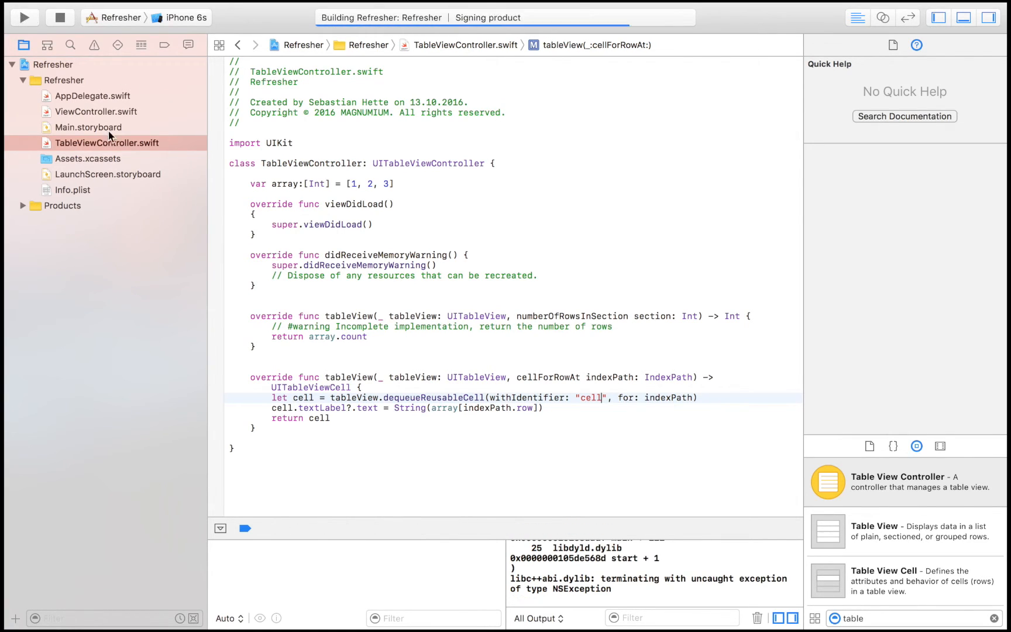
pyautogui.click(24, 17)
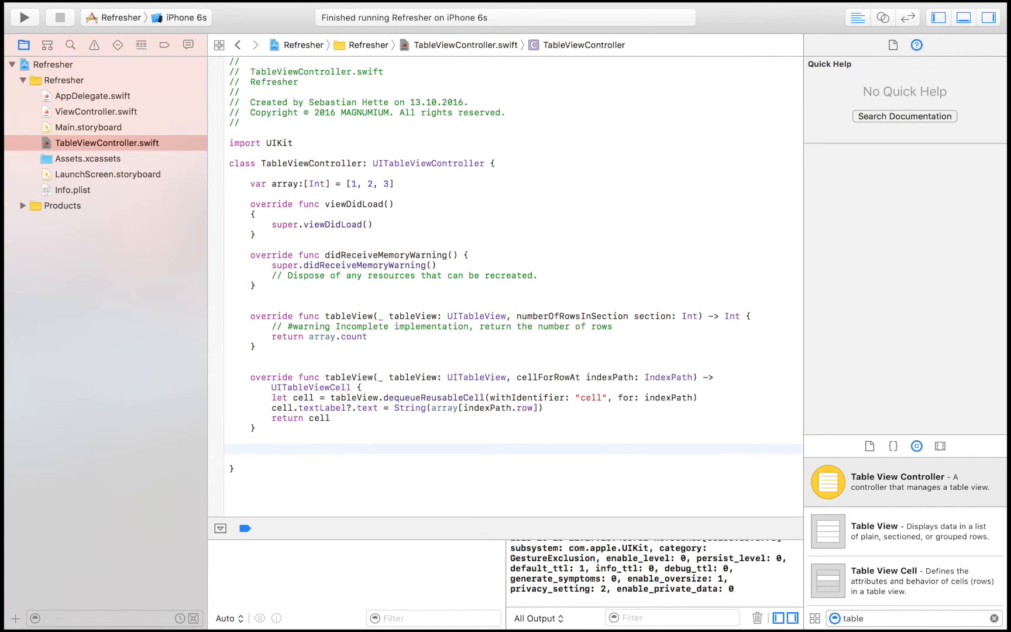
# Write func populate() with a for i in 1...1000 loop calling array.append(i).
pyautogui.write('func')
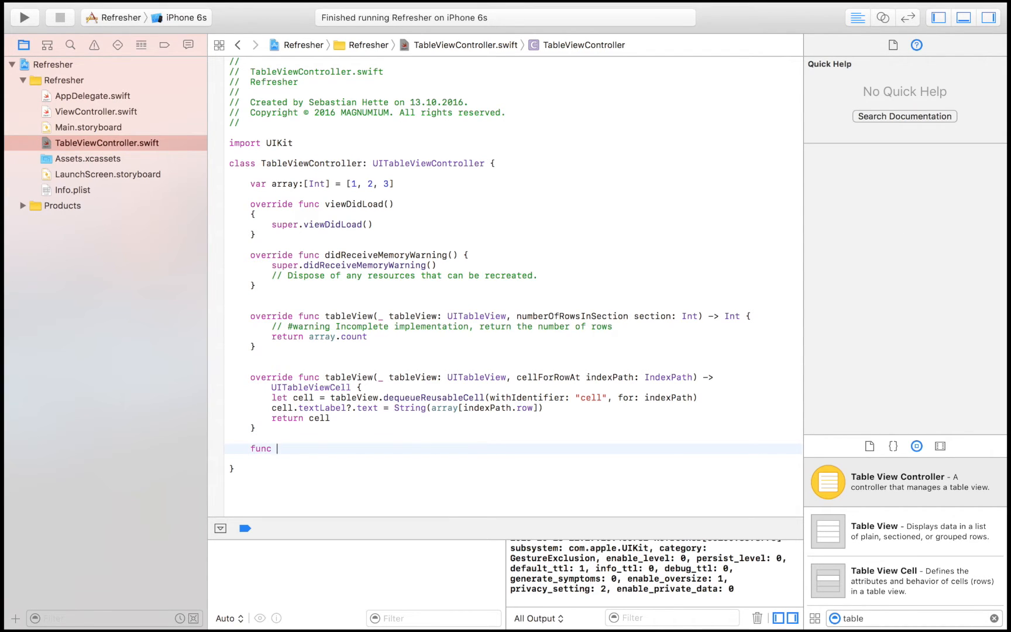
pyautogui.write('populate(')
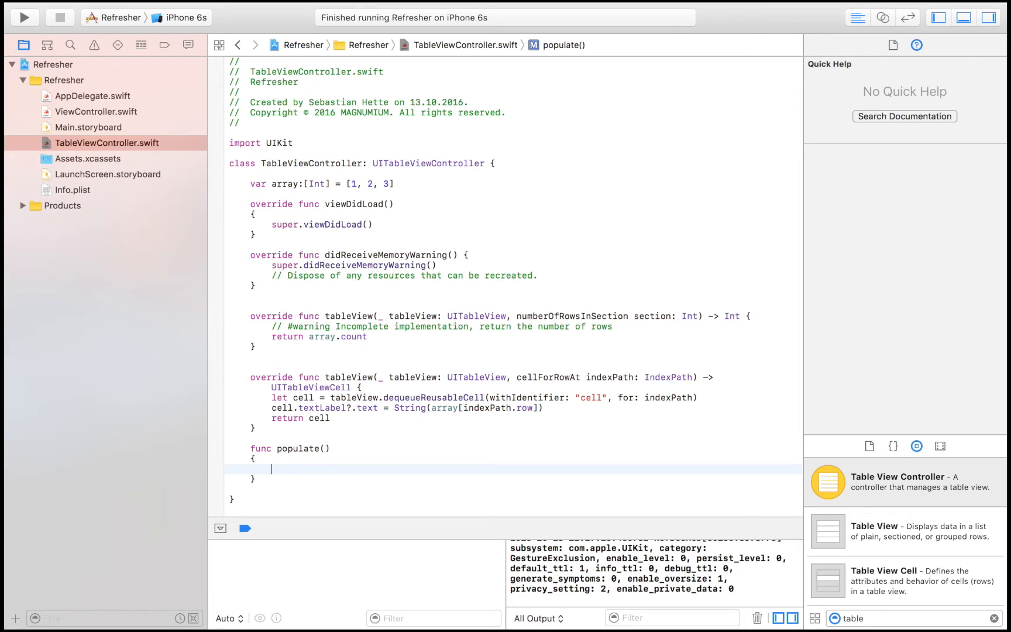
pyautogui.write('for')
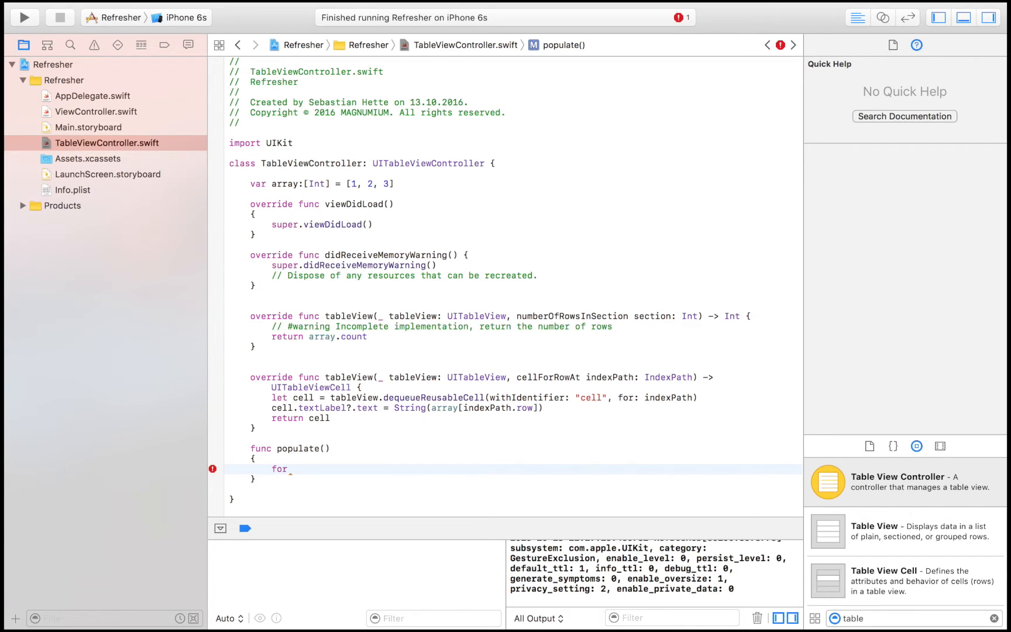
pyautogui.write('i in')
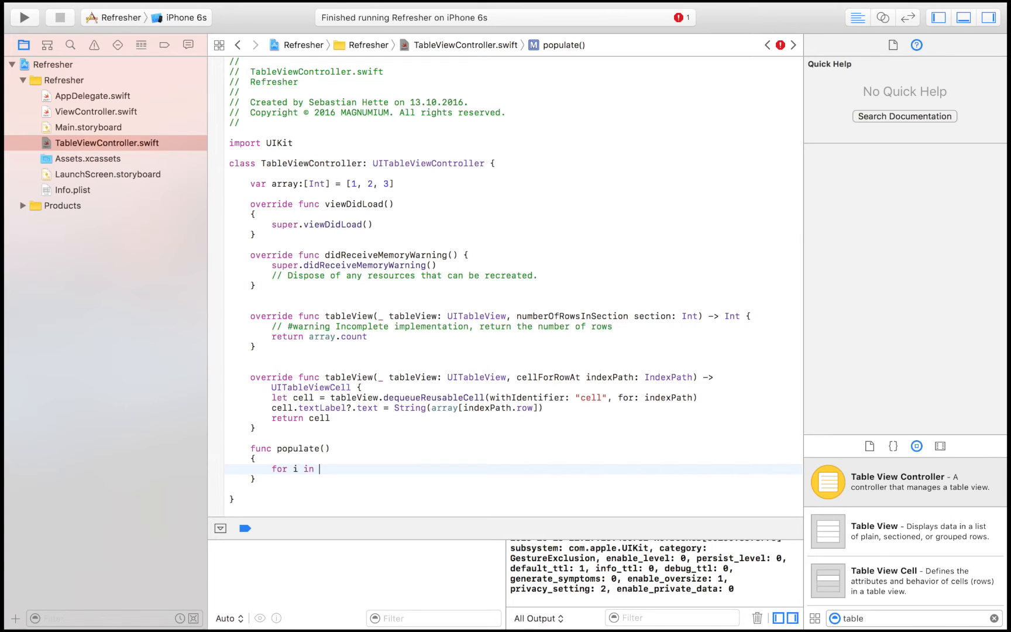
pyautogui.write('1..')
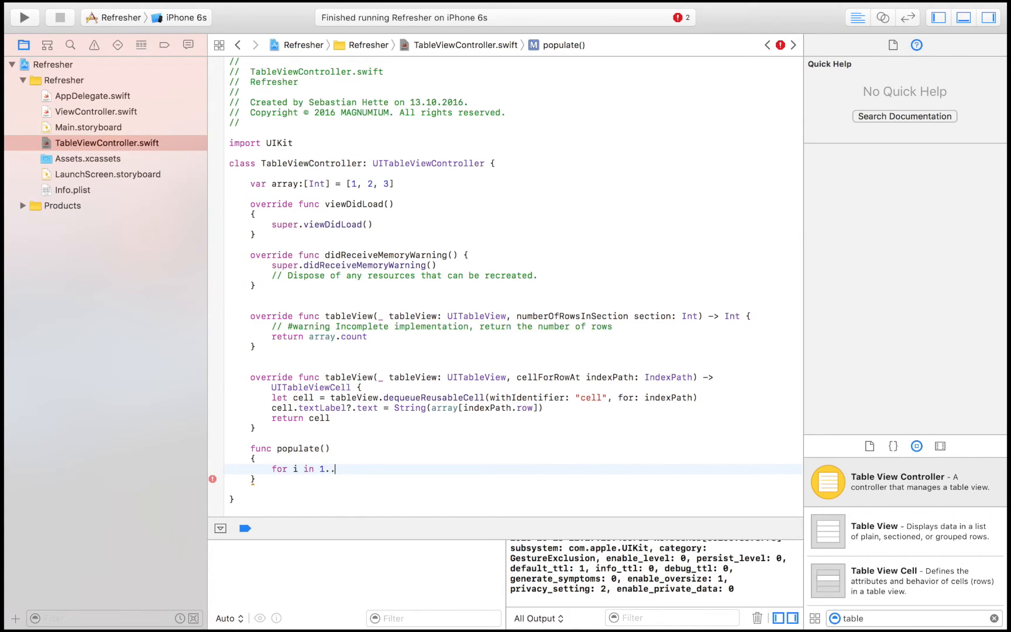
pyautogui.write('.1000')
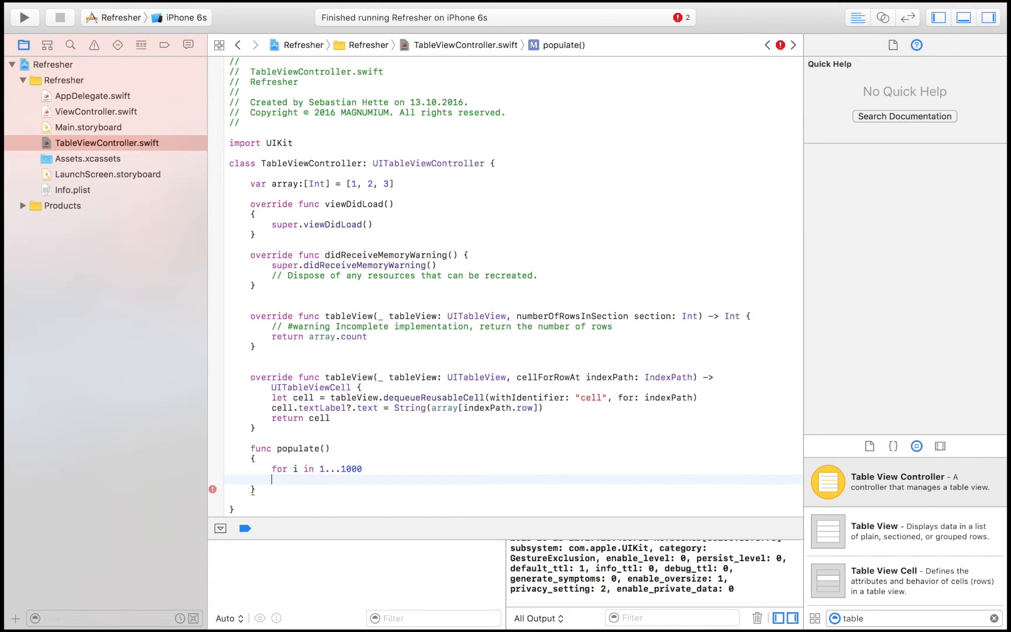
pyautogui.write('{')
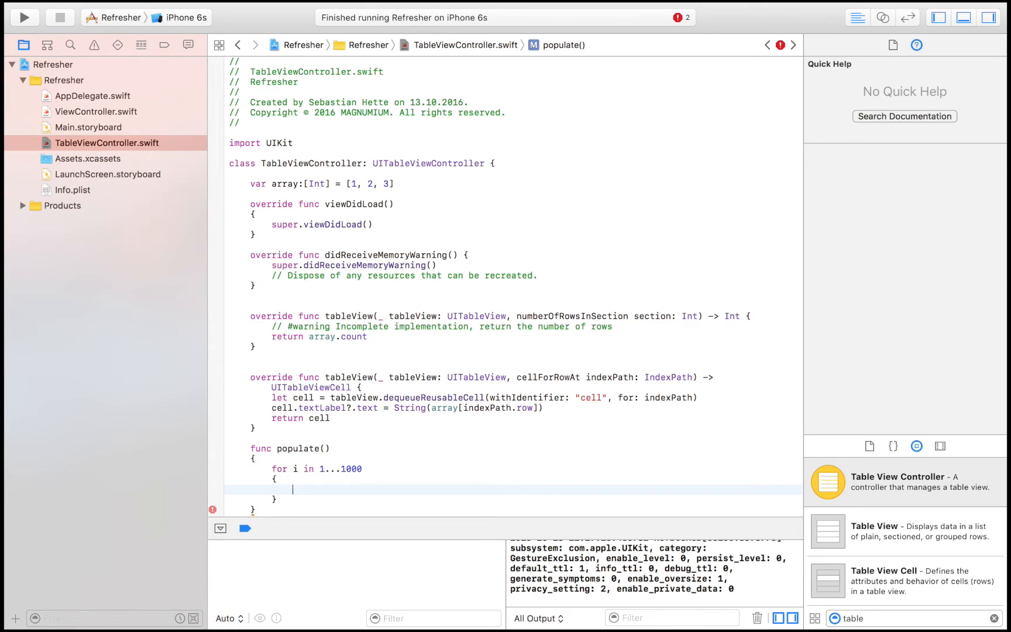
pyautogui.write('array.append(newElement: Element')
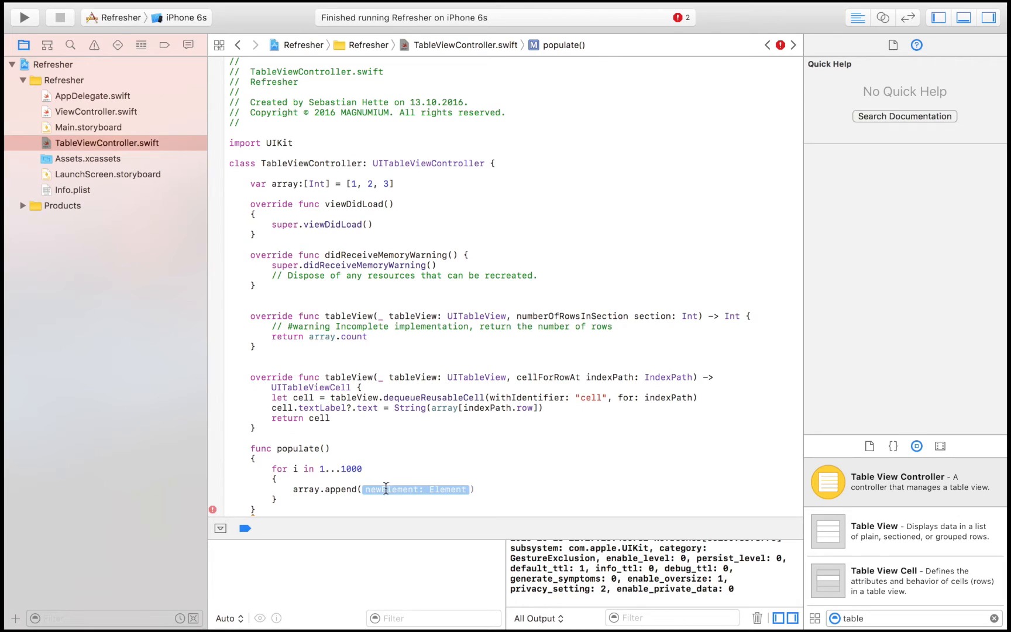
pyautogui.write('i')
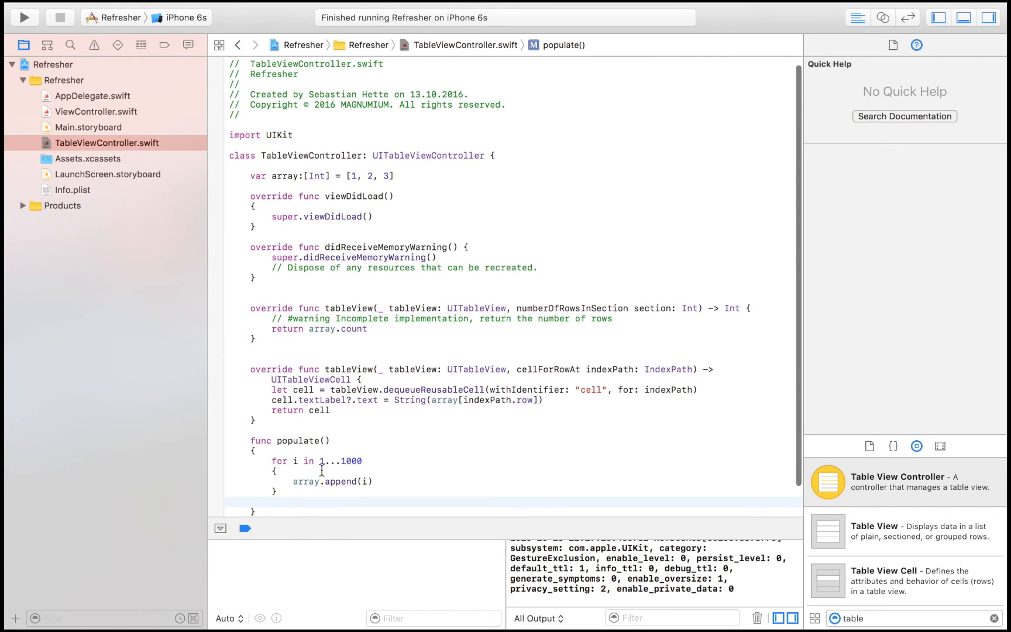
# Add tableView.reloadData() at the end of populate().
pyautogui.write('relo')
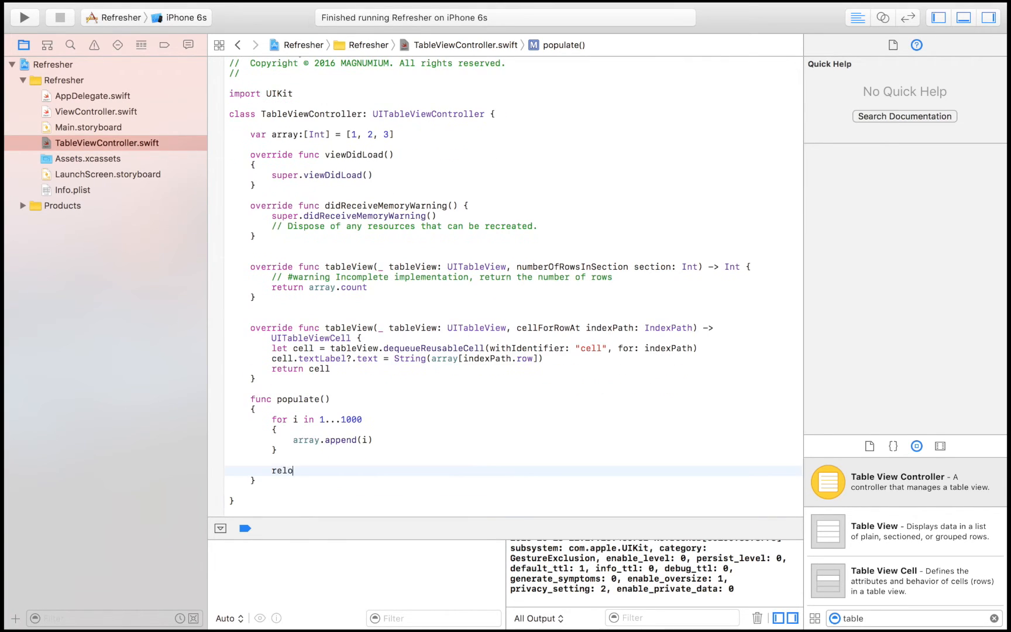
pyautogui.press('backspace')
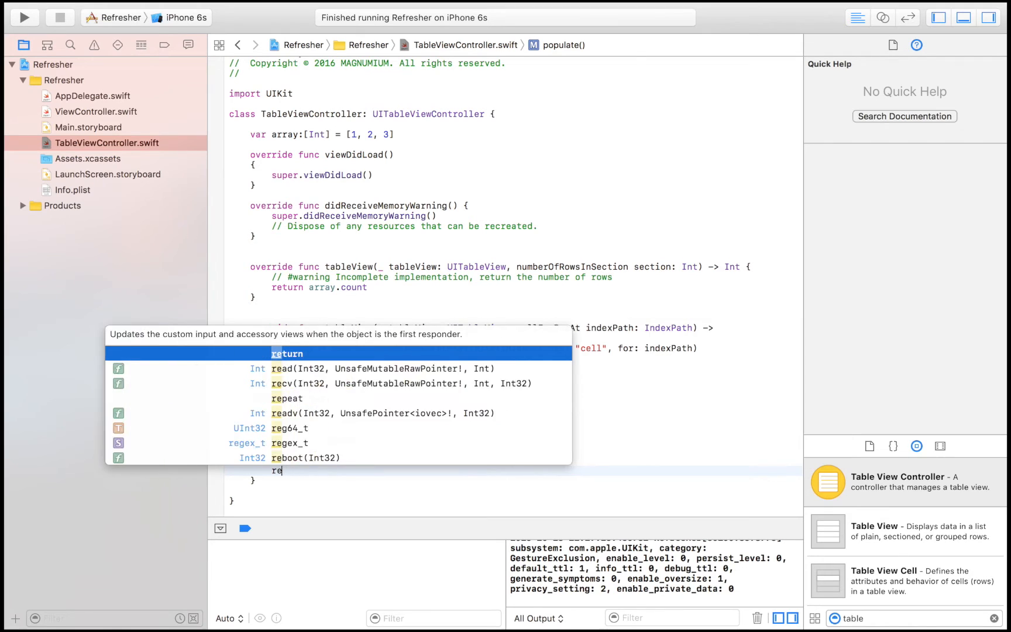
pyautogui.write('table')
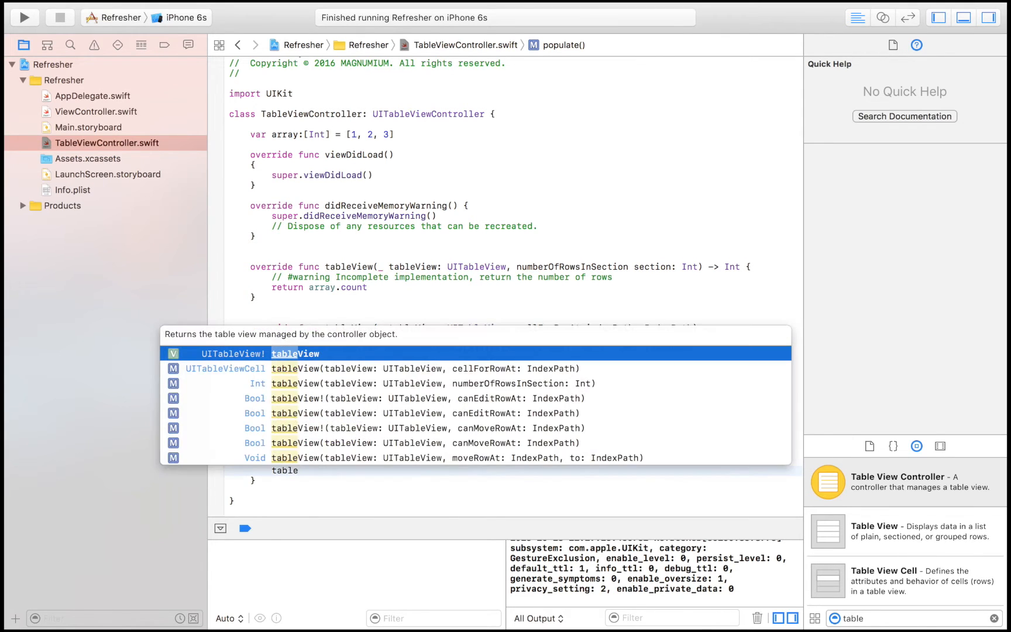
pyautogui.write('.reloadData(')
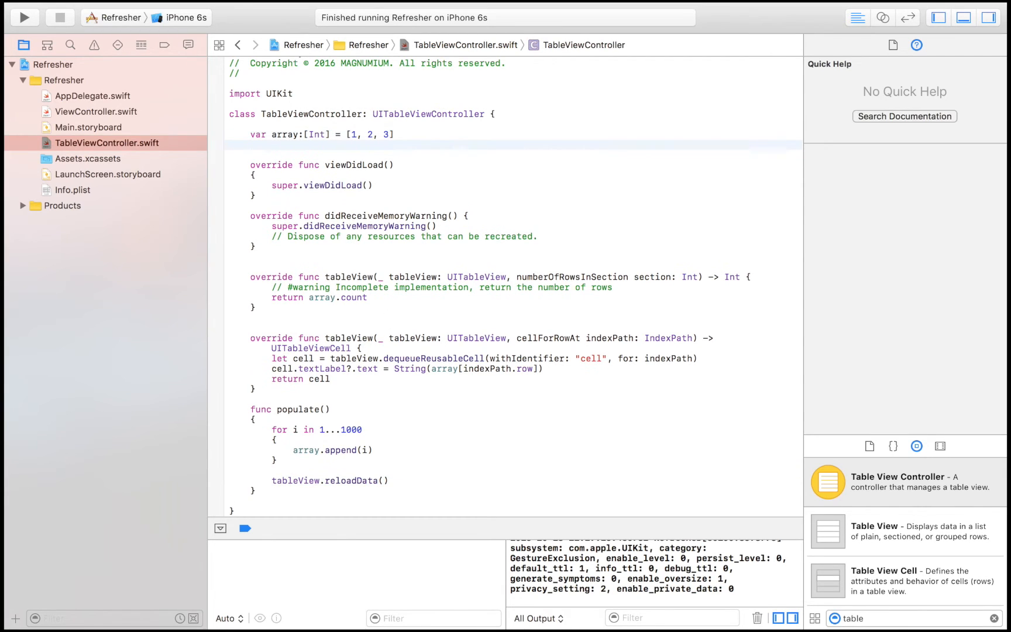
# Declare var refresher: UIRefreshControl! and assign refresher = UIRefreshControl() in viewDidLoad.
pyautogui.click(251, 145)
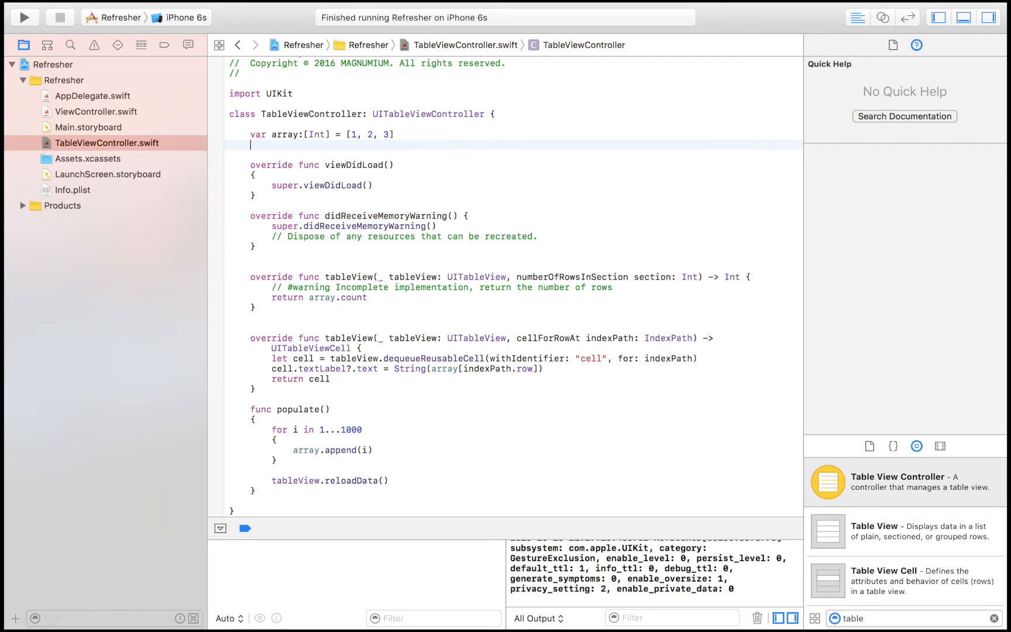
pyautogui.write('var ref')
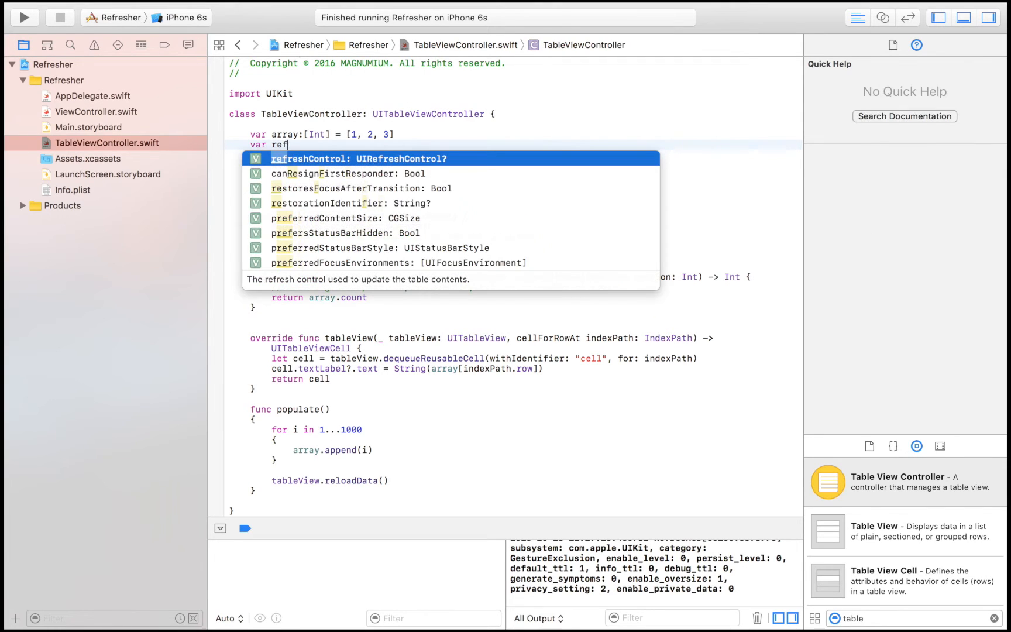
pyautogui.press('backspace')
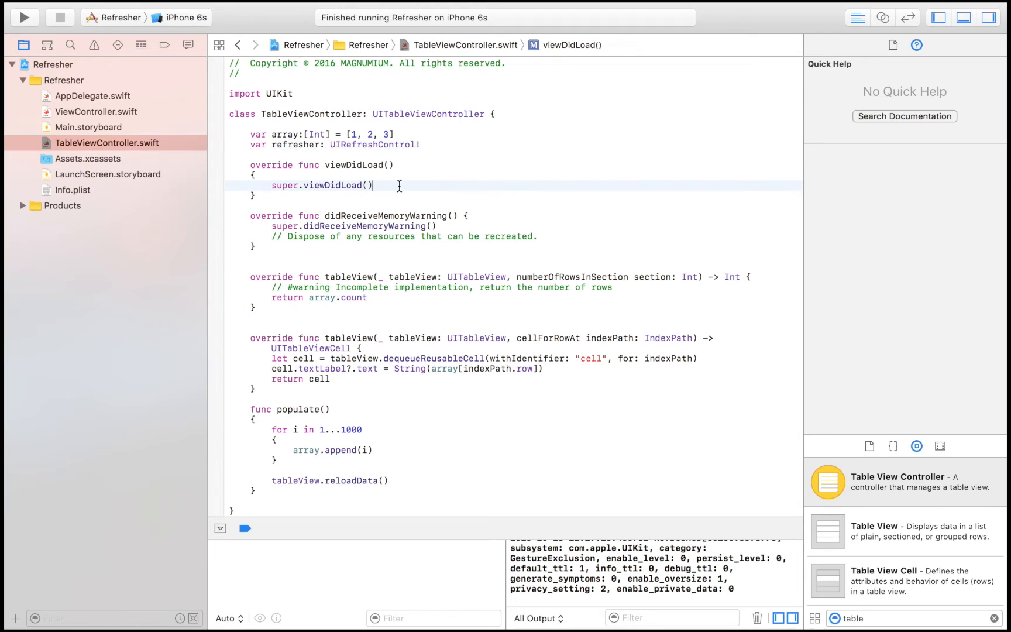
pyautogui.write('refresher =')
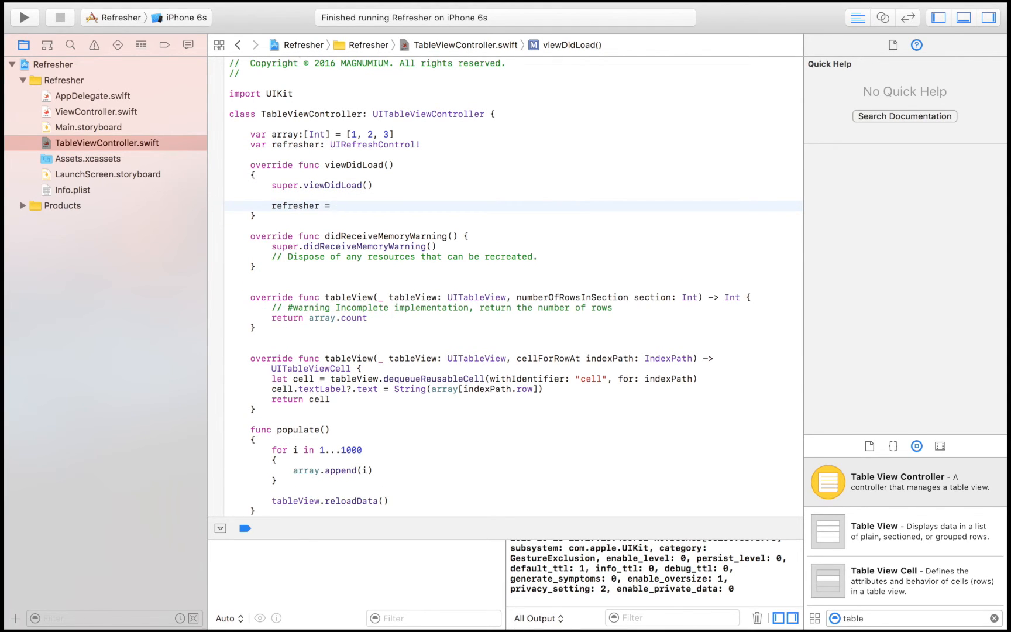
pyautogui.write('UIRefreshControl(')
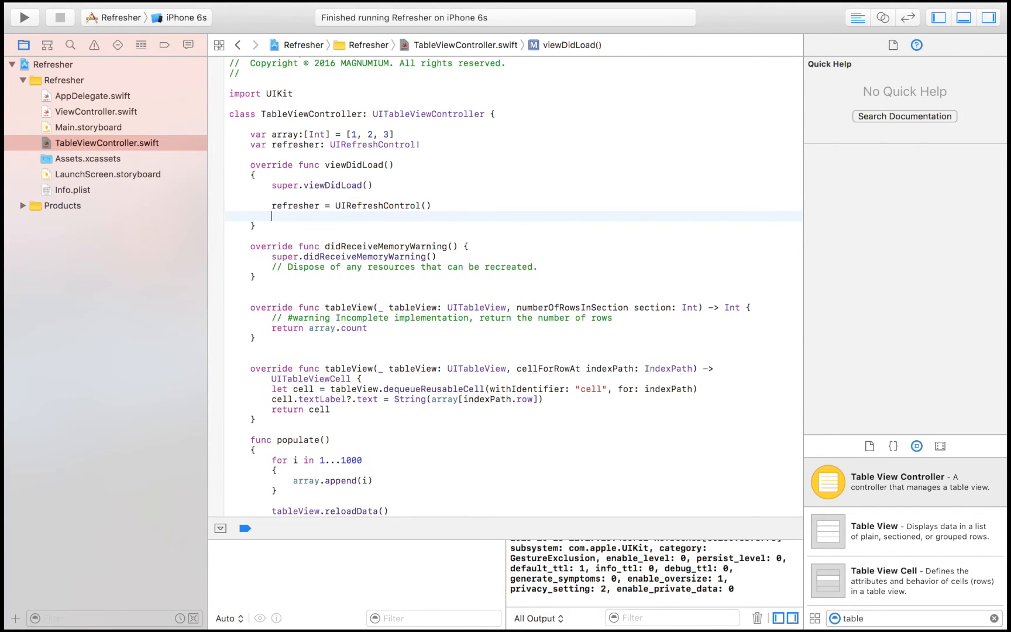
# Set refresher.attributedTitle to NSAttributedString(string: "Pull to refresh").
pyautogui.write('refresher.attributedTitle')
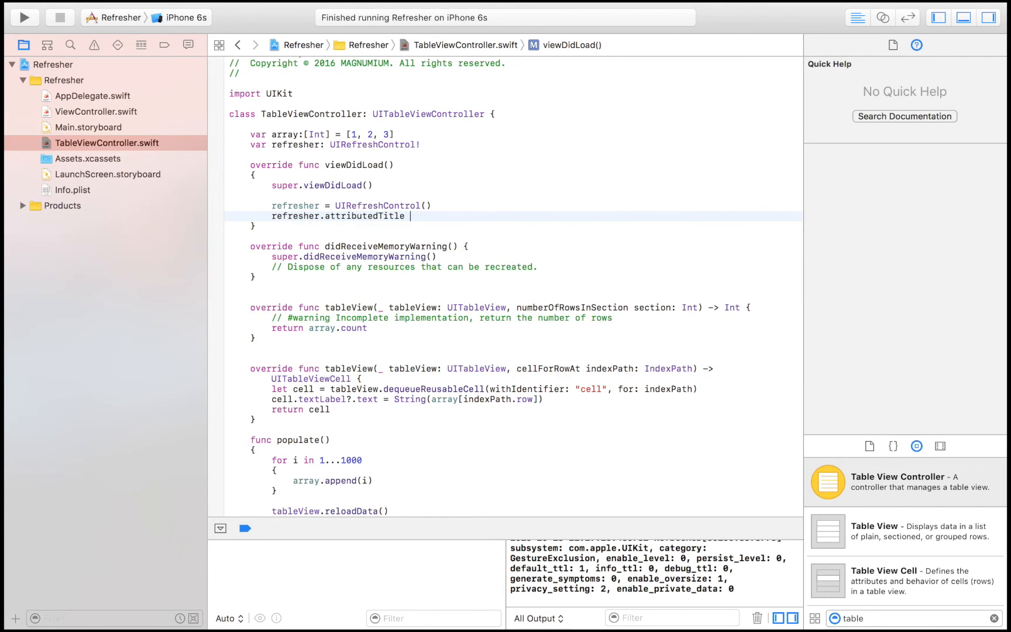
pyautogui.write('= NSAttributedString')
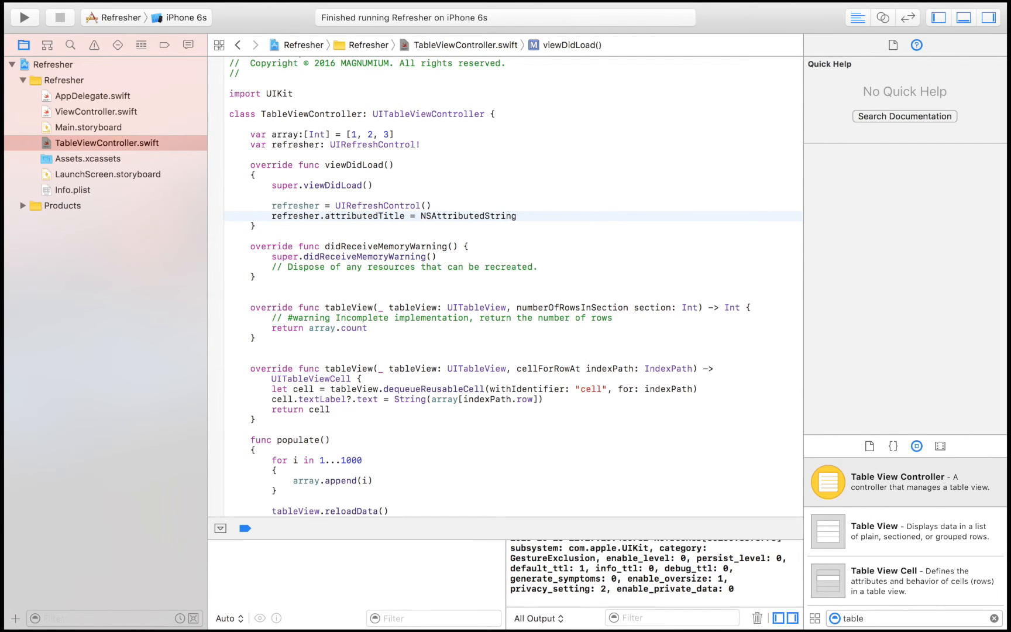
pyautogui.write('(')
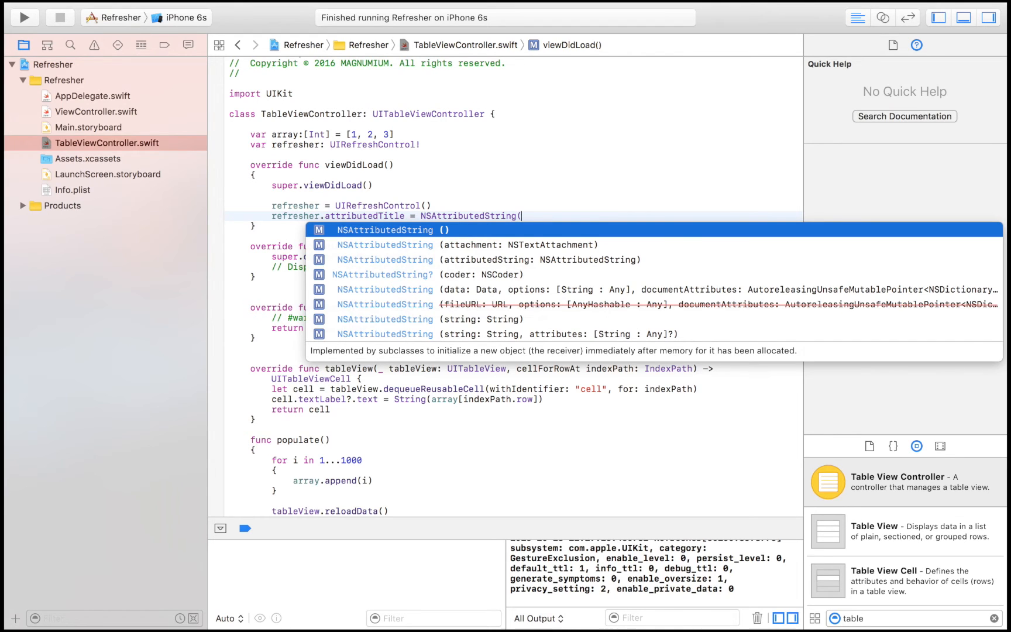
pyautogui.write('string: "')
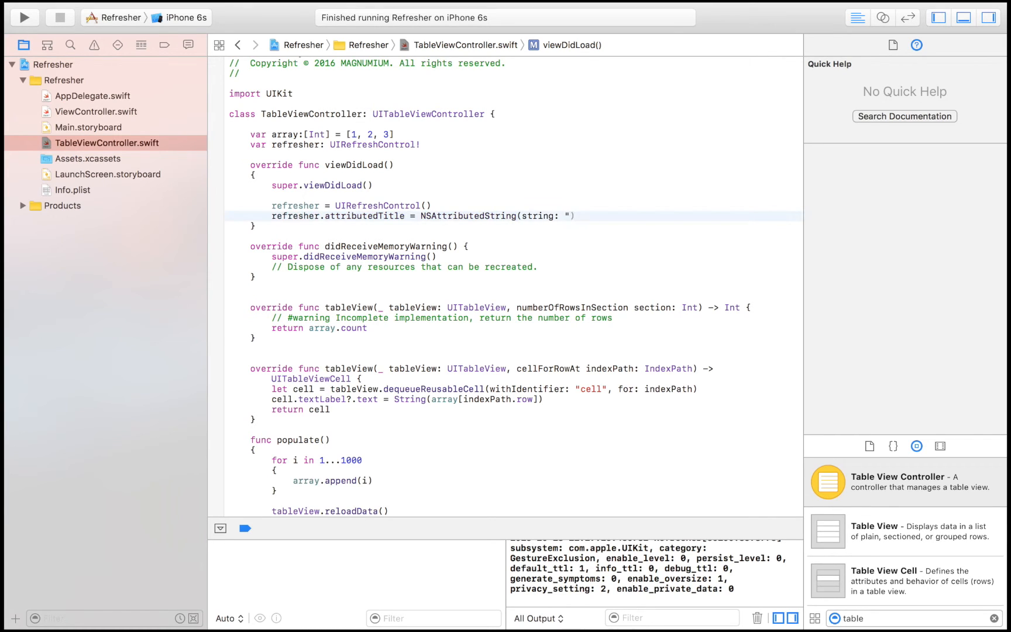
pyautogui.write('Pull to refresh"')
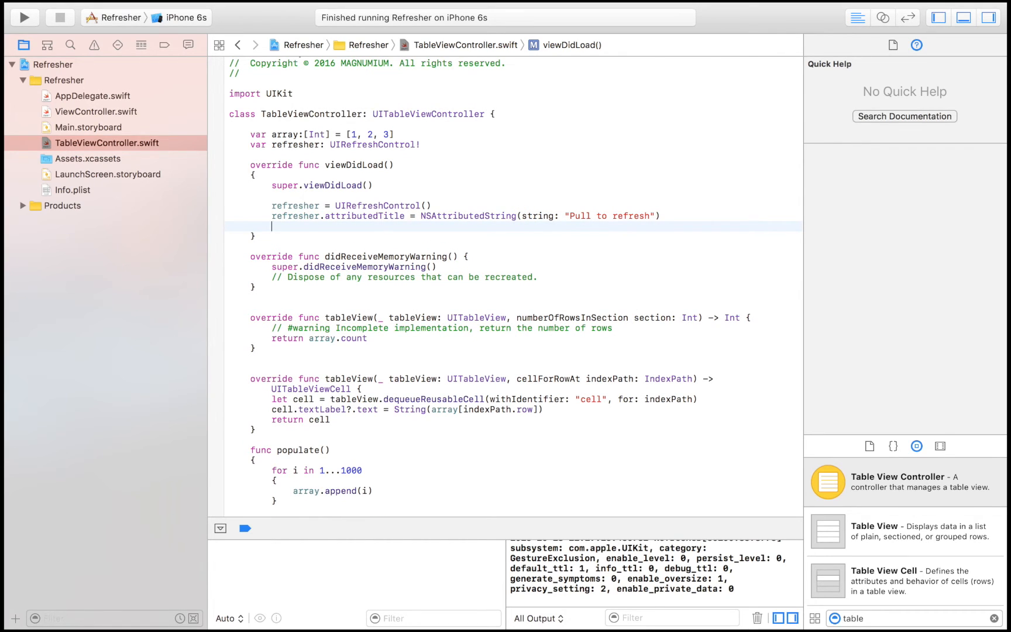
pyautogui.write('refresher.a')
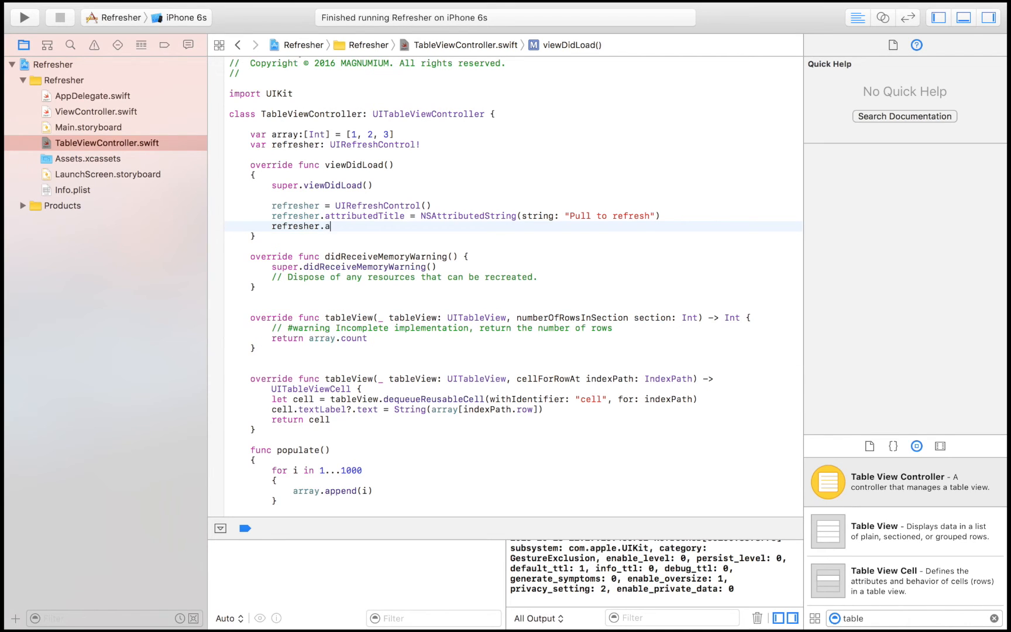
# Write refresher.addTarget(self, action: #selector(TableViewController.populate), for: UIControlEvents.valueChanged).
pyautogui.write('dd')
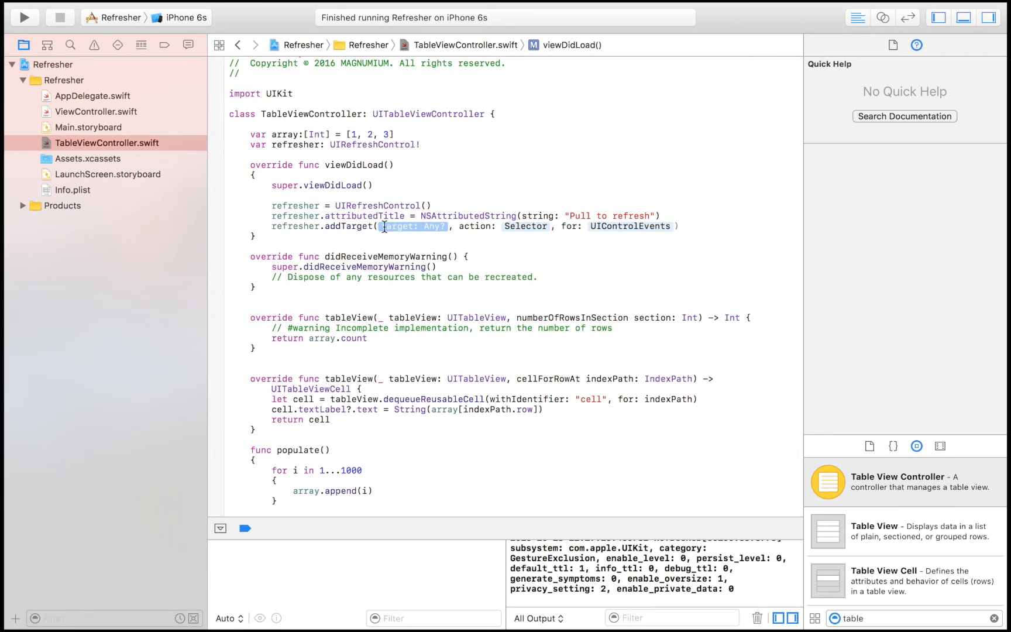
pyautogui.write('self')
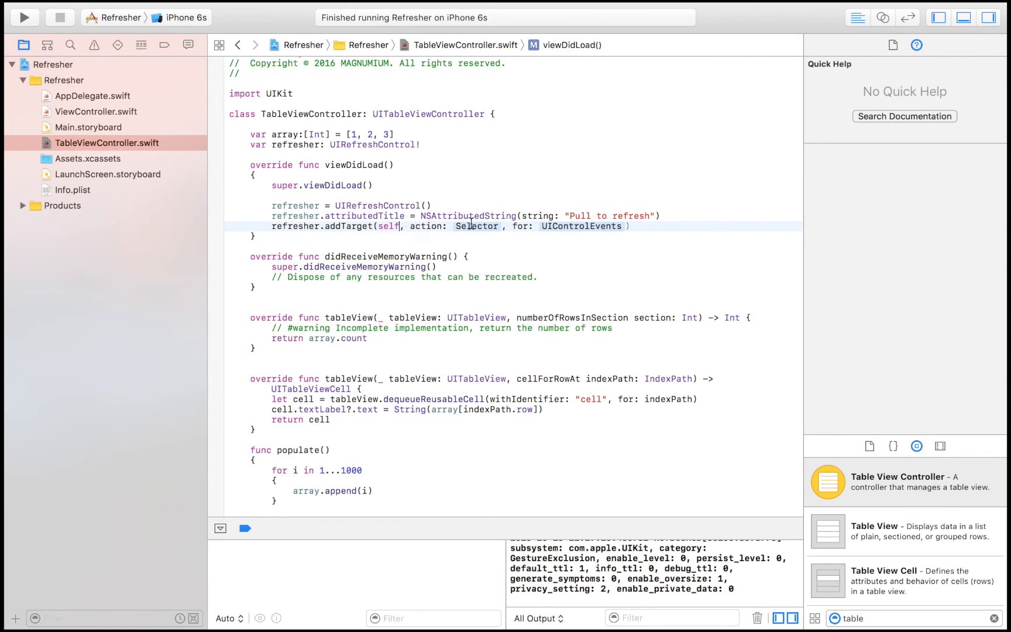
pyautogui.write('#se')
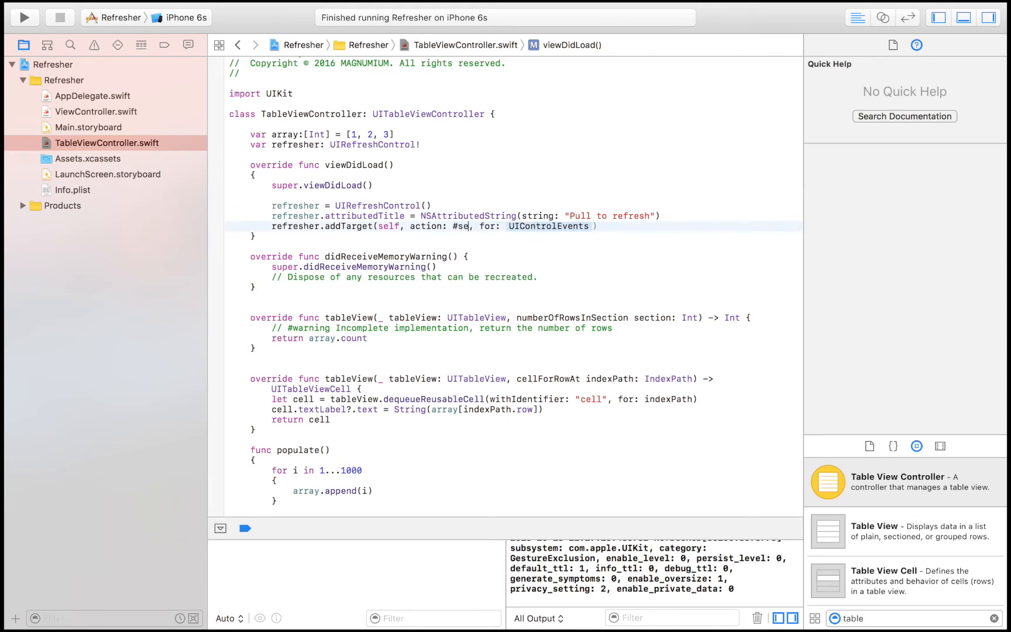
pyautogui.write('lector(V')
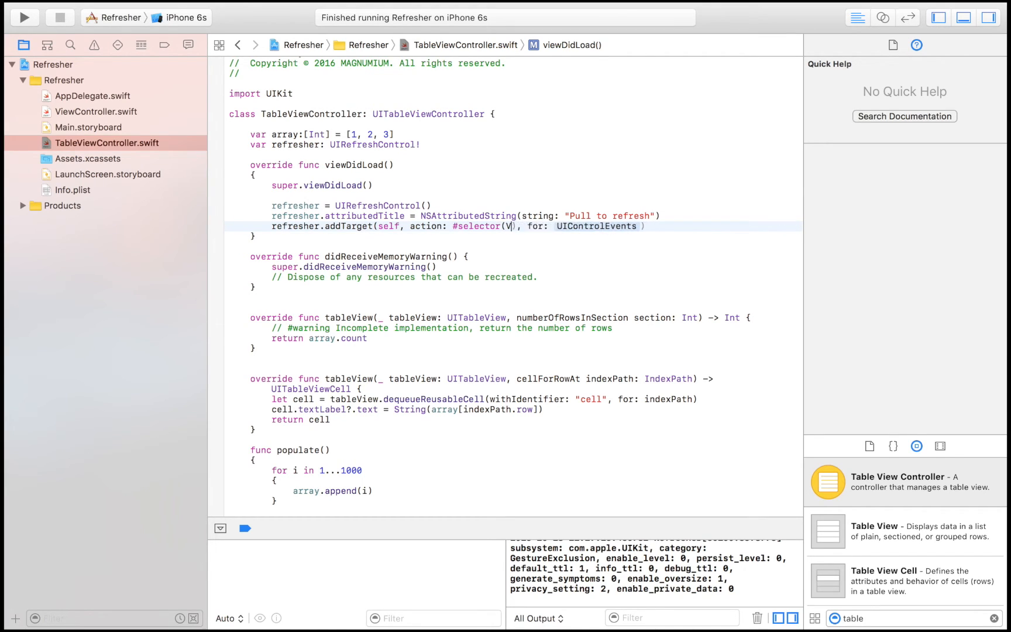
pyautogui.write('ableViewController')
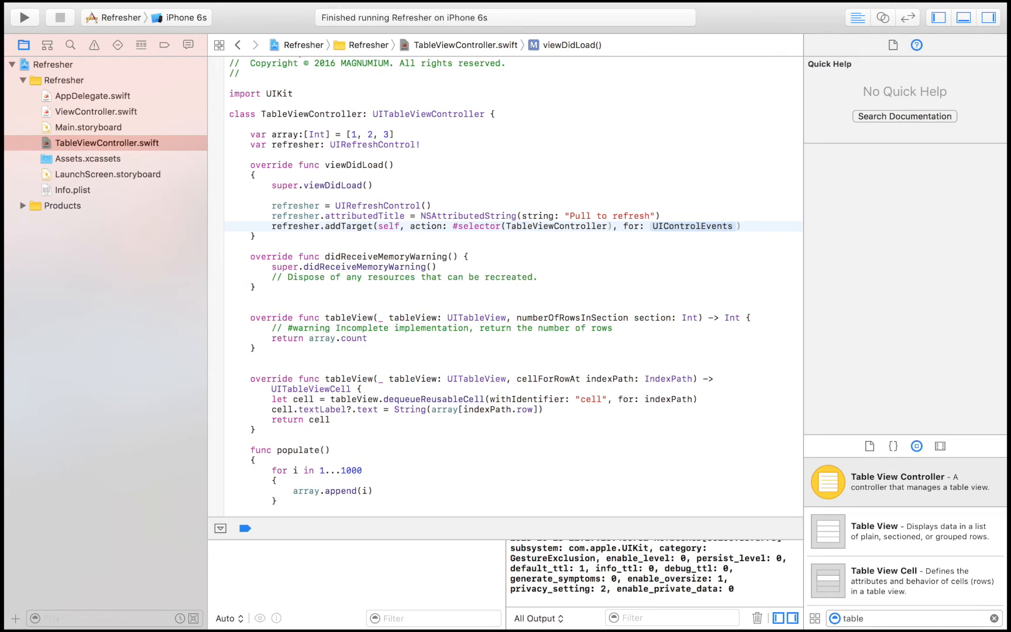
pyautogui.write('.populate')
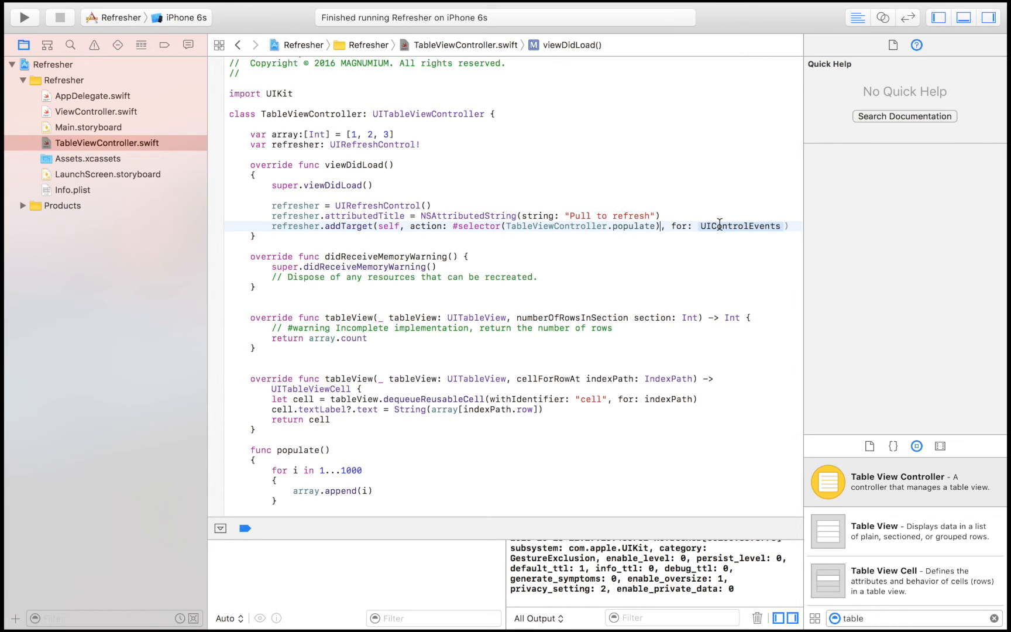
pyautogui.click(737, 226)
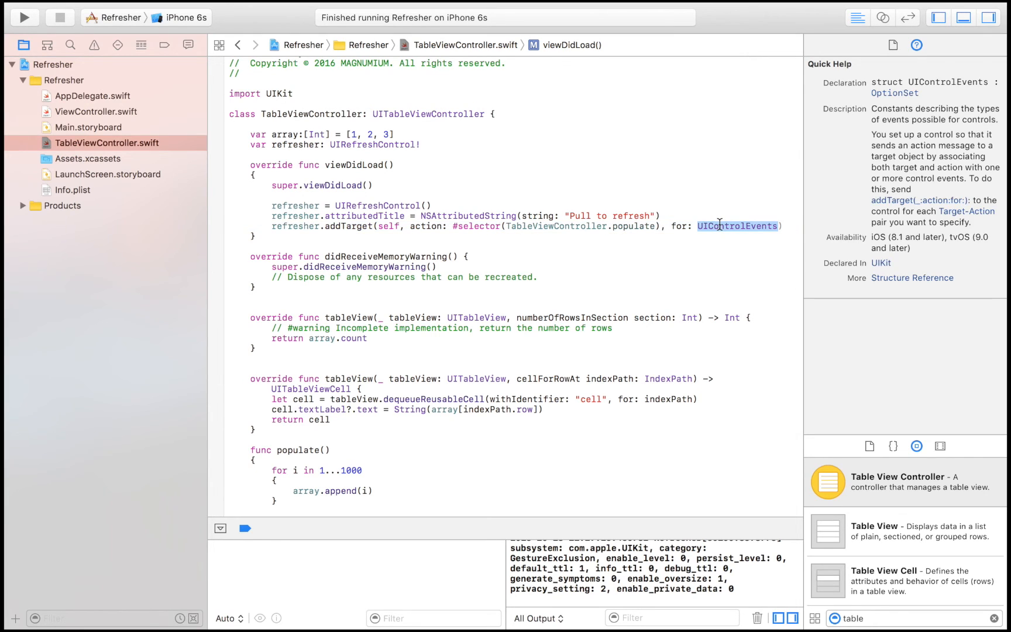
pyautogui.write('.v')
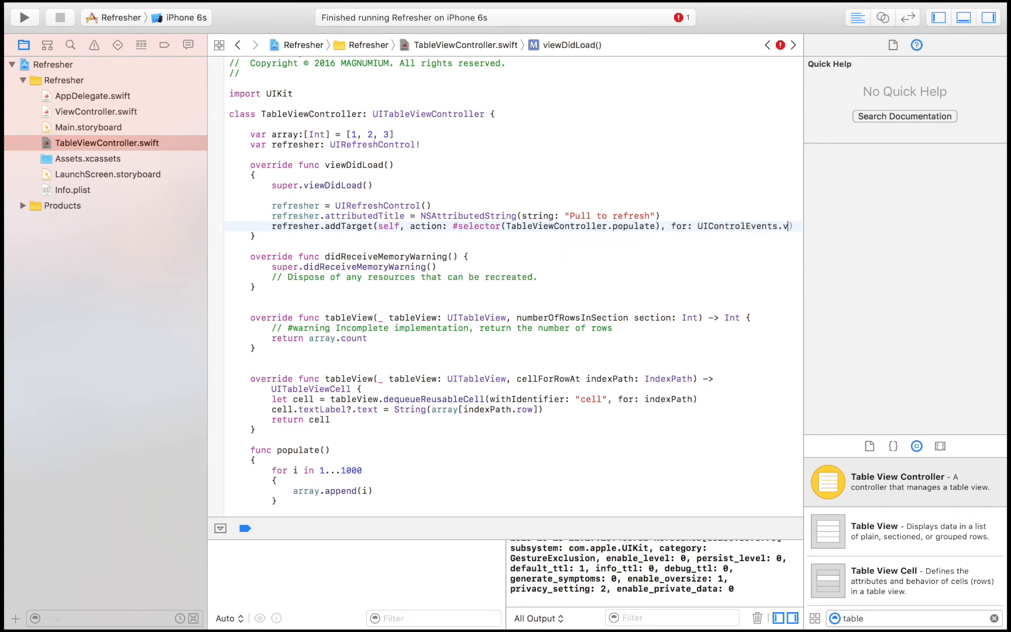
pyautogui.write('valueChanged')
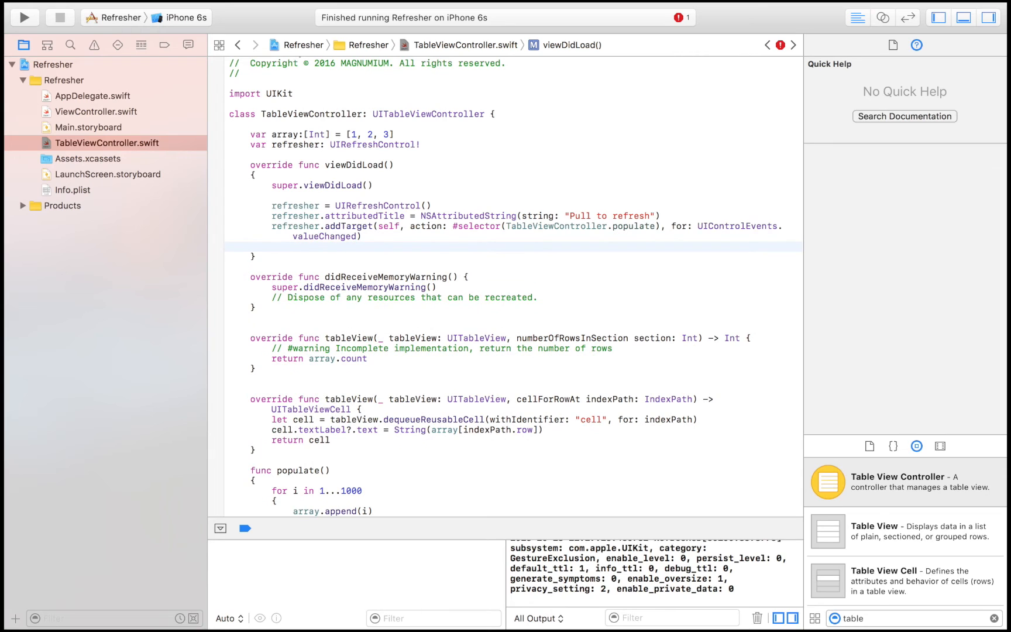
# Add tableView.addSubview(refresher) to viewDidLoad, then start a refresher line in populate().
pyautogui.write('table')
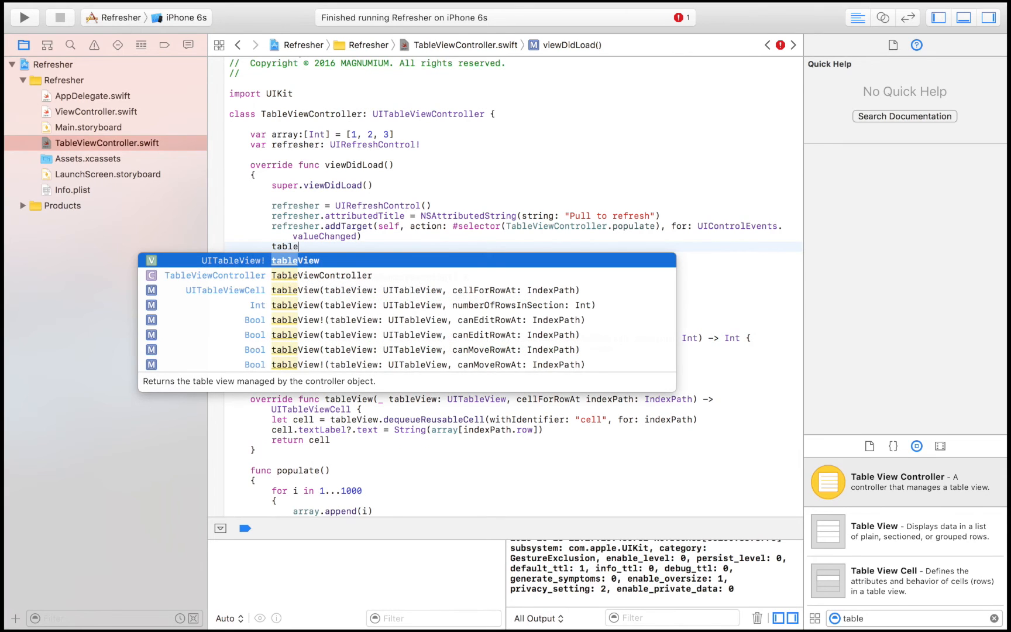
pyautogui.write('View.addSubview(view: UIView')
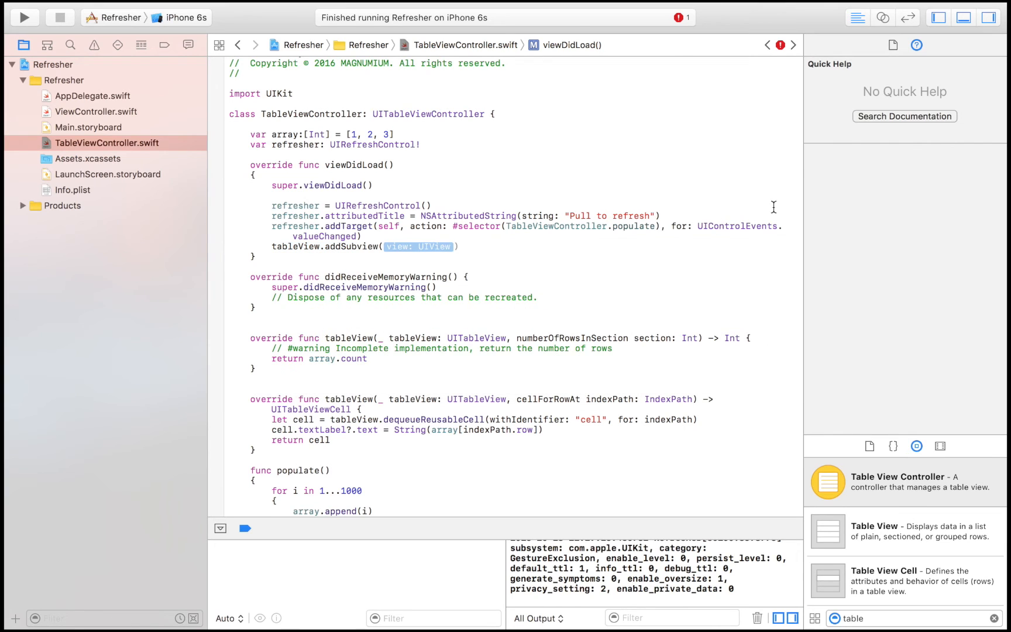
pyautogui.click(419, 246)
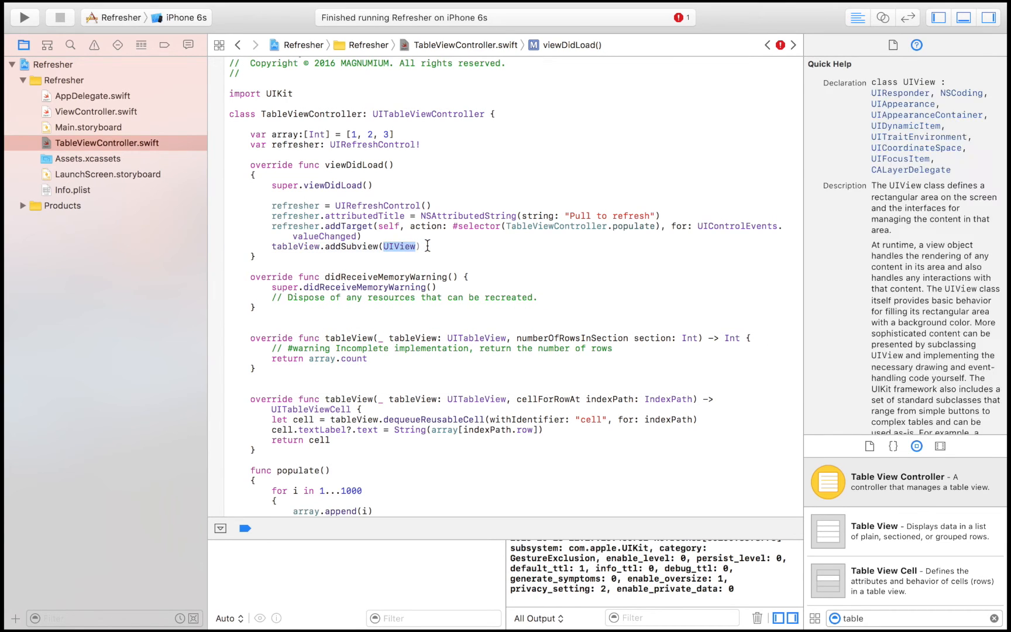
pyautogui.write('refresher')
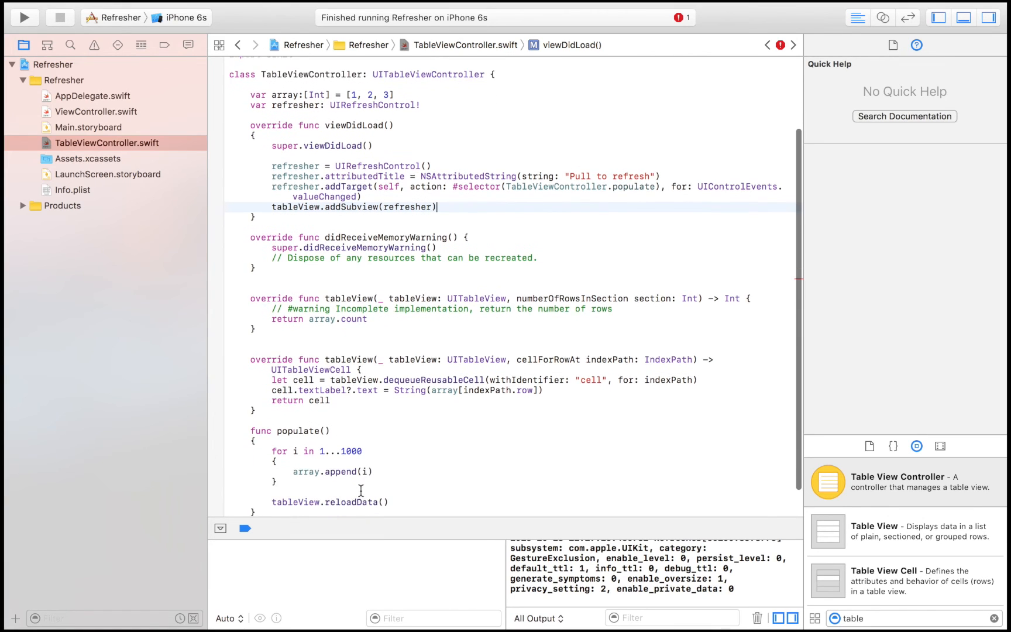
pyautogui.write('refresher.')
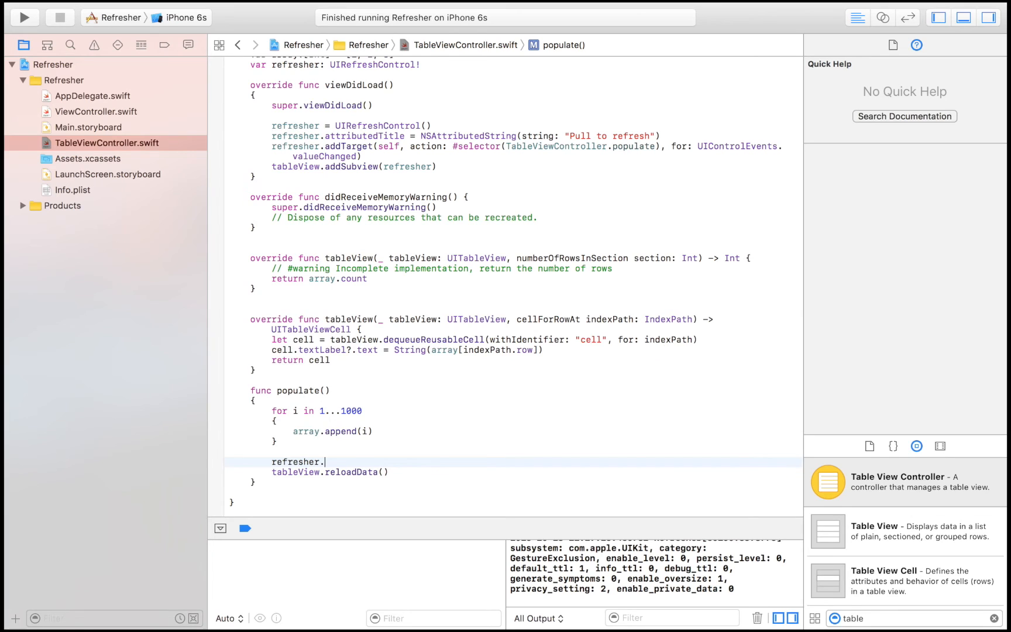
# Call refresher.endRefreshing() after populate()'s loop, check the refresher property, and remove reloadData().
pyautogui.write('endRefreshing()')
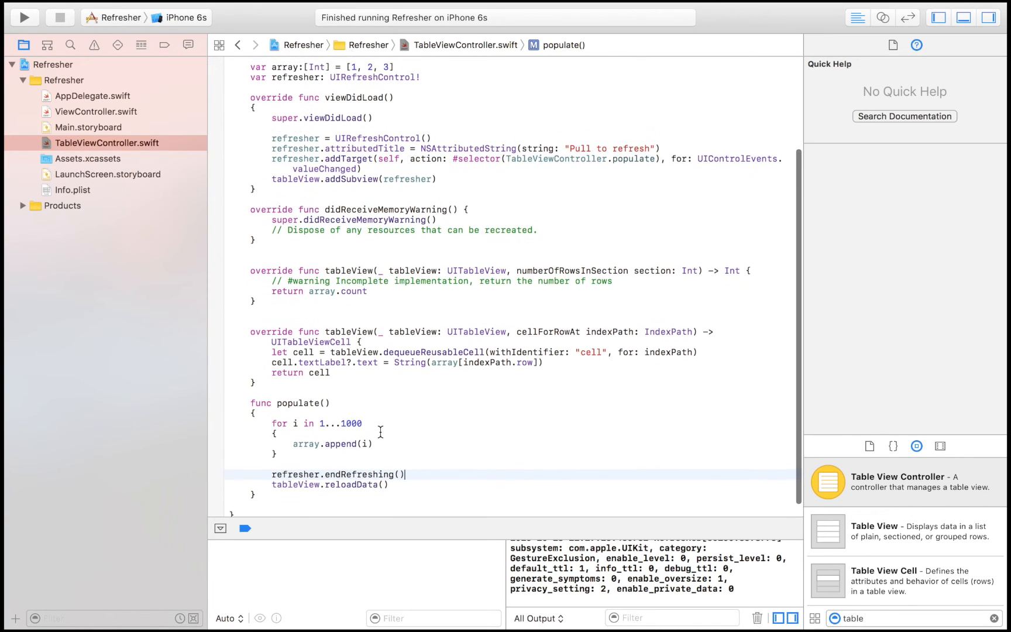
pyautogui.scroll(3)
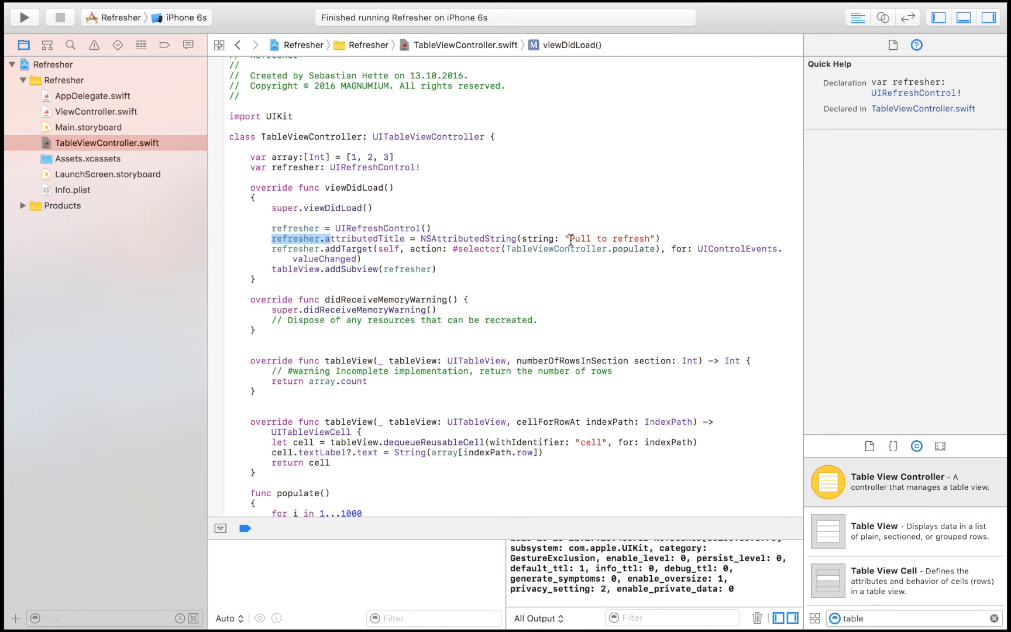
pyautogui.doubleClick(606, 238)
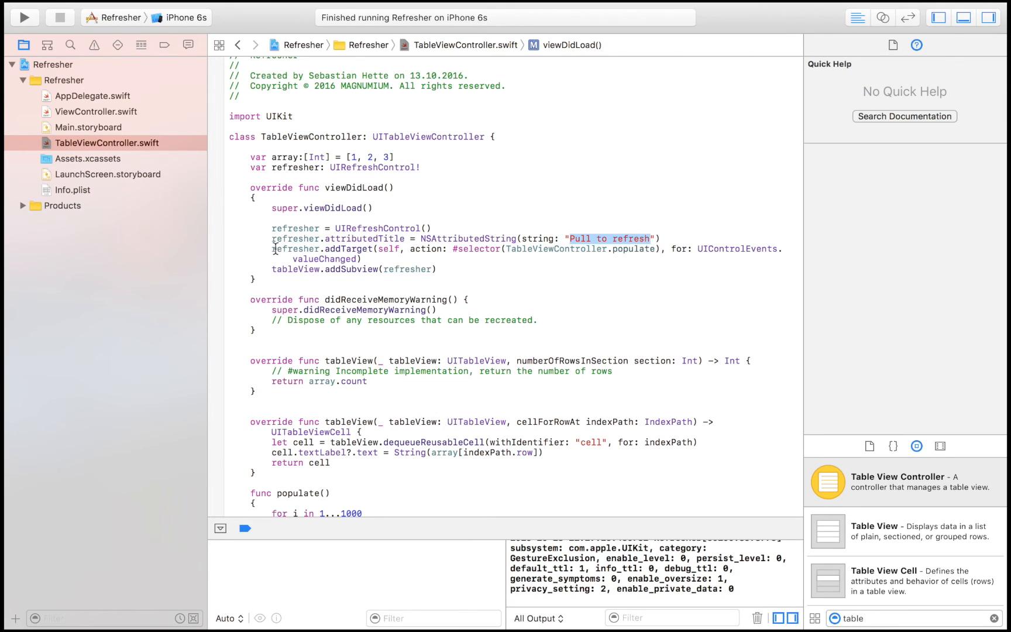
pyautogui.click(296, 249)
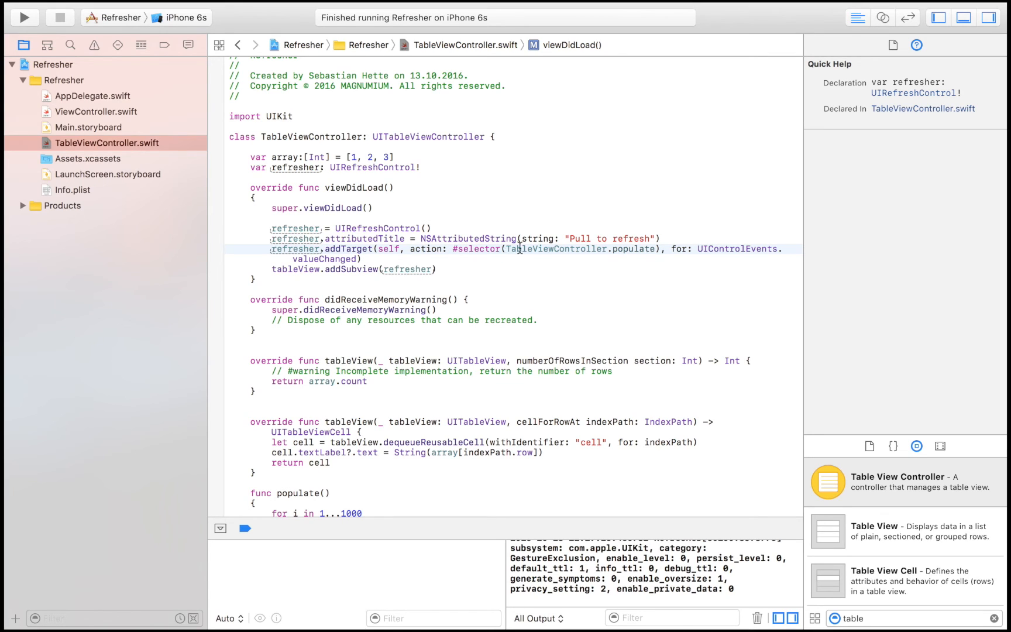
pyautogui.doubleClick(556, 249)
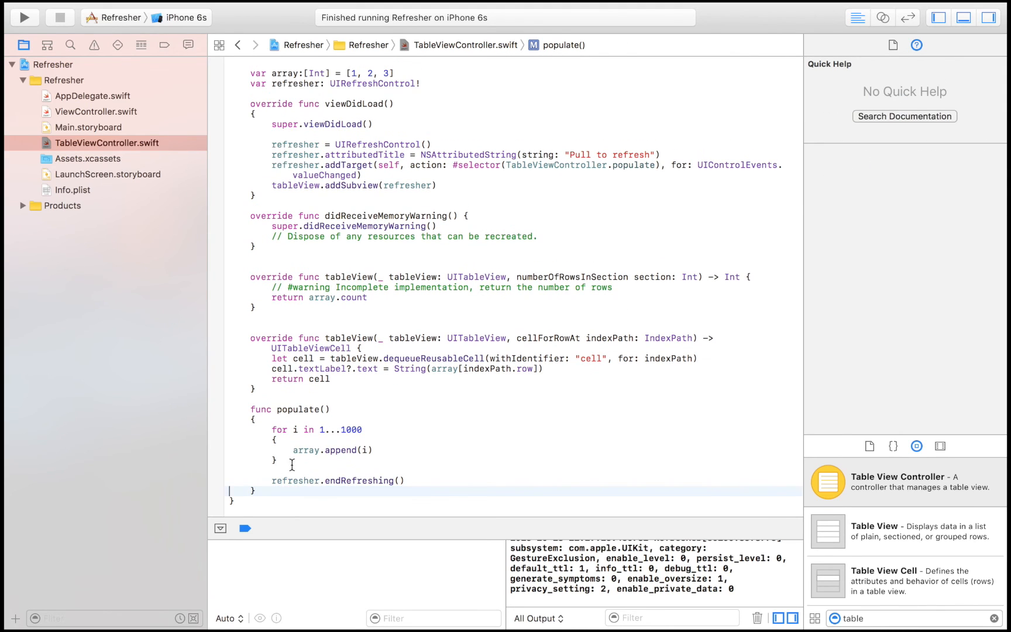
# Insert tableView.reloadData() before refresher.endRefreshing() and run Refresher in the iPhone 6s Simulator.
pyautogui.write('tableView.reloadData()')
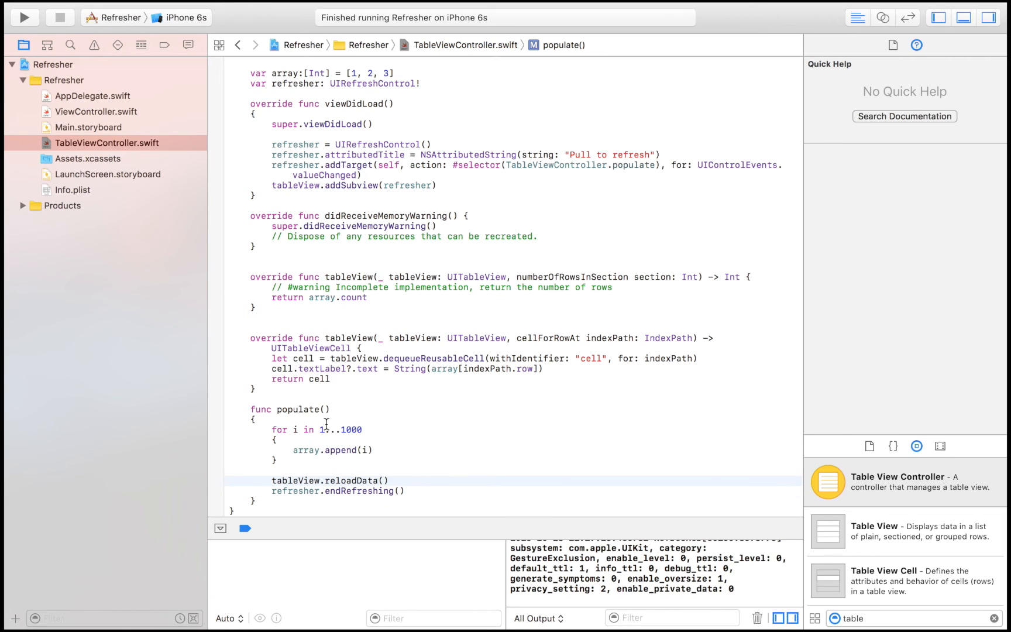
pyautogui.click(24, 18)
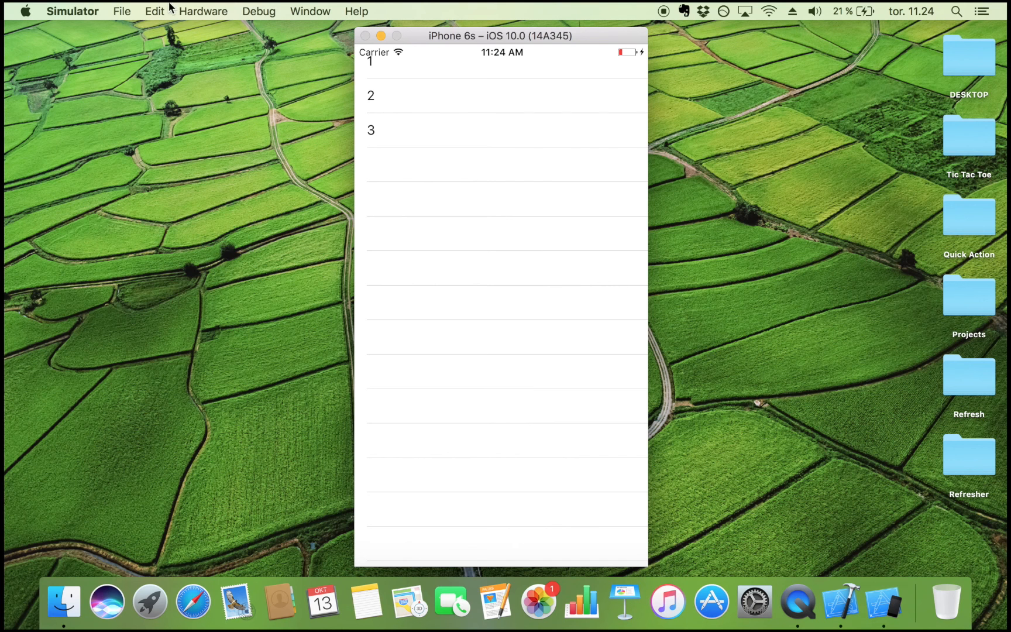
pyautogui.moveTo(444, 192)
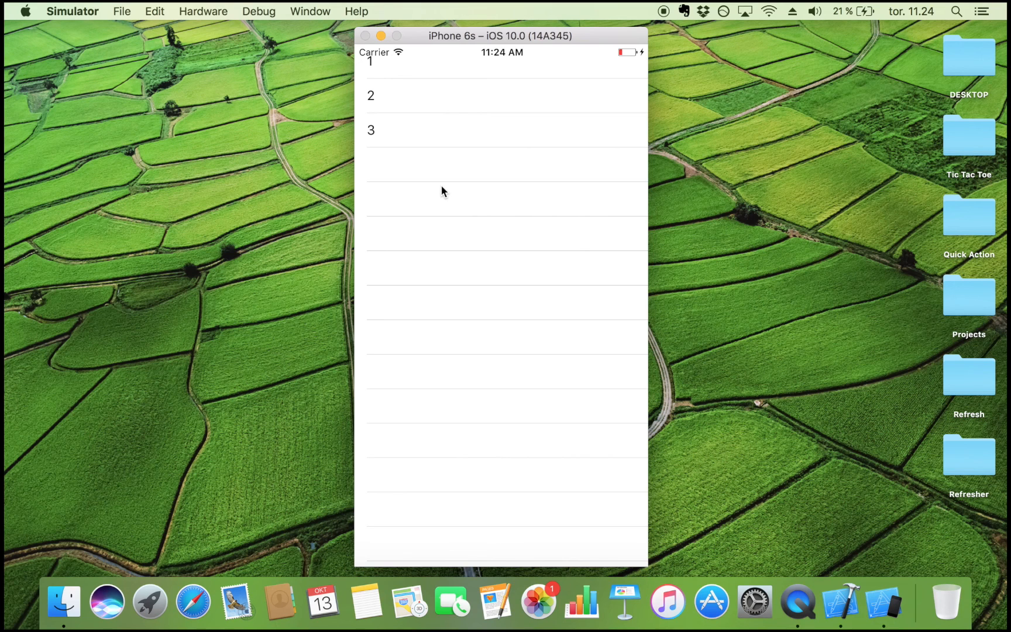
pyautogui.moveTo(461, 187)
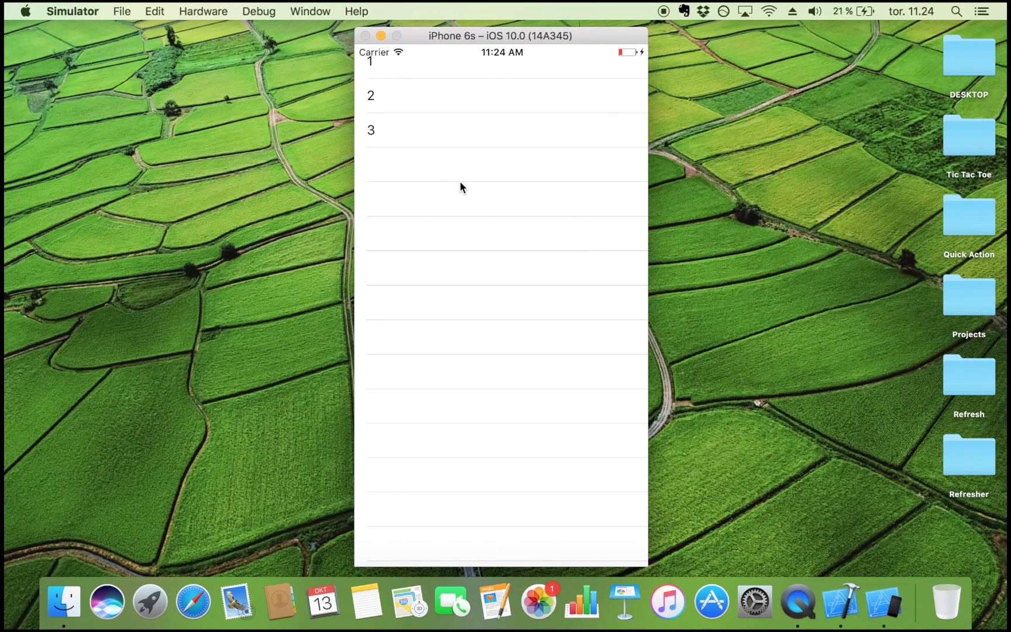
pyautogui.moveTo(451, 88)
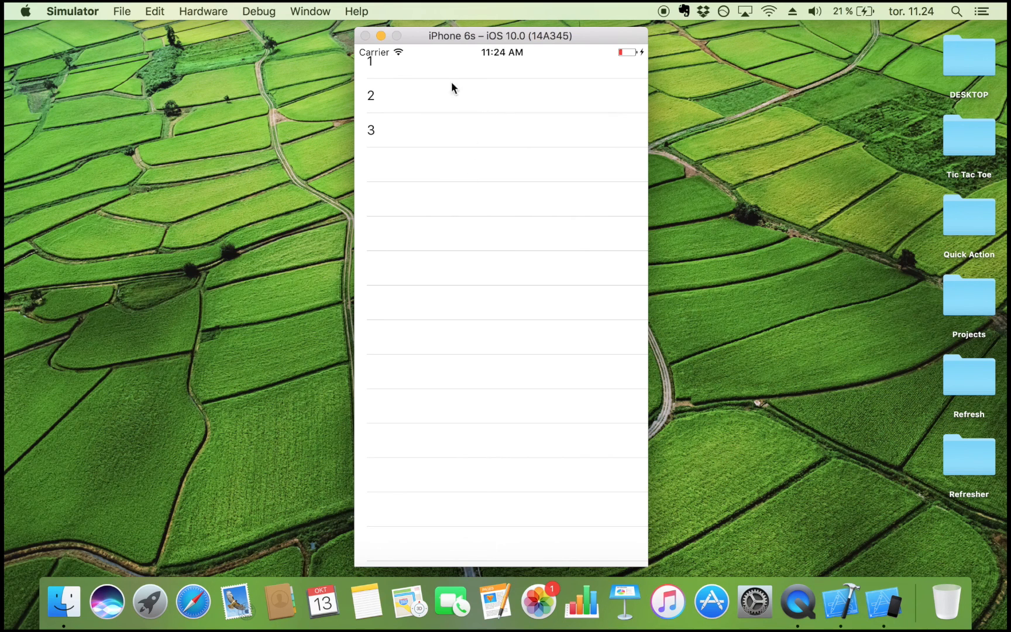
pyautogui.moveTo(501, 71)
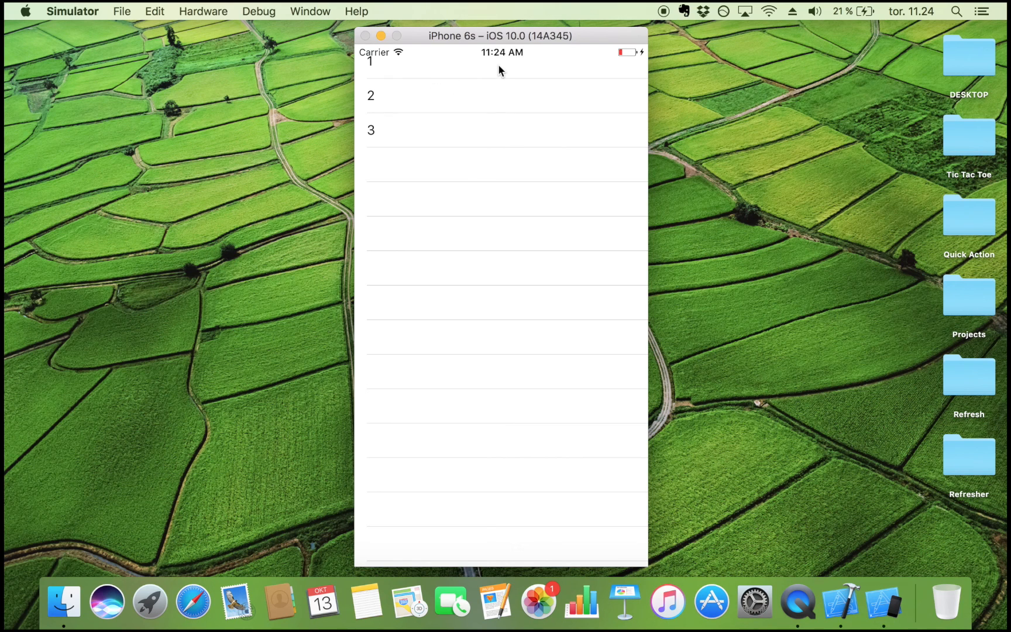
# Pull the table to refresh, scroll through rows 1–1000 appended after 1, 2, 3, and pull again.
pyautogui.moveTo(501, 64); pyautogui.dragTo(502, 103)
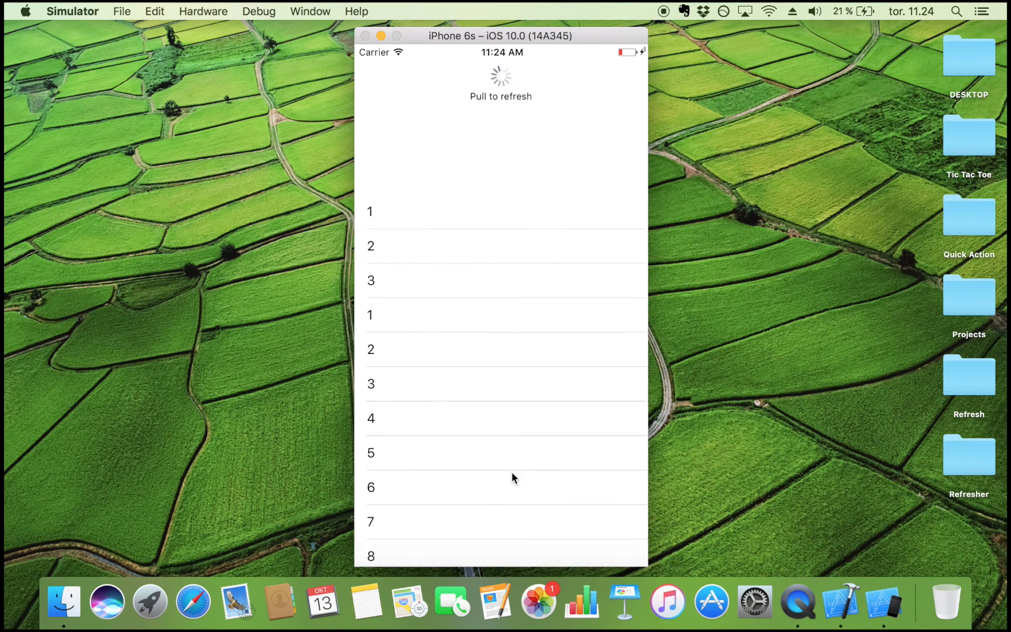
pyautogui.scroll(-3)
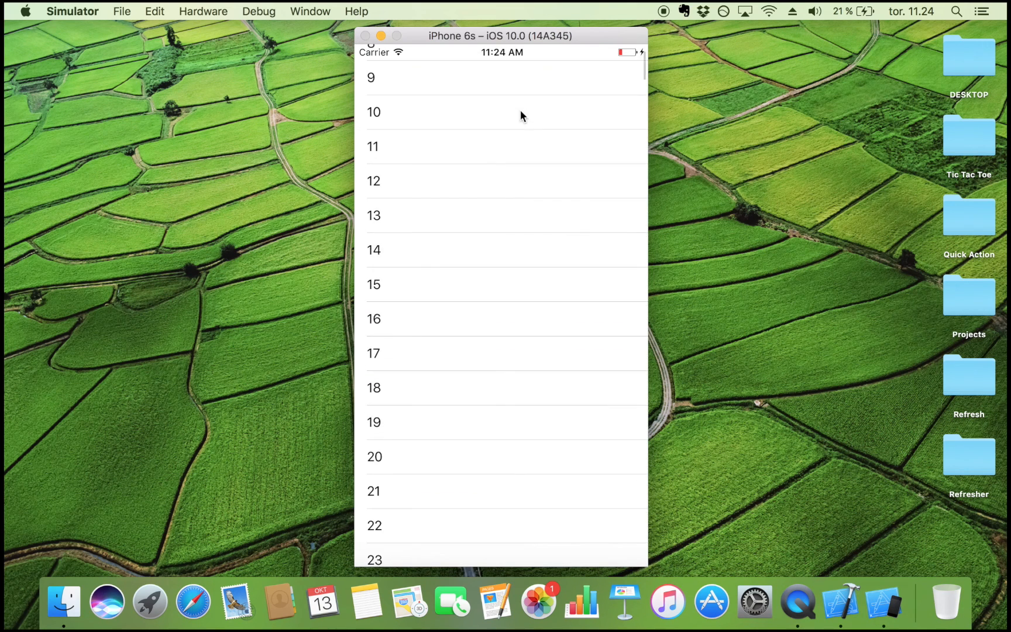
pyautogui.scroll(-3)
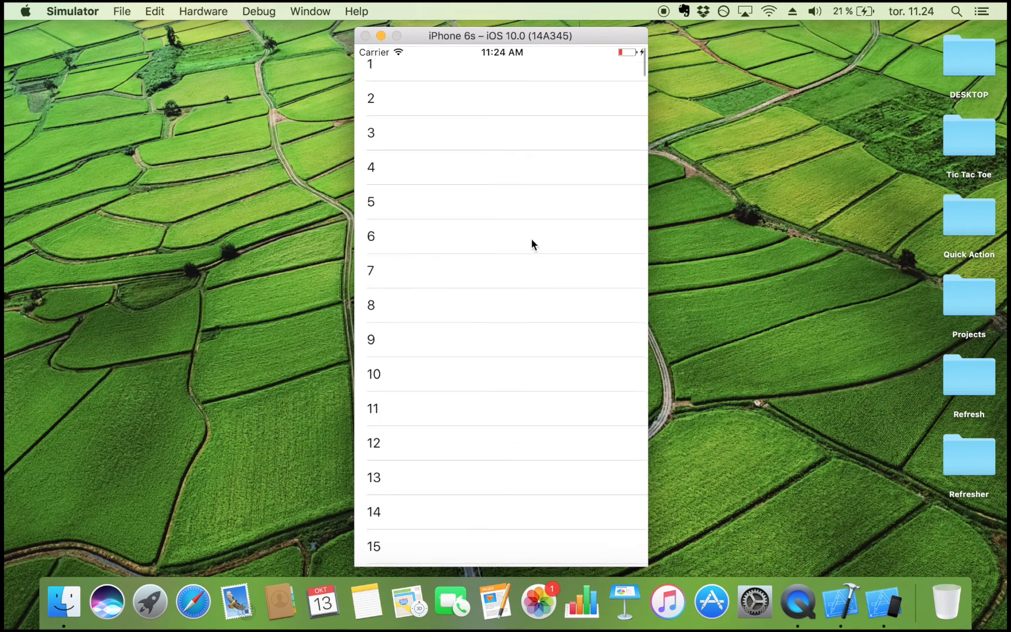
pyautogui.moveTo(503, 245); pyautogui.dragTo(503, 510)
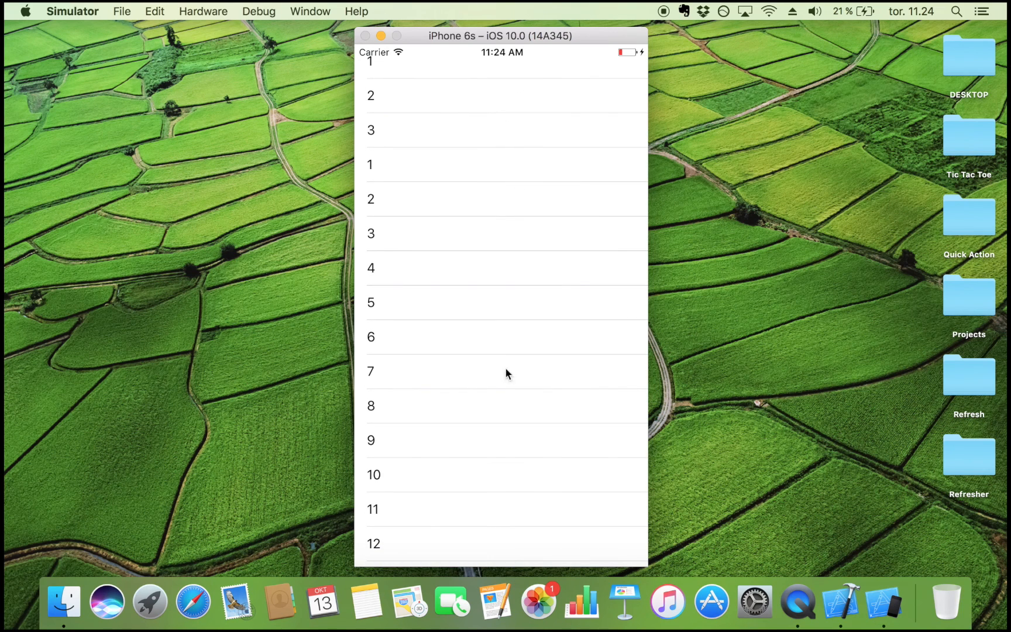
pyautogui.moveTo(575, 478)
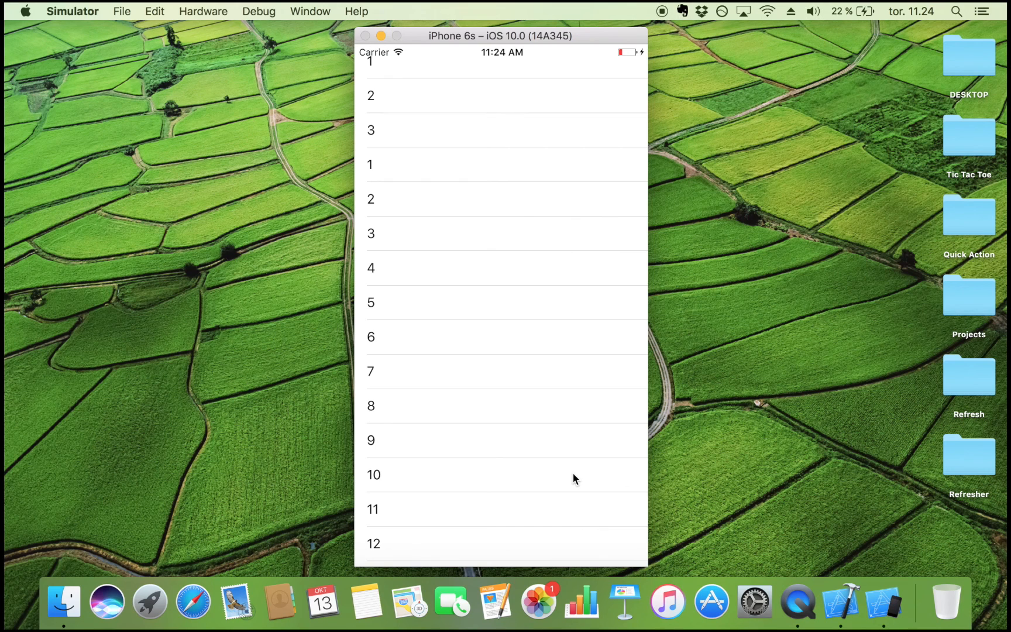
pyautogui.moveTo(574, 478); pyautogui.dragTo(532, 574)
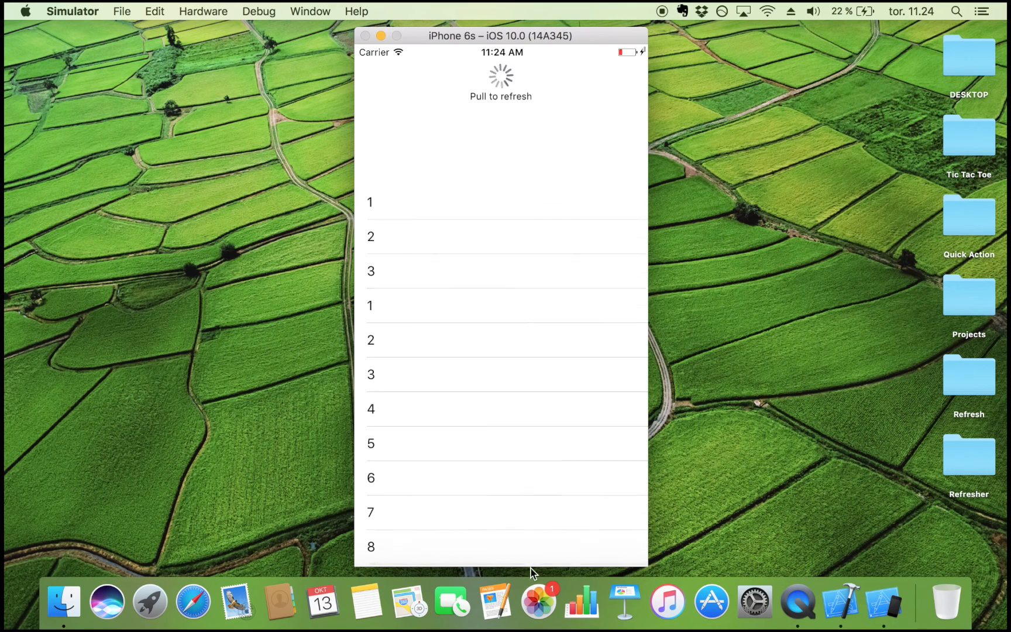